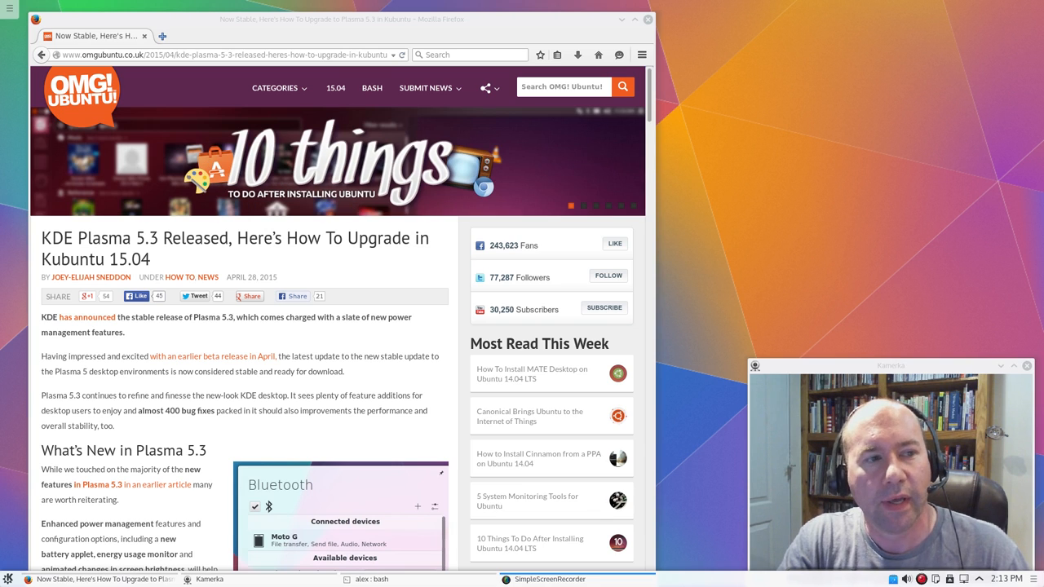
{"action": "mouse_move", "coordinate": [112, 207]}
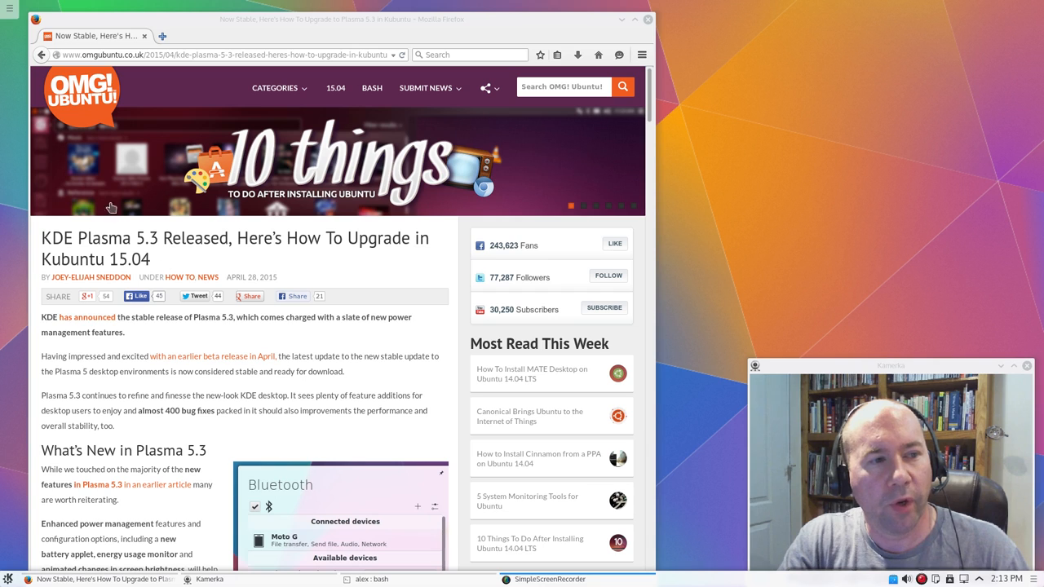
{"action": "mouse_move", "coordinate": [252, 289]}
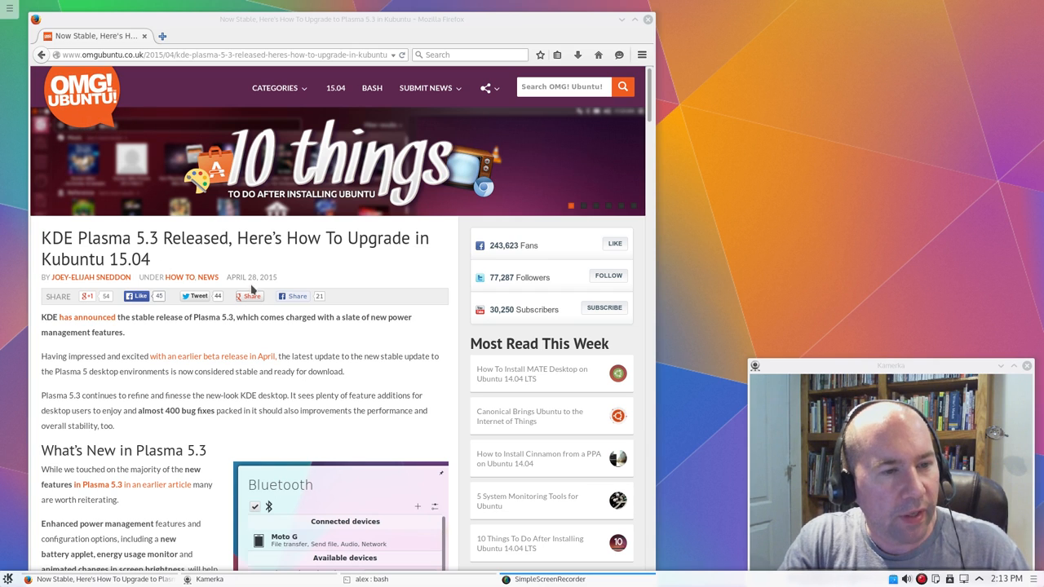
{"action": "mouse_move", "coordinate": [241, 367]}
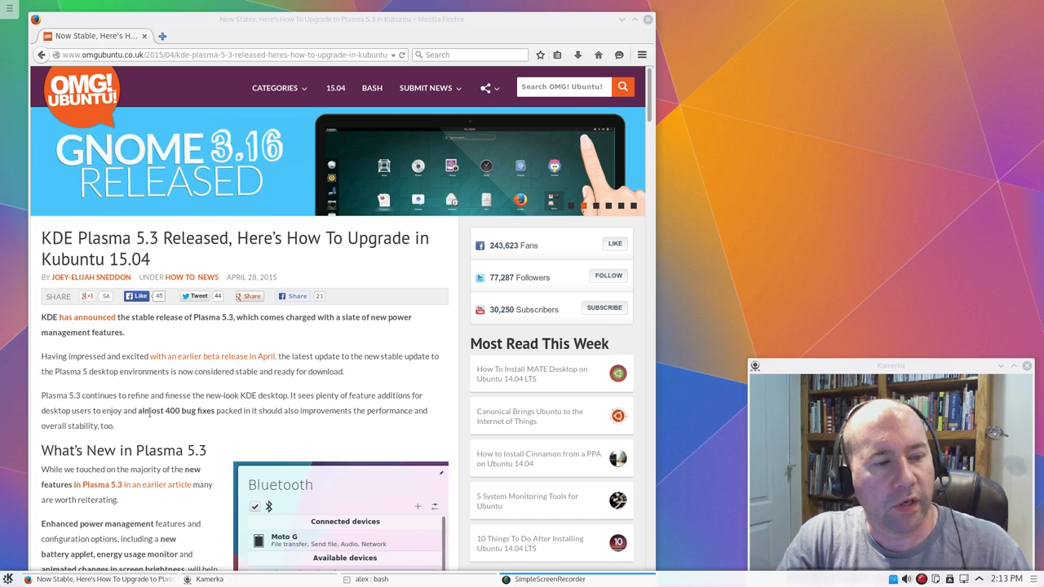
Scroll past the Bluetooth, touchpad and Press and Hold sections to 'Learning More & Trying It Out'
{"action": "scroll", "scroll_direction": "down", "scroll_amount": 3}
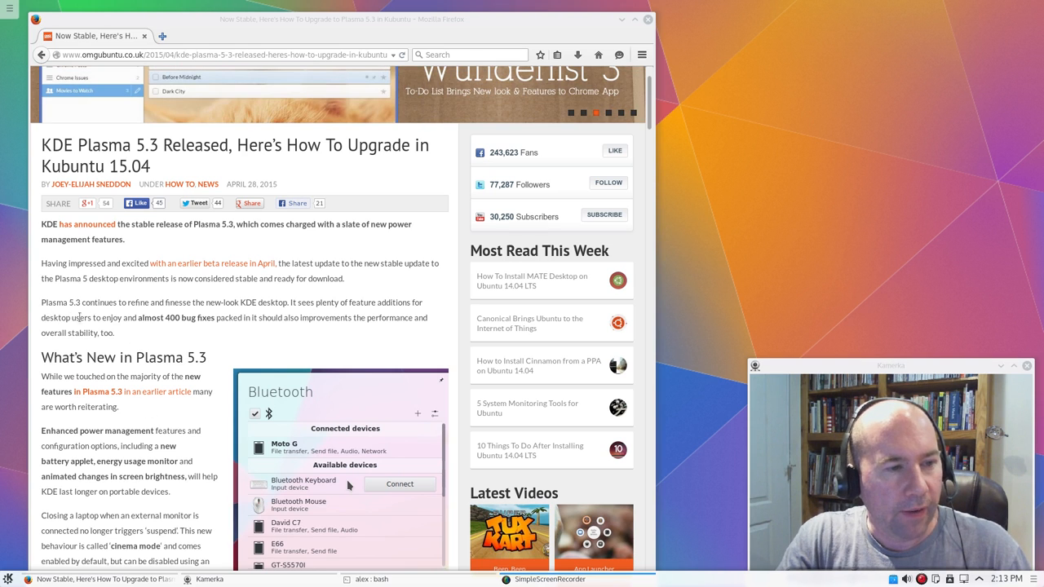
{"action": "mouse_move", "coordinate": [194, 332]}
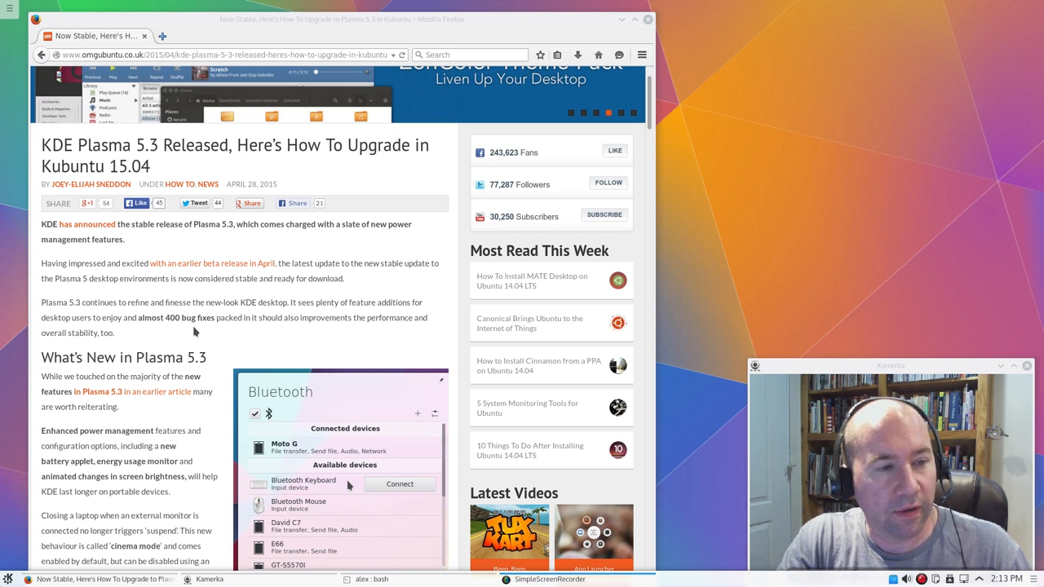
{"action": "mouse_move", "coordinate": [210, 333]}
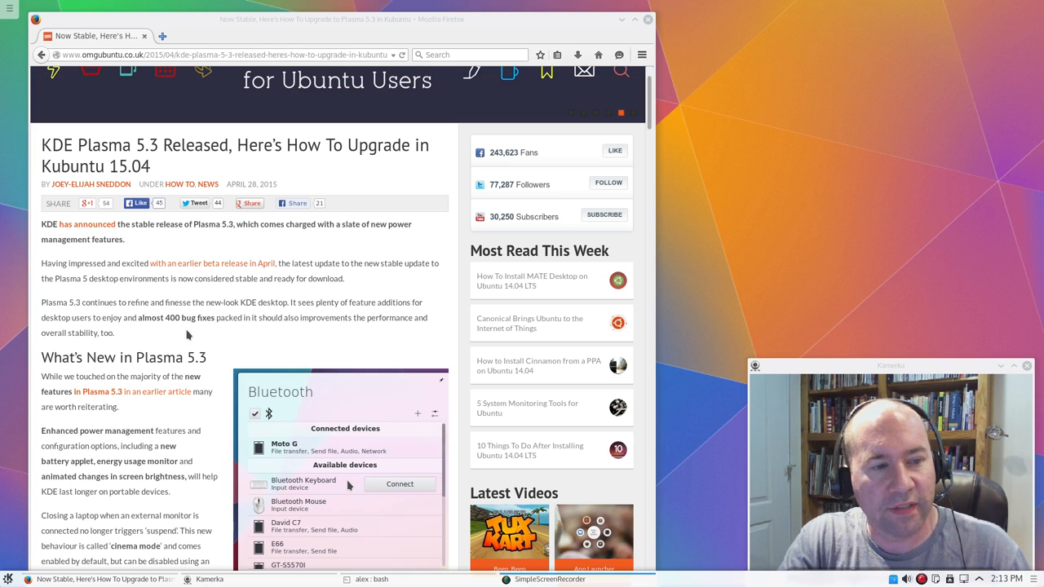
{"action": "mouse_move", "coordinate": [206, 324]}
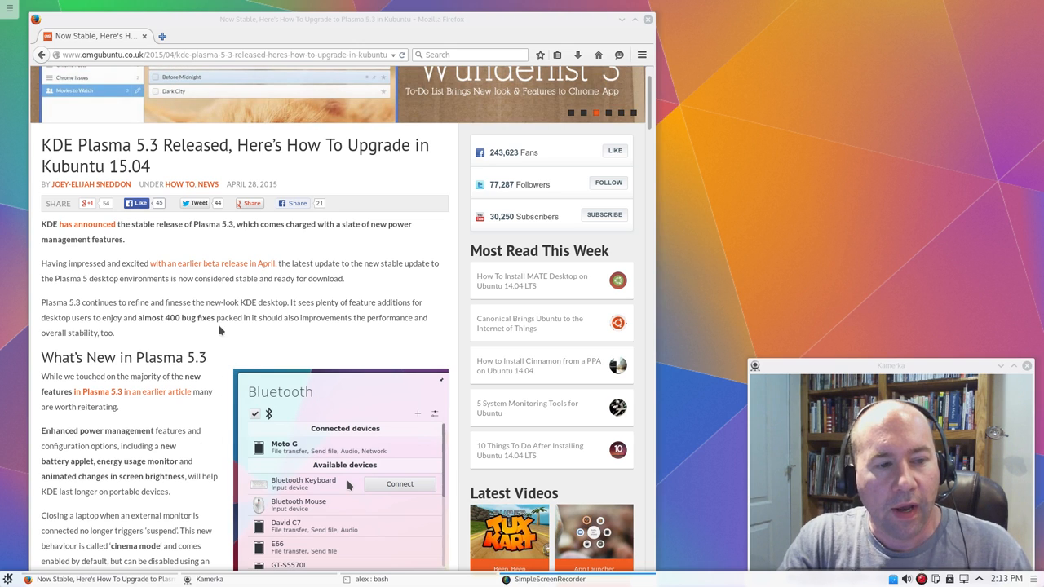
{"action": "mouse_move", "coordinate": [196, 333]}
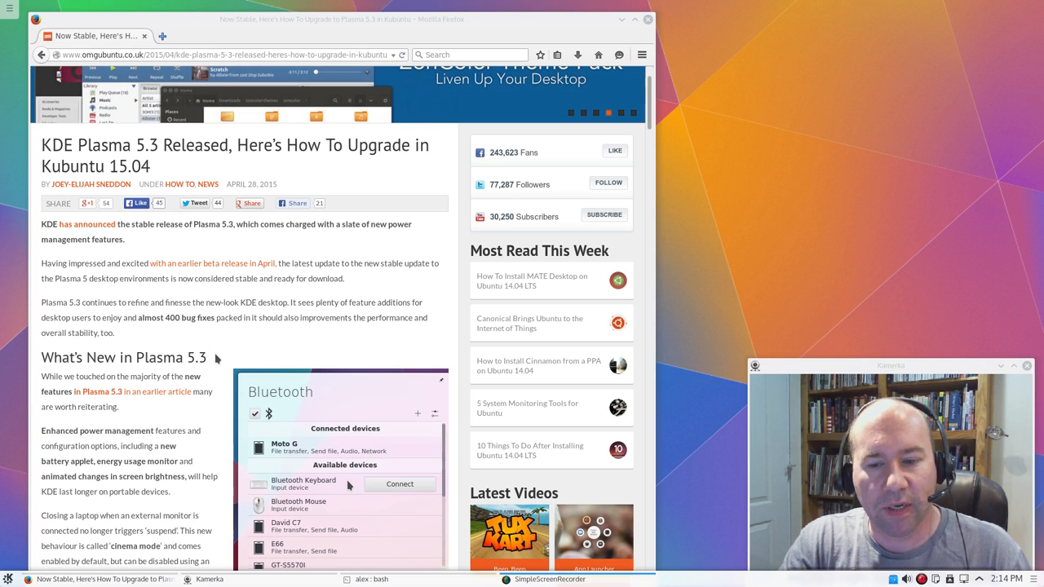
{"action": "scroll", "scroll_direction": "down", "scroll_amount": 3}
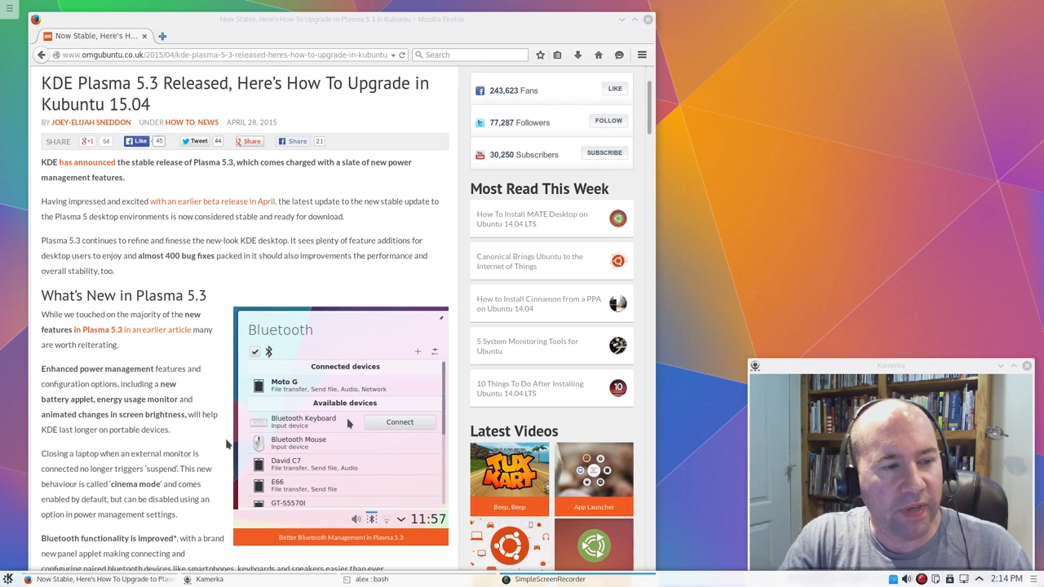
{"action": "scroll", "scroll_direction": "down", "scroll_amount": 3}
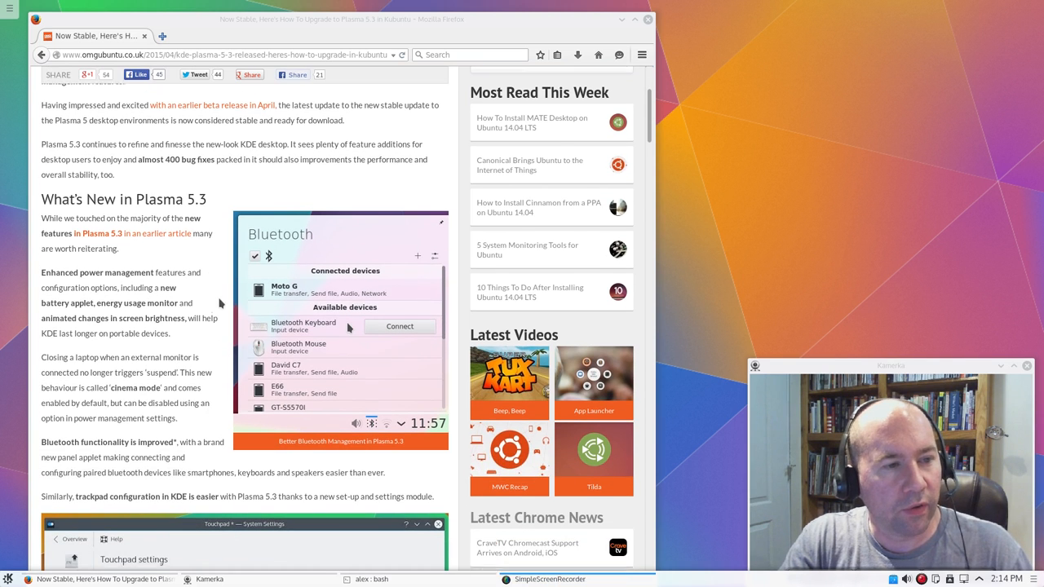
{"action": "scroll", "scroll_direction": "down", "scroll_amount": 3}
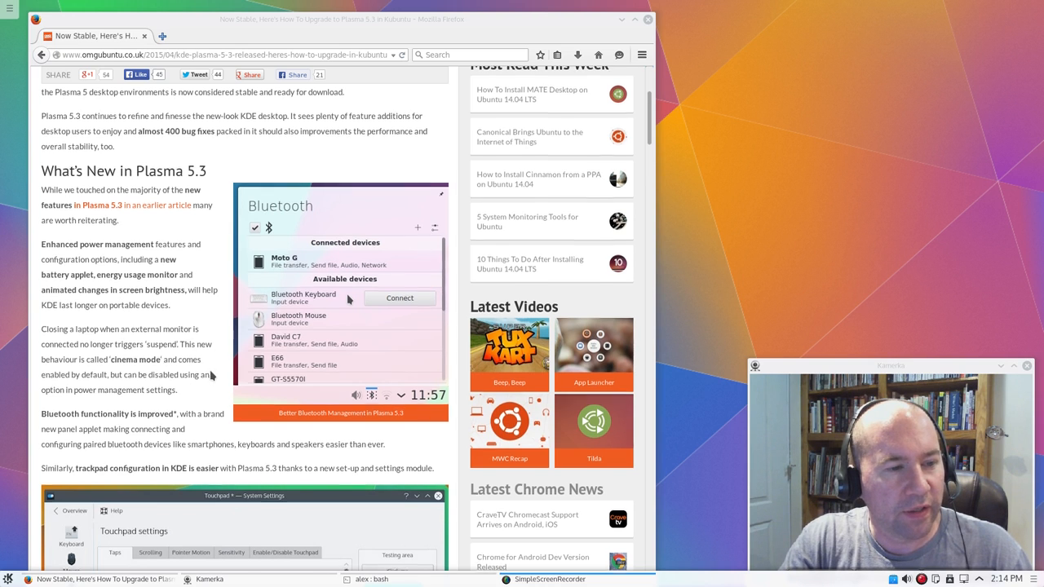
{"action": "scroll", "scroll_direction": "down", "scroll_amount": 3}
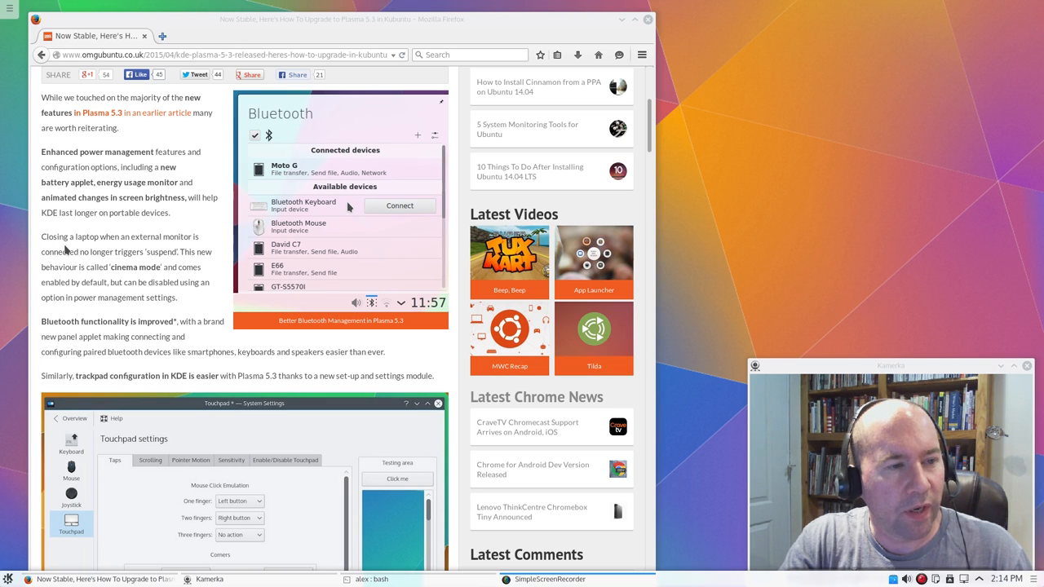
{"action": "mouse_move", "coordinate": [189, 250]}
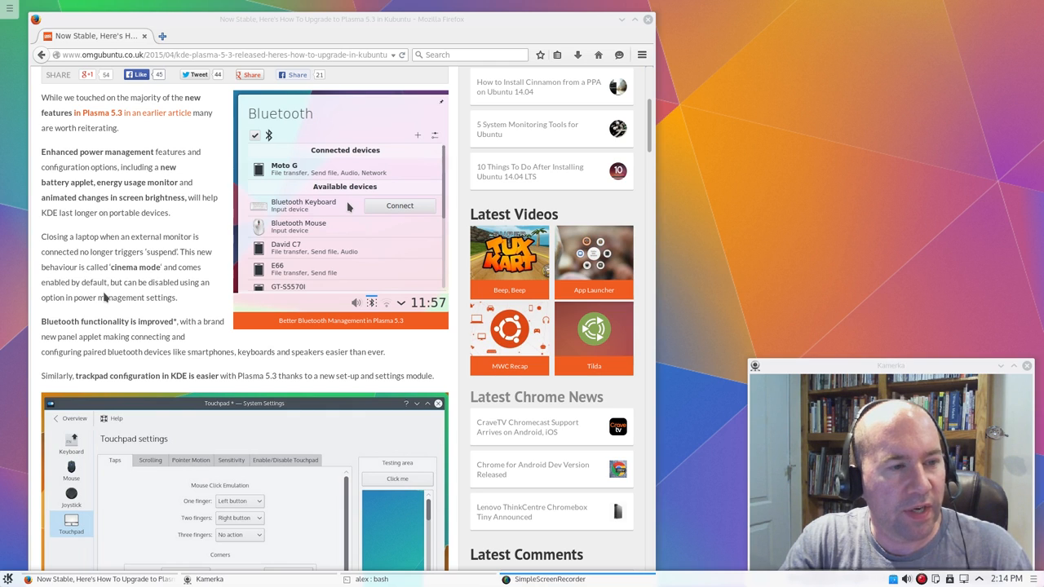
{"action": "mouse_move", "coordinate": [219, 312]}
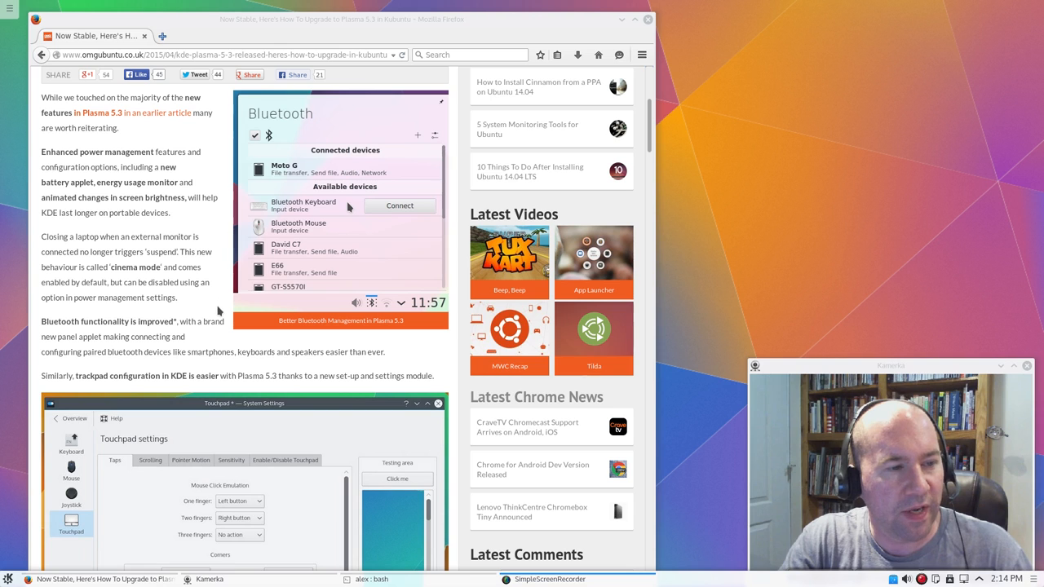
{"action": "scroll", "scroll_direction": "down", "scroll_amount": 3}
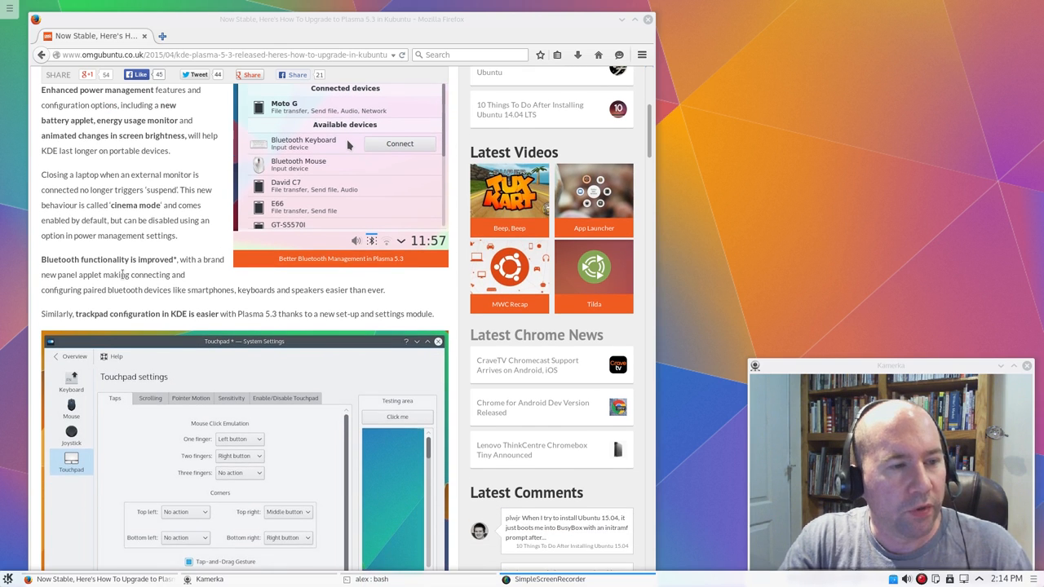
{"action": "mouse_move", "coordinate": [90, 328]}
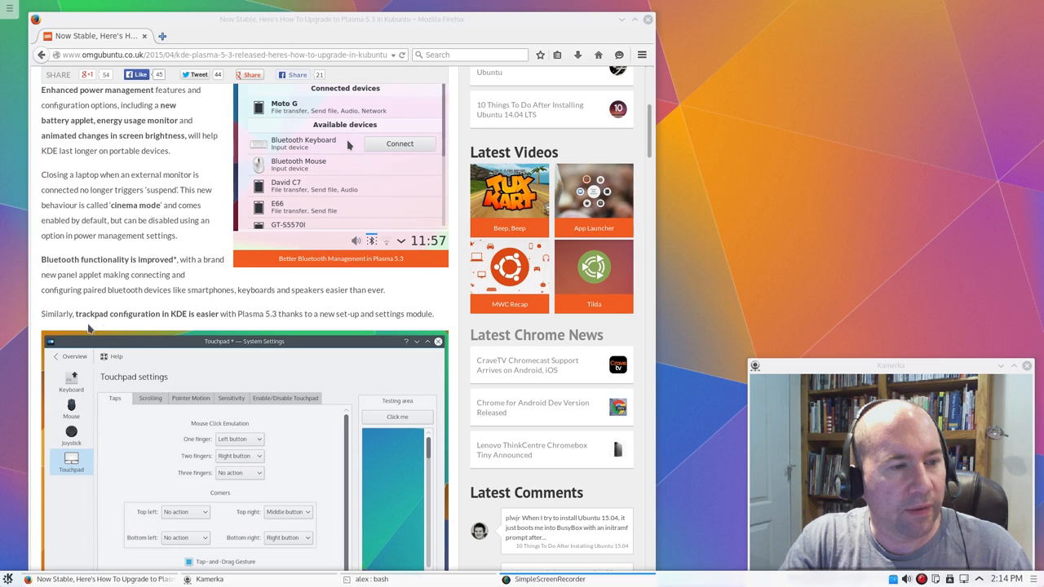
{"action": "mouse_move", "coordinate": [143, 332]}
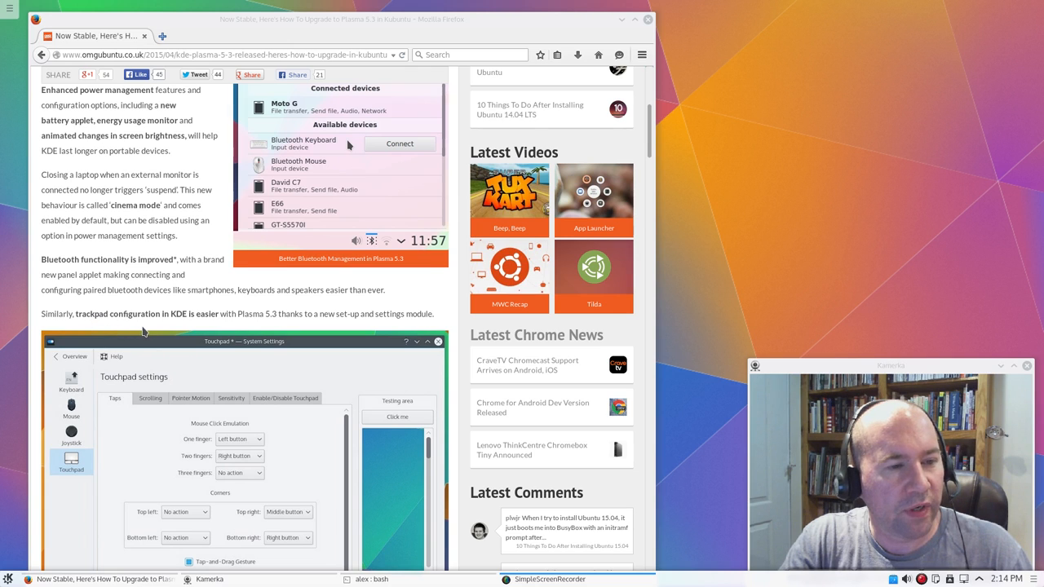
{"action": "scroll", "scroll_direction": "down", "scroll_amount": 3}
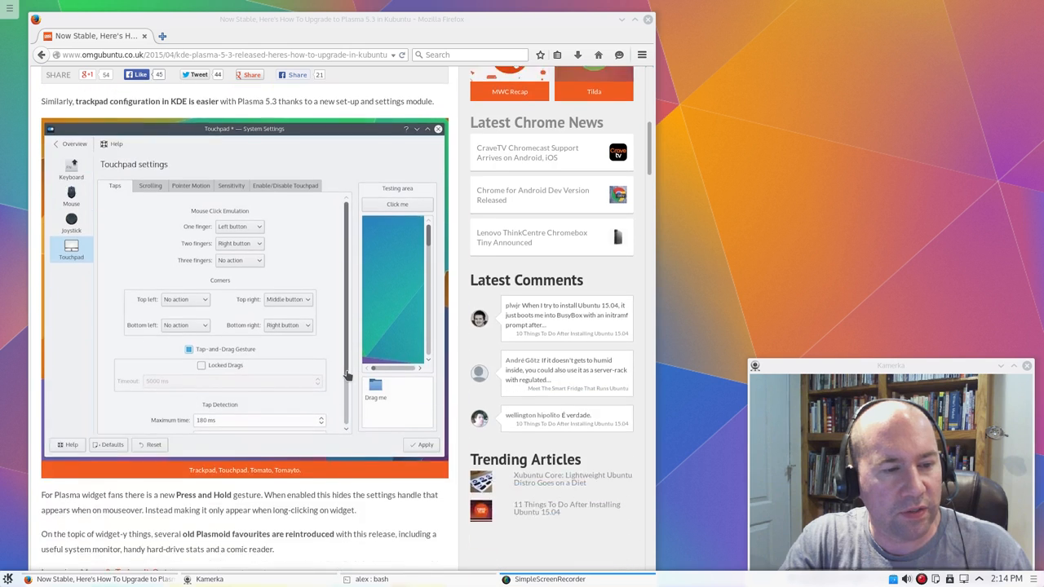
{"action": "scroll", "scroll_direction": "down", "scroll_amount": 3}
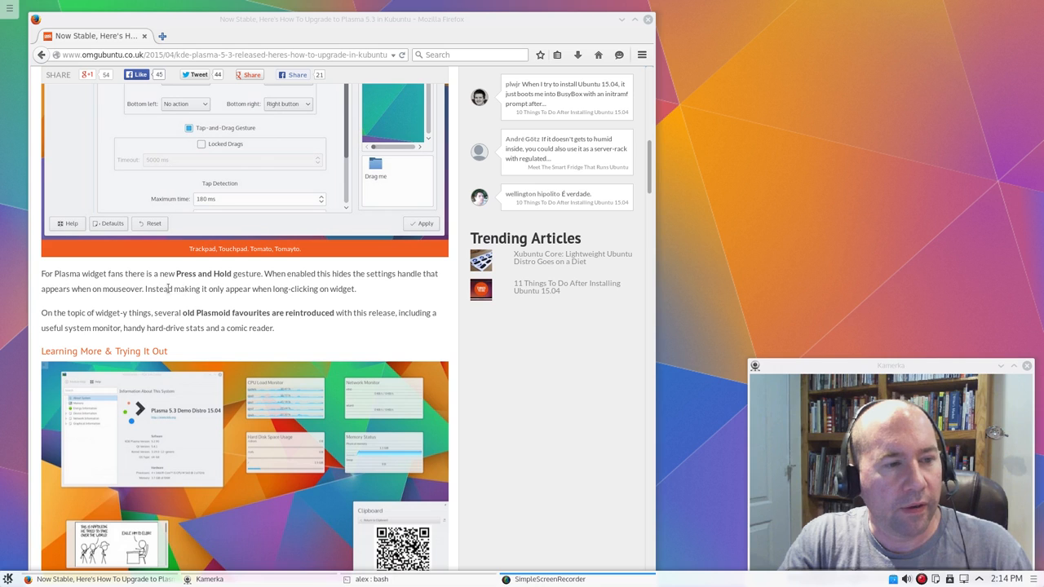
{"action": "mouse_move", "coordinate": [71, 288]}
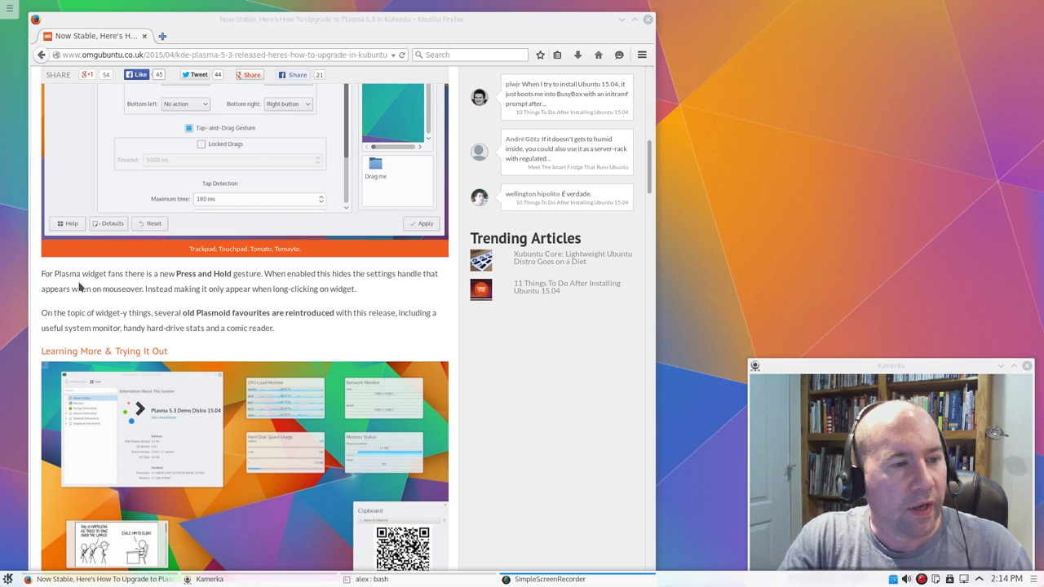
{"action": "mouse_move", "coordinate": [133, 283]}
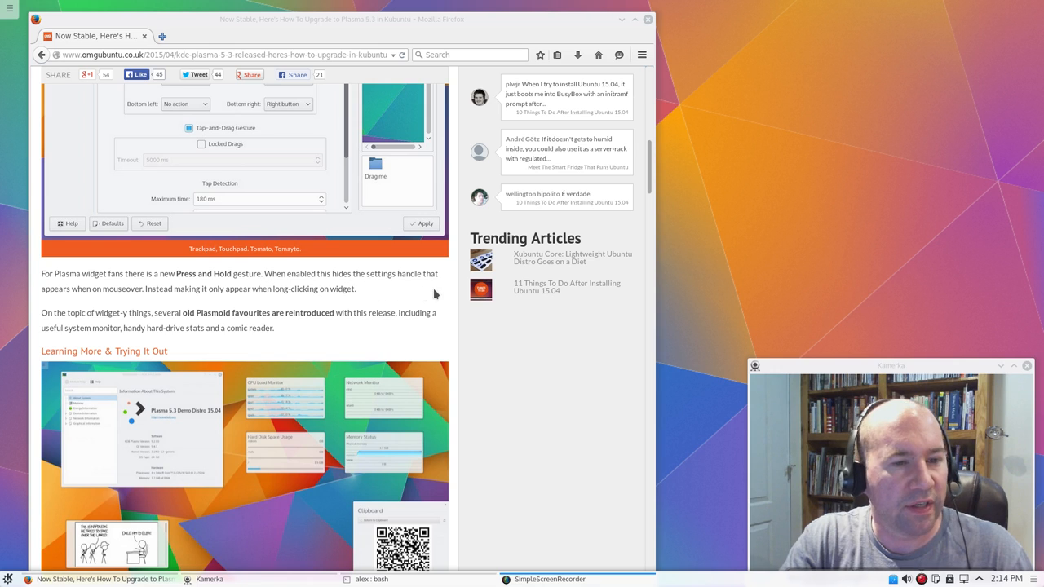
{"action": "mouse_move", "coordinate": [218, 304]}
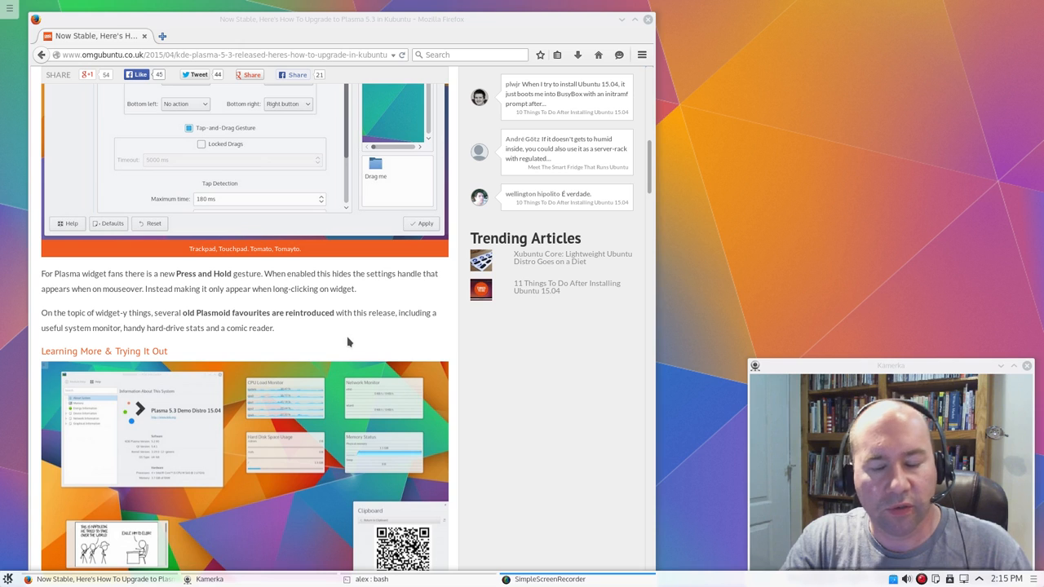
{"action": "mouse_move", "coordinate": [340, 334]}
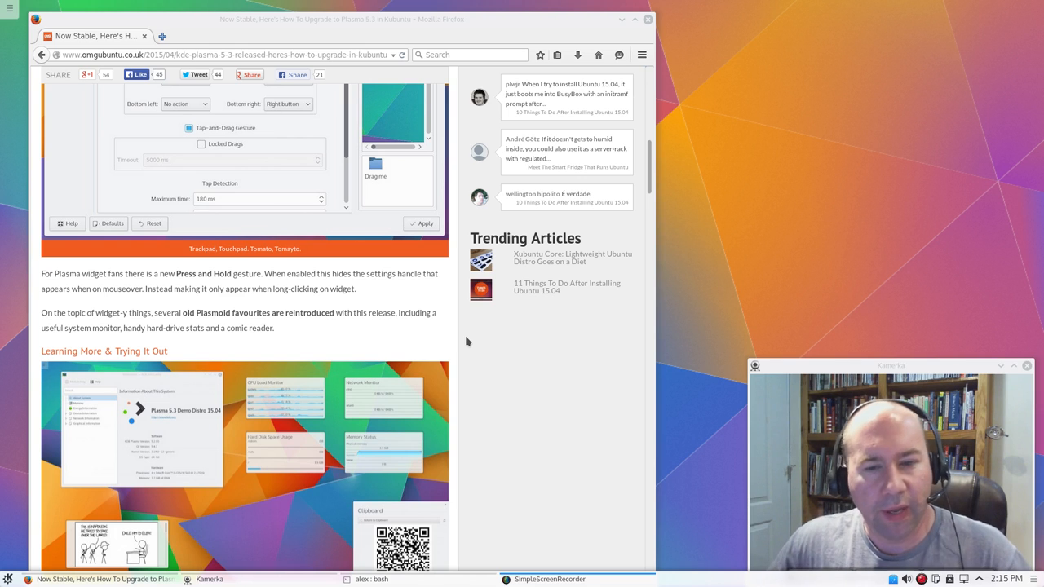
{"action": "mouse_move", "coordinate": [487, 362]}
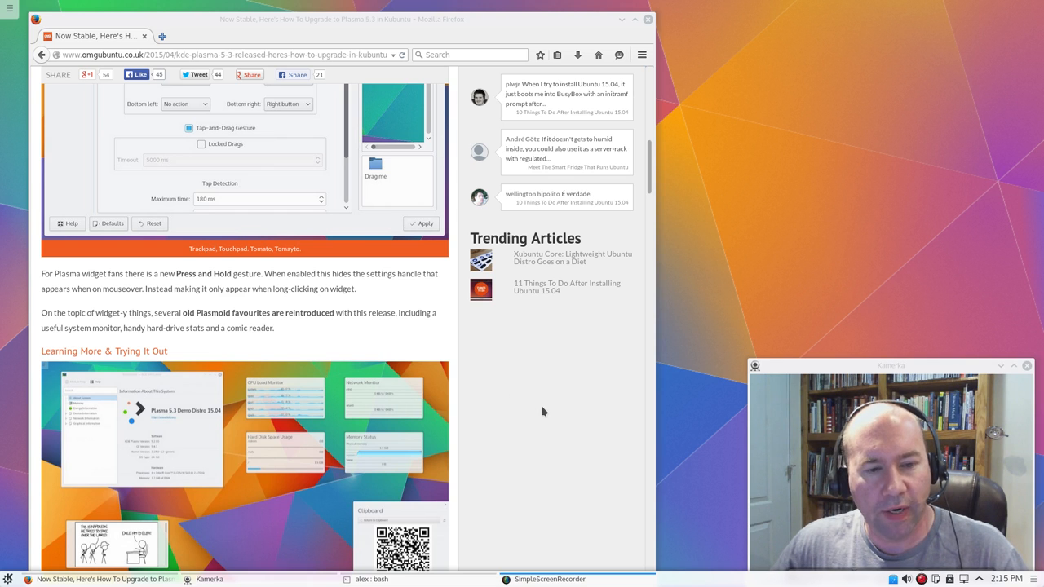
Scroll down to the 'Install Plasma 5.3 in Kubuntu 15.04' command lines
{"action": "scroll", "scroll_direction": "down", "scroll_amount": 3}
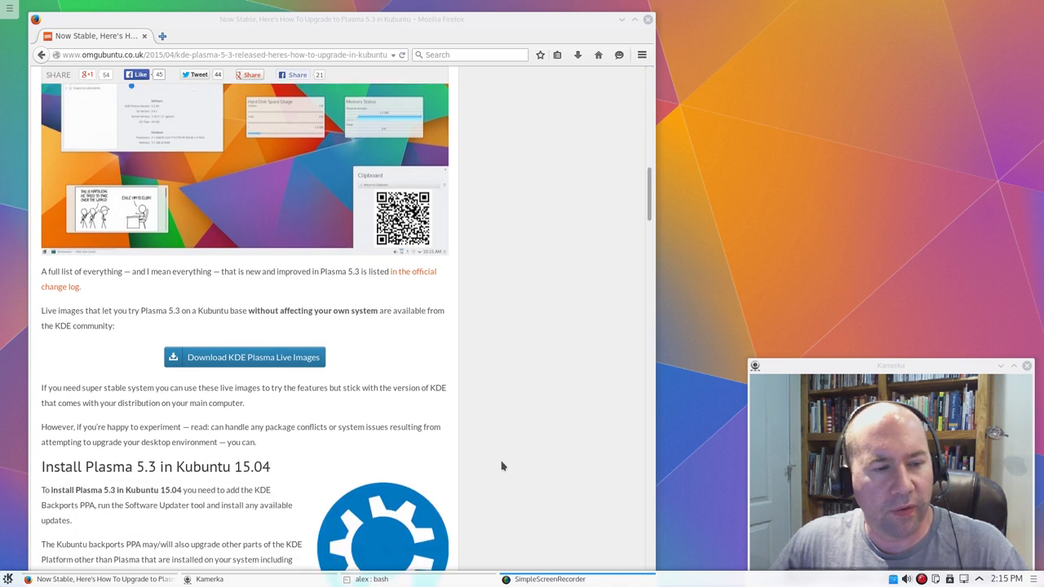
{"action": "scroll", "scroll_direction": "down", "scroll_amount": 3}
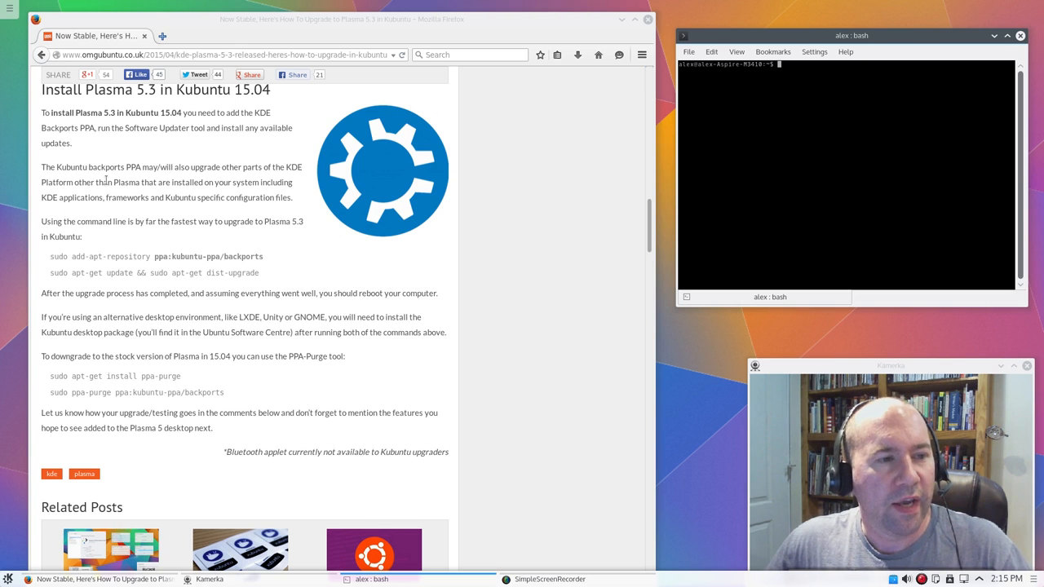
{"action": "mouse_move", "coordinate": [233, 314]}
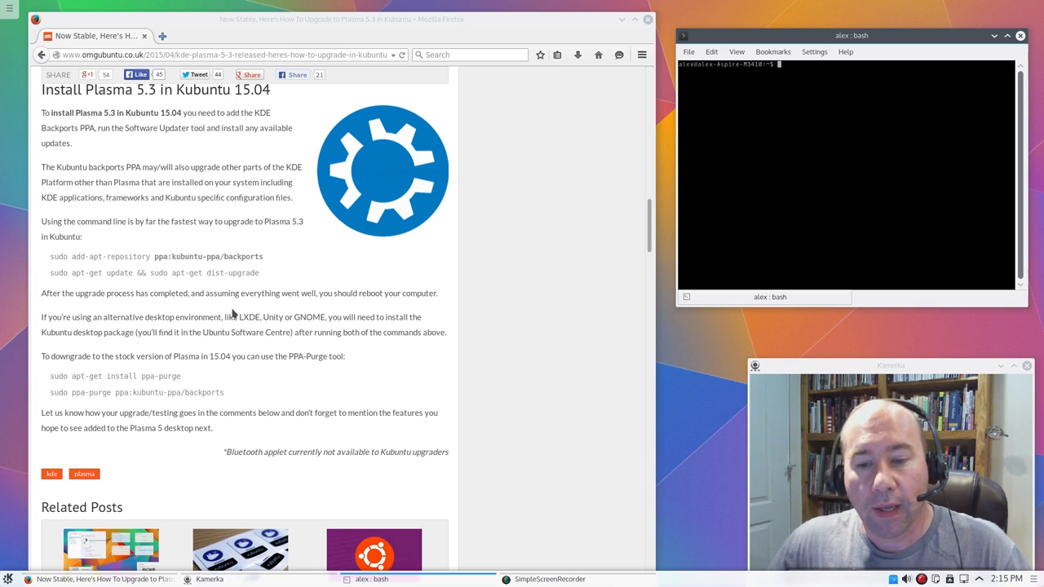
{"action": "mouse_move", "coordinate": [537, 341]}
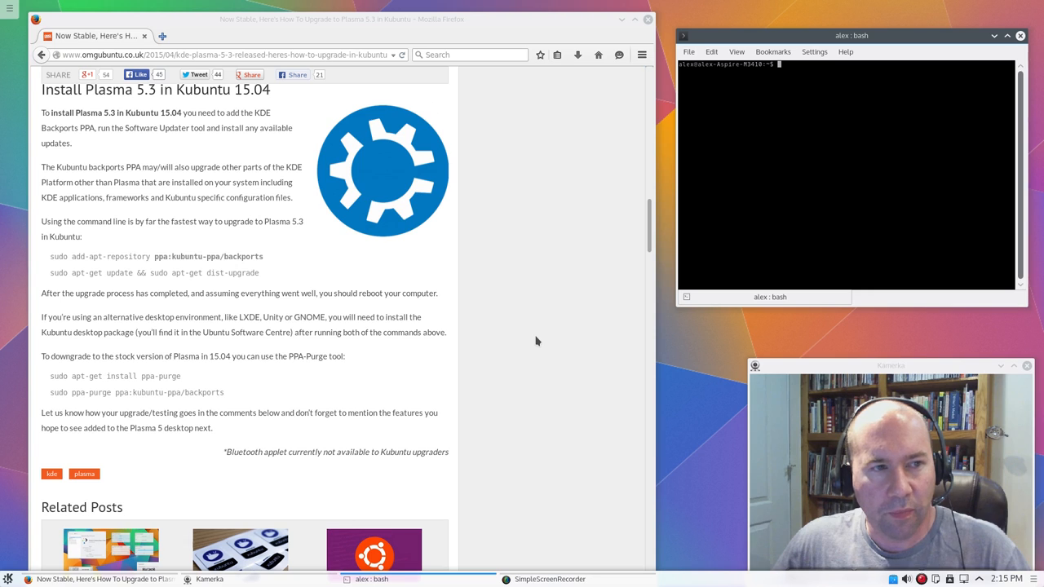
{"action": "mouse_move", "coordinate": [299, 305]}
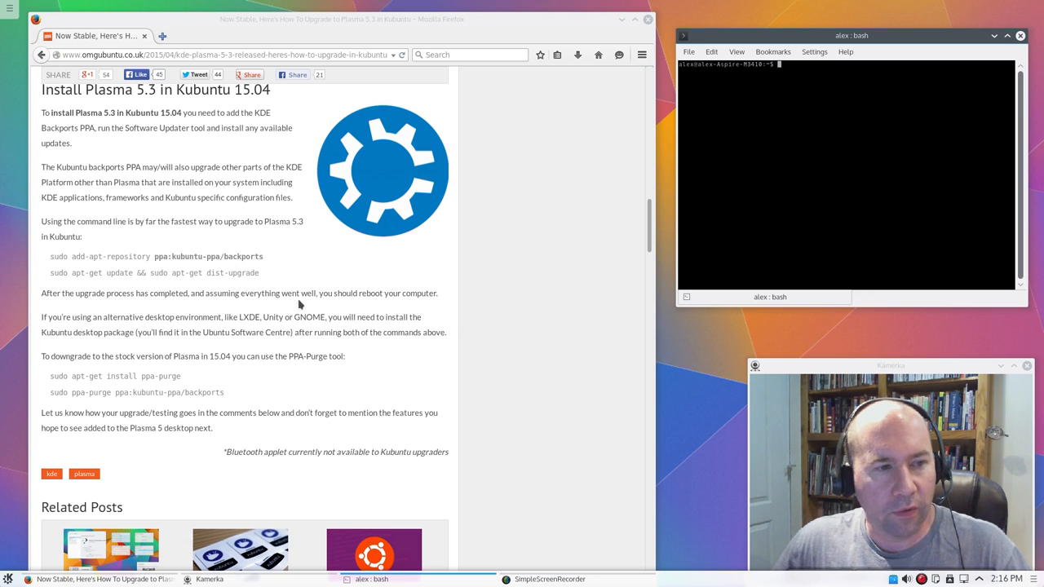
{"action": "mouse_move", "coordinate": [528, 353]}
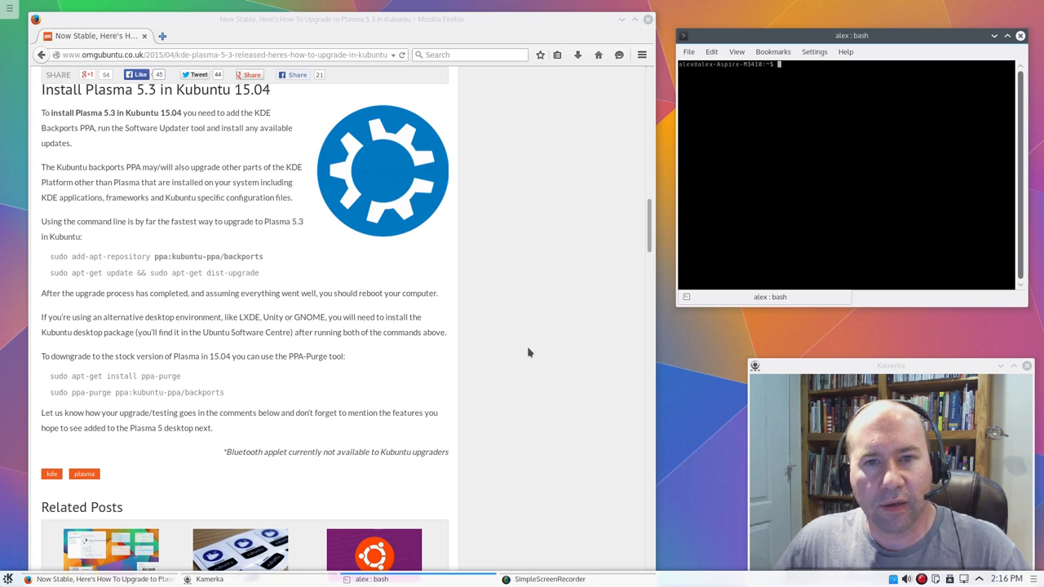
{"action": "mouse_move", "coordinate": [546, 380]}
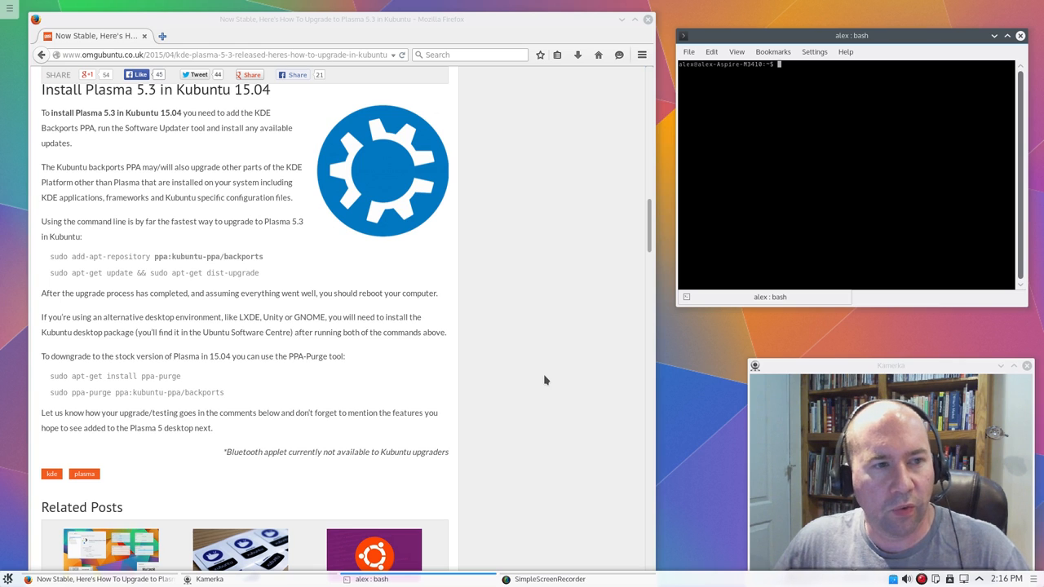
{"action": "mouse_move", "coordinate": [530, 342]}
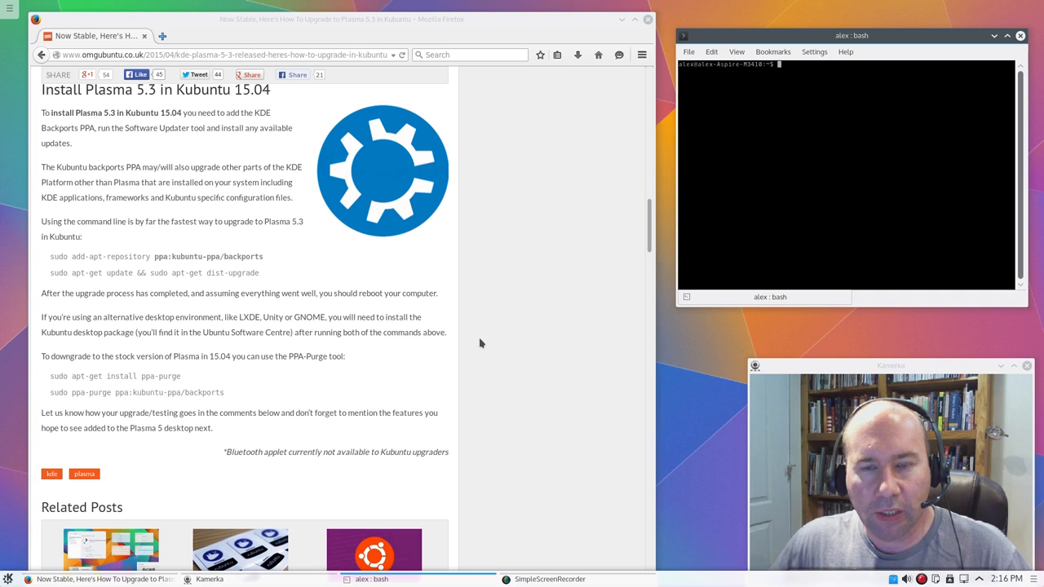
{"action": "mouse_move", "coordinate": [491, 351]}
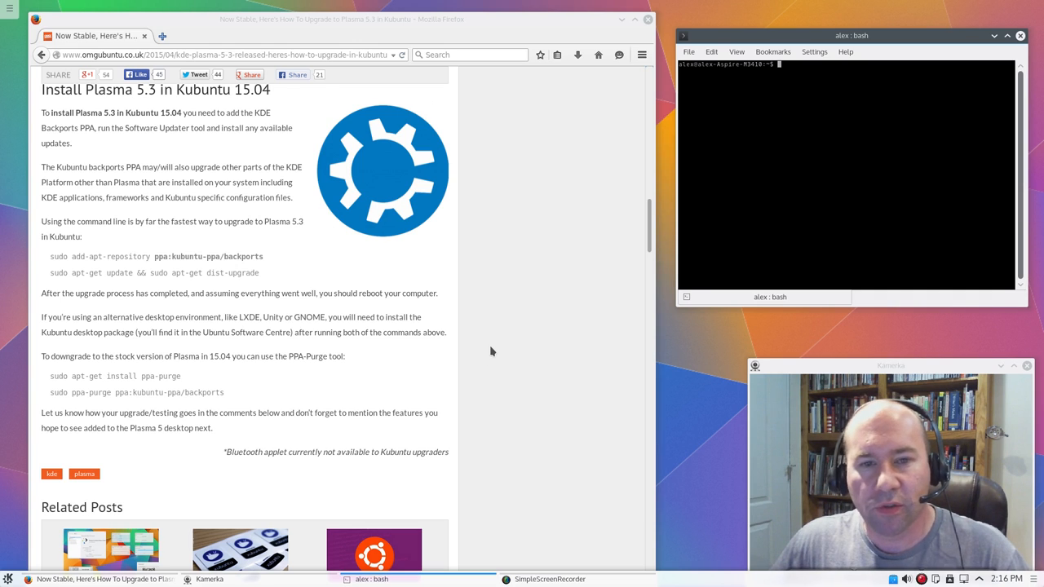
{"action": "mouse_move", "coordinate": [514, 367]}
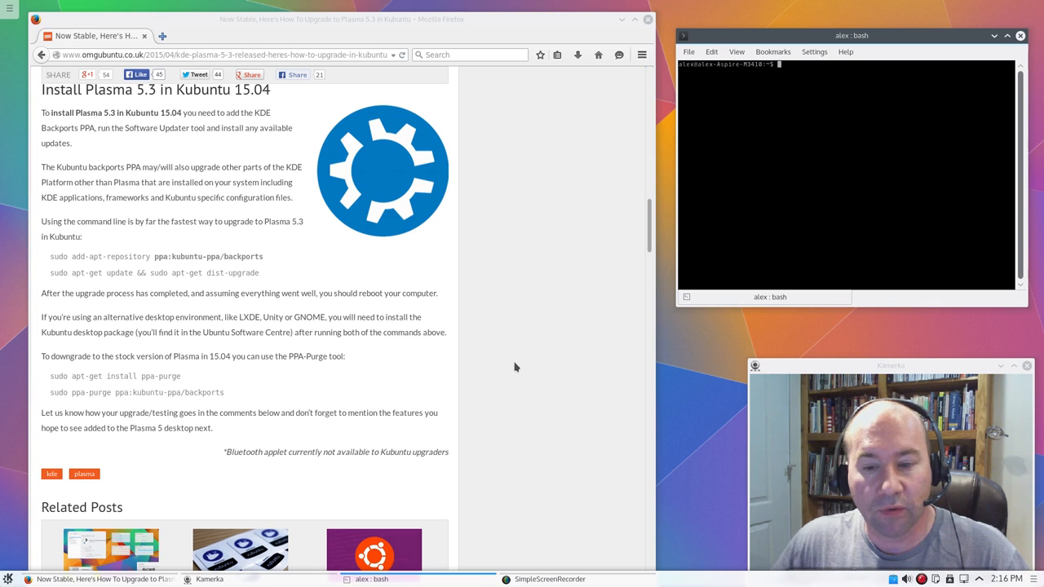
{"action": "mouse_move", "coordinate": [523, 325]}
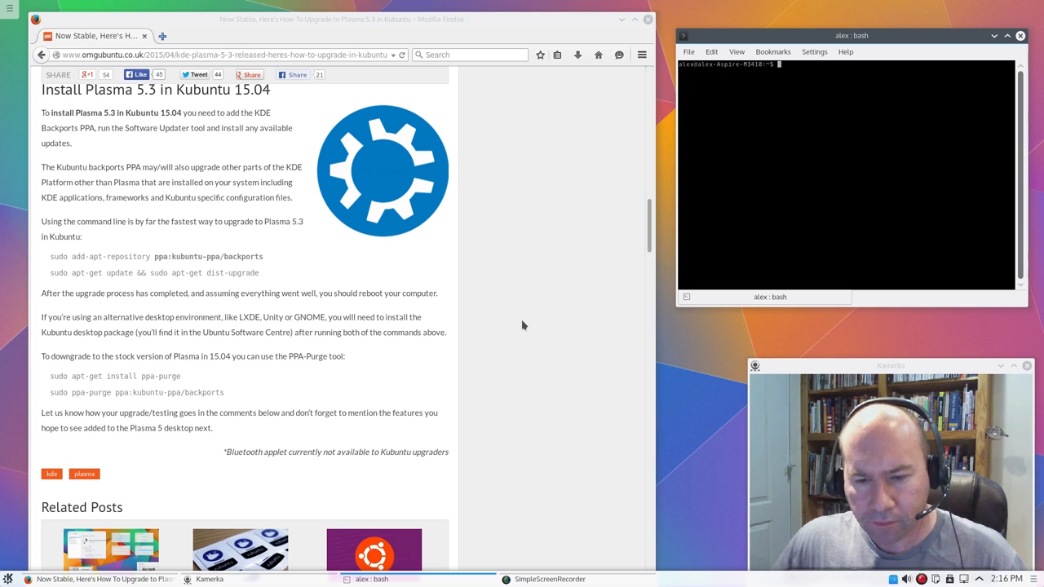
{"action": "mouse_move", "coordinate": [495, 338]}
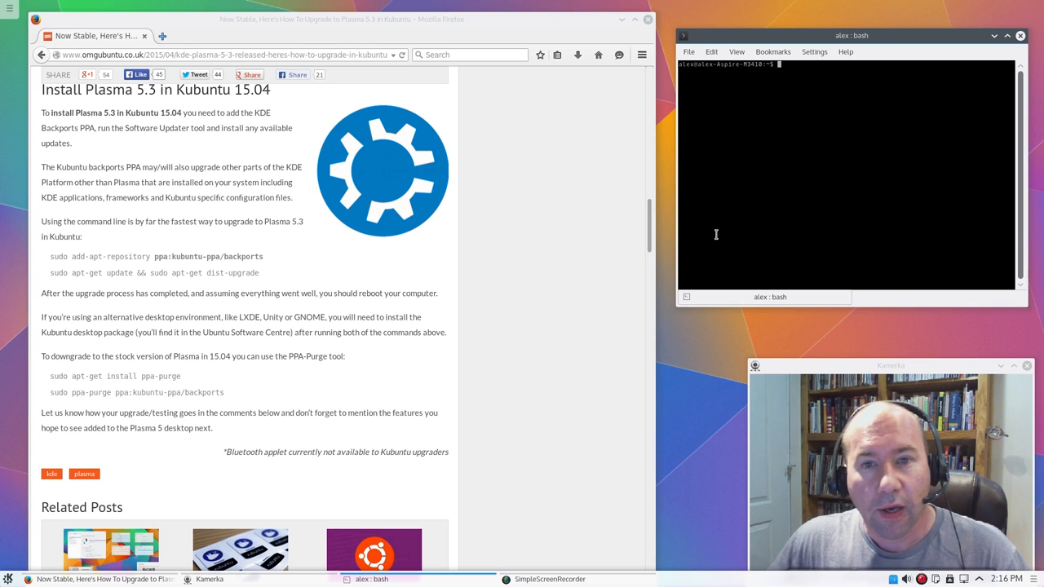
{"action": "mouse_move", "coordinate": [470, 283]}
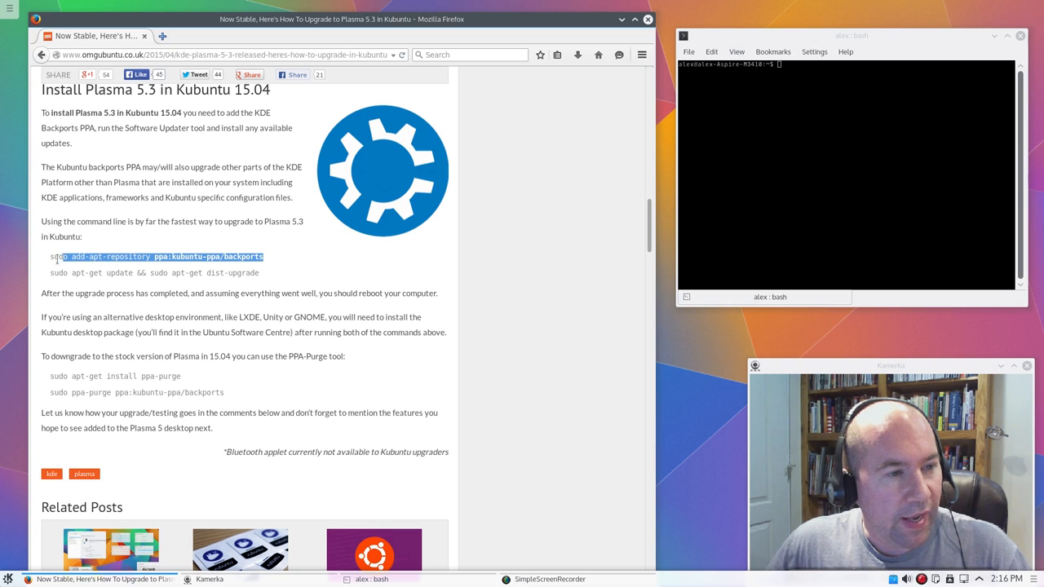
Copy 'sudo add-apt-repository ppa:kubuntu-ppa/backports' into Konsole, run it and confirm adding the PPA
{"action": "right_click", "coordinate": [155, 256]}
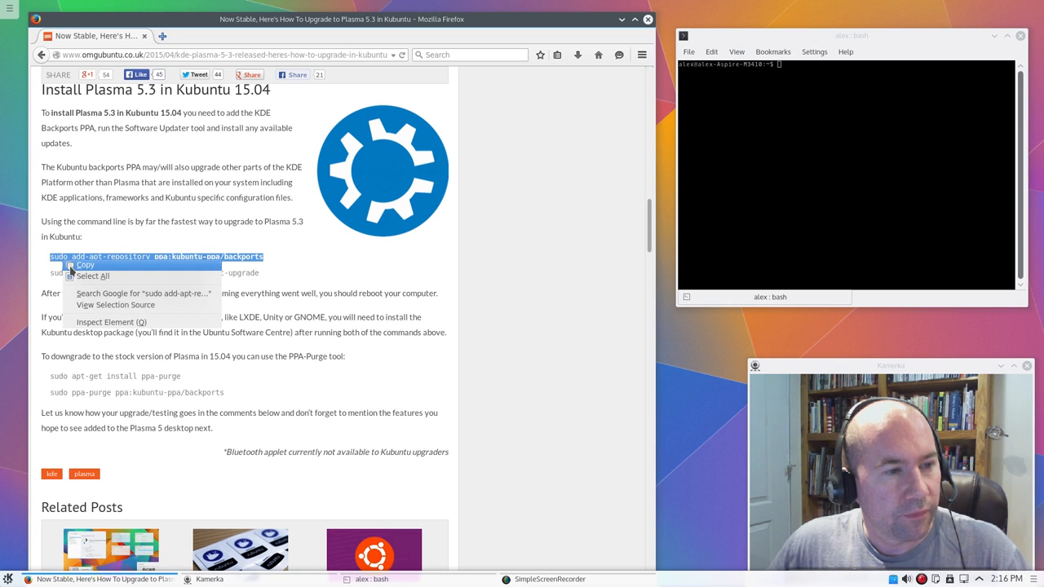
{"action": "left_click", "coordinate": [820, 93]}
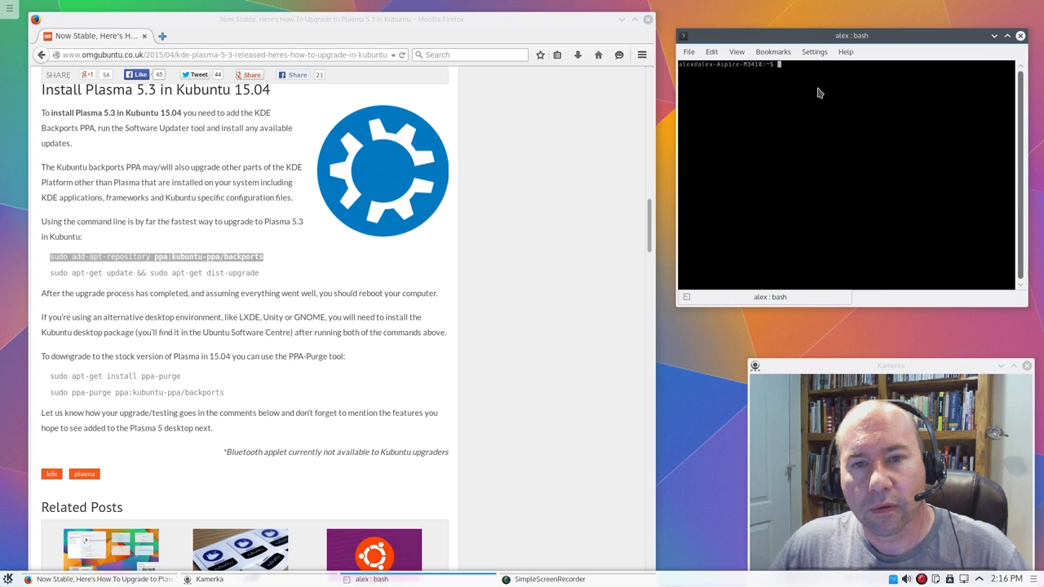
{"action": "type", "text": "sudo add-apt-repository ppa:kubuntu-ppa/backports"}
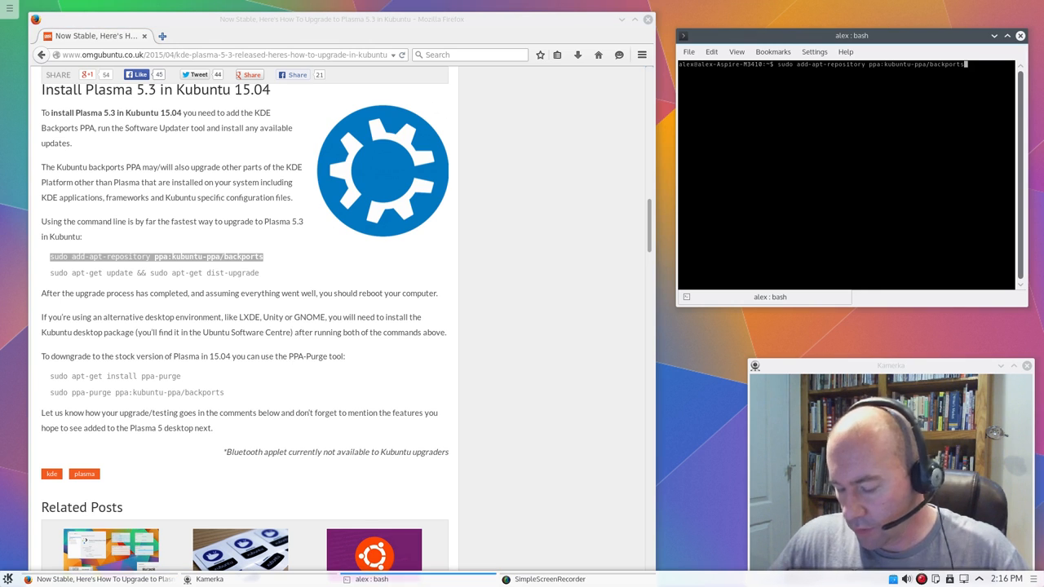
{"action": "key", "text": "Return"}
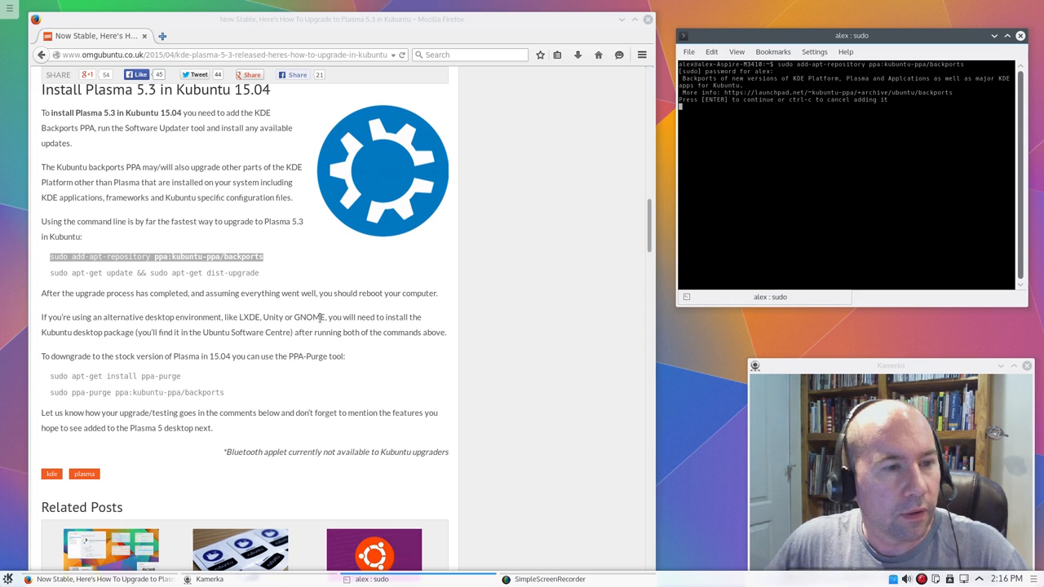
{"action": "key", "text": "Return"}
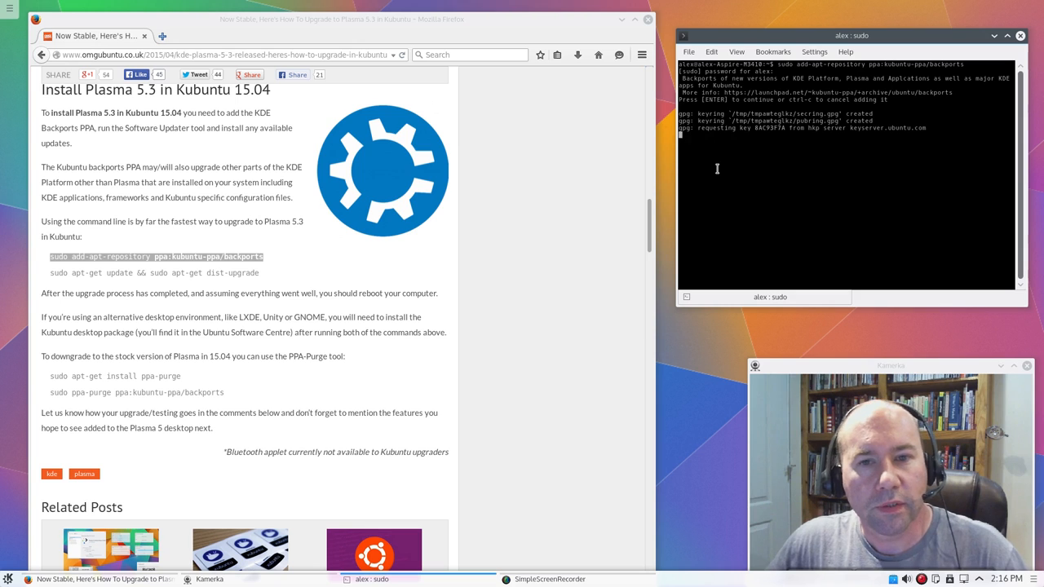
{"action": "key", "text": "Return"}
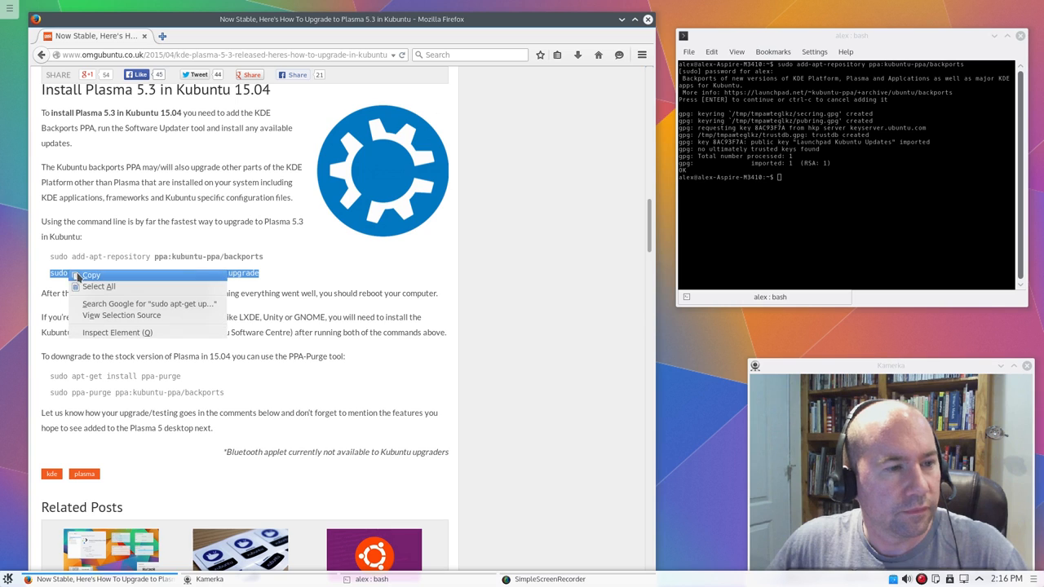
Copy and run 'sudo apt-get update && sudo apt-get dist-upgrade' in Konsole
{"action": "left_click", "coordinate": [90, 274]}
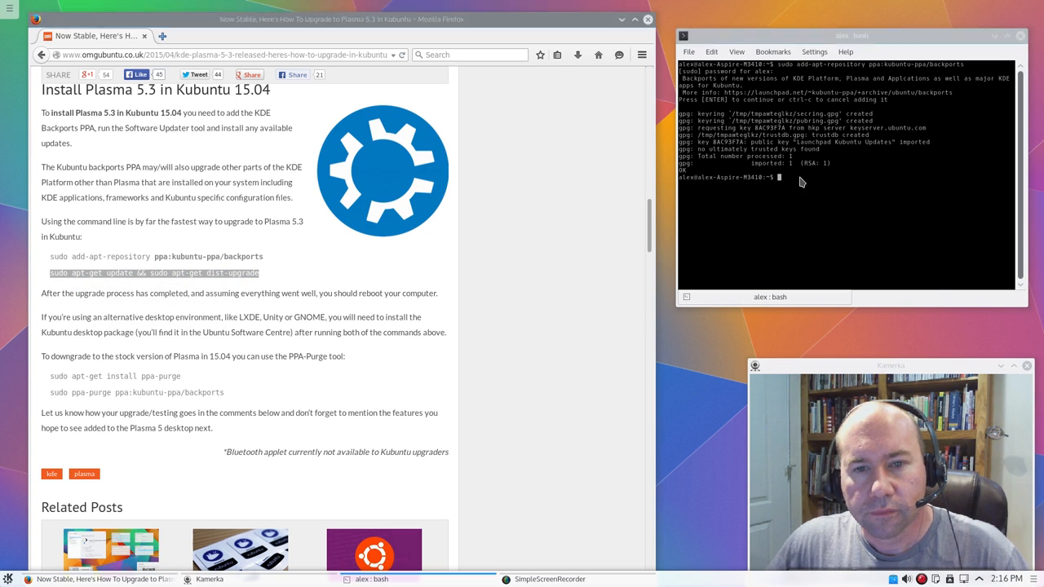
{"action": "type", "text": "sudo apt-get update && sudo apt-get dist-upgrade"}
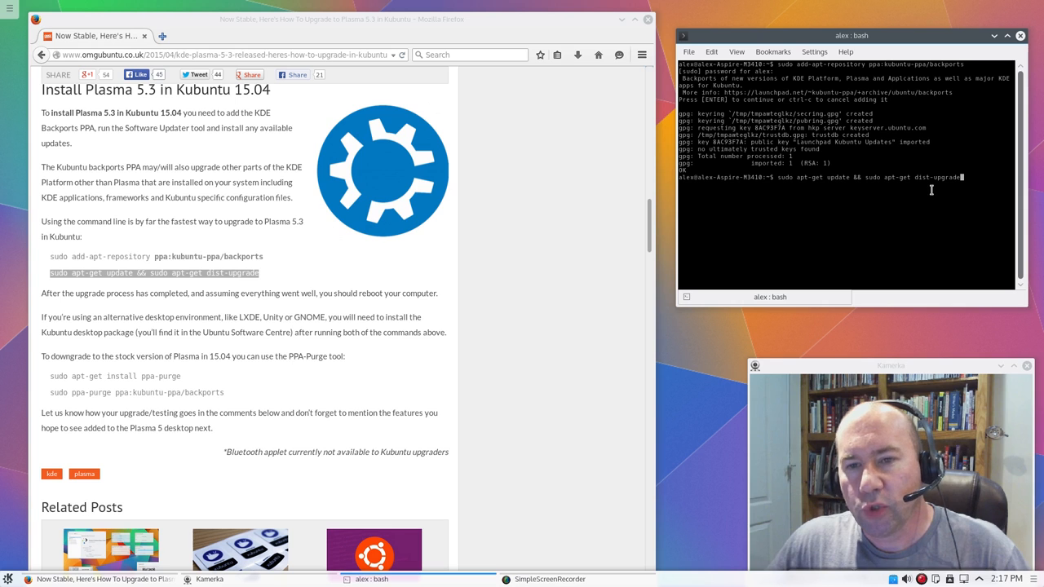
{"action": "key", "text": "Return"}
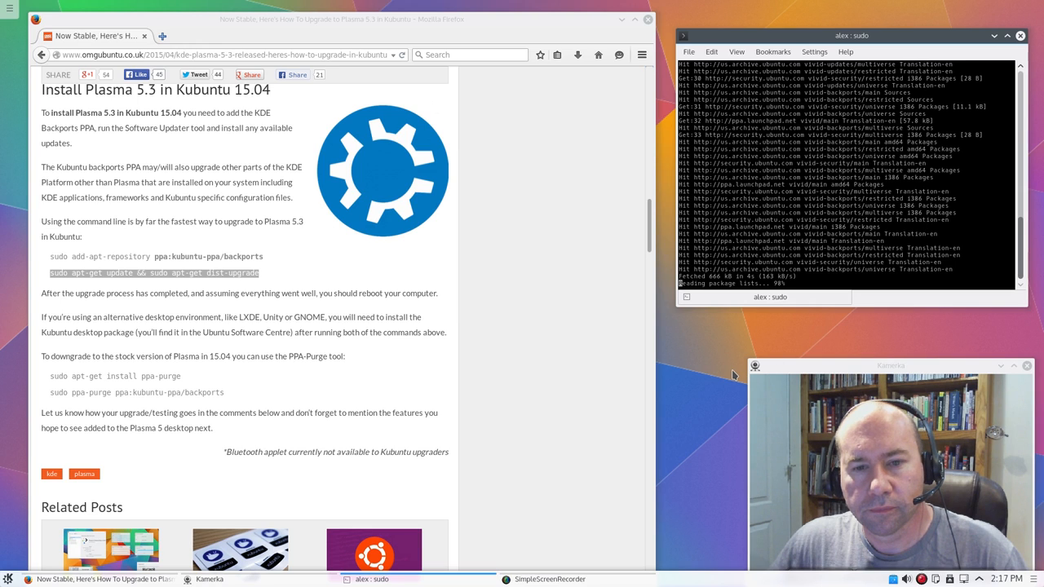
{"action": "mouse_move", "coordinate": [757, 335]}
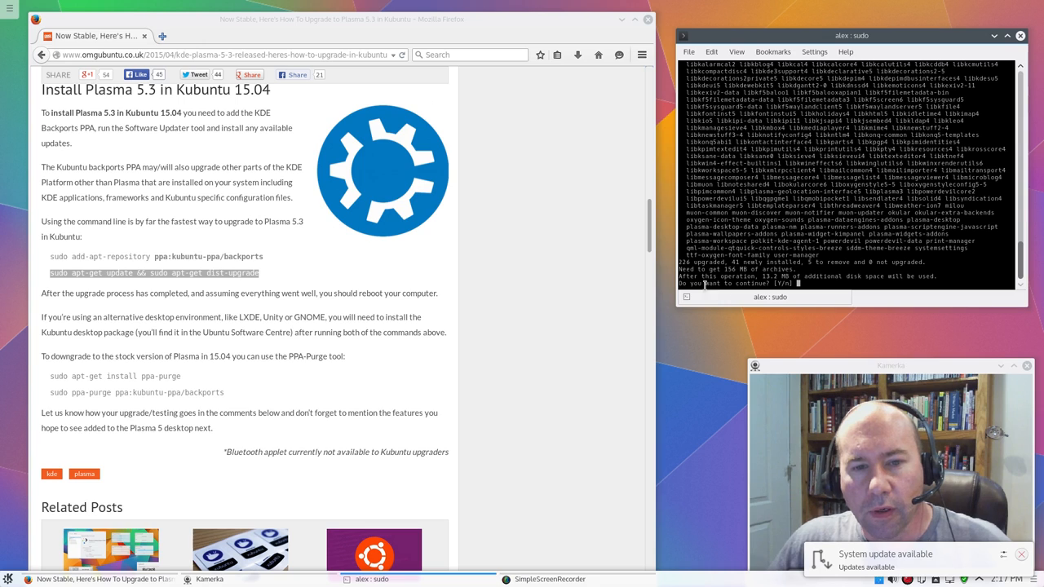
{"action": "mouse_move", "coordinate": [700, 275]}
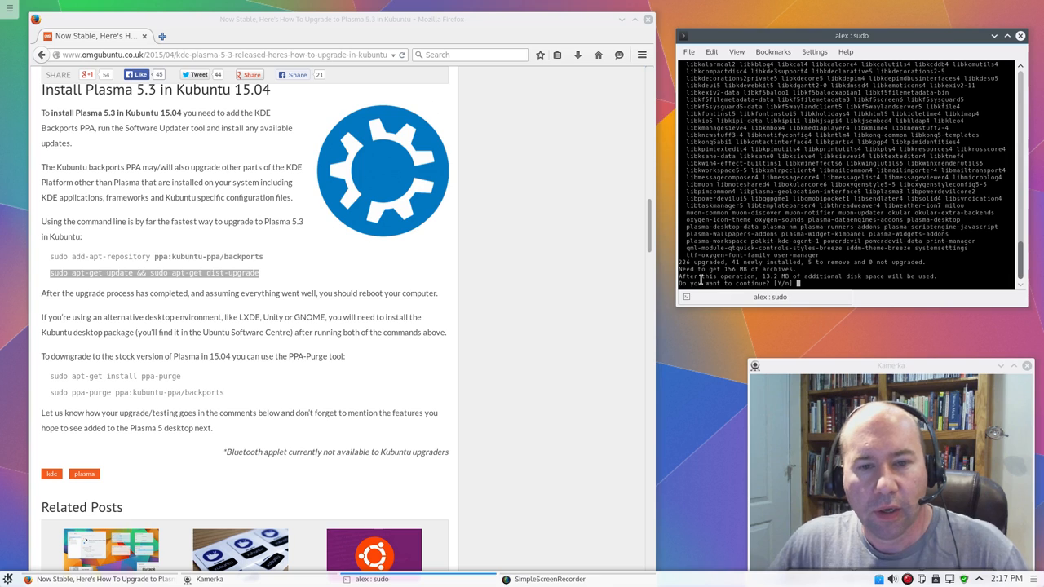
{"action": "mouse_move", "coordinate": [727, 295]}
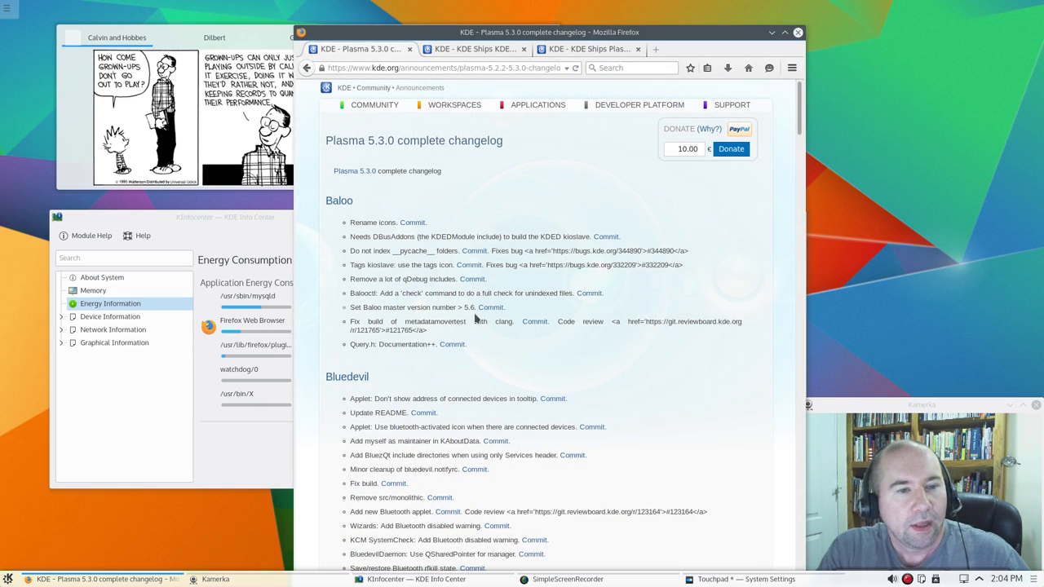
{"action": "mouse_move", "coordinate": [611, 294]}
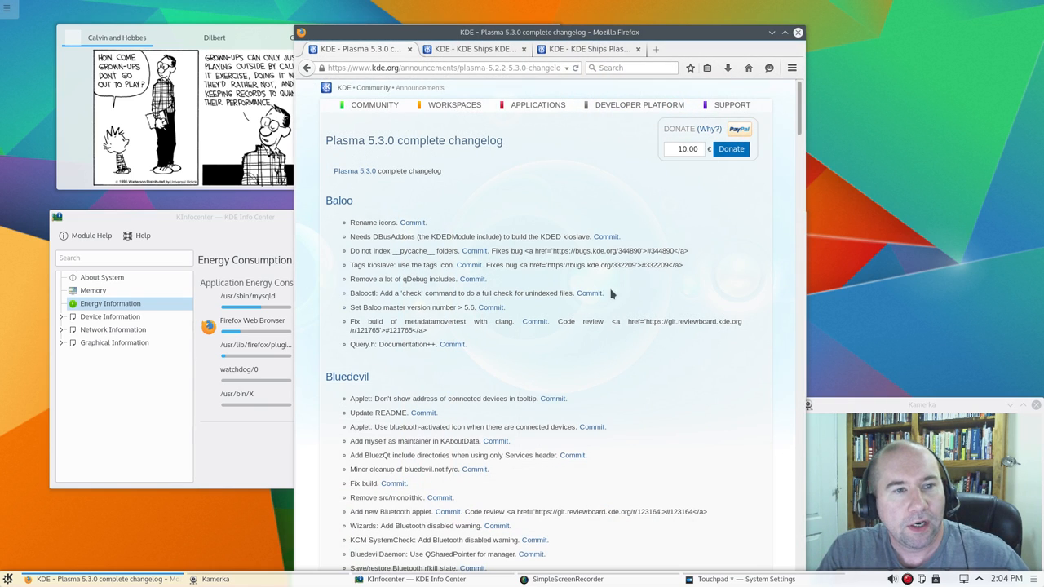
{"action": "mouse_move", "coordinate": [496, 163]}
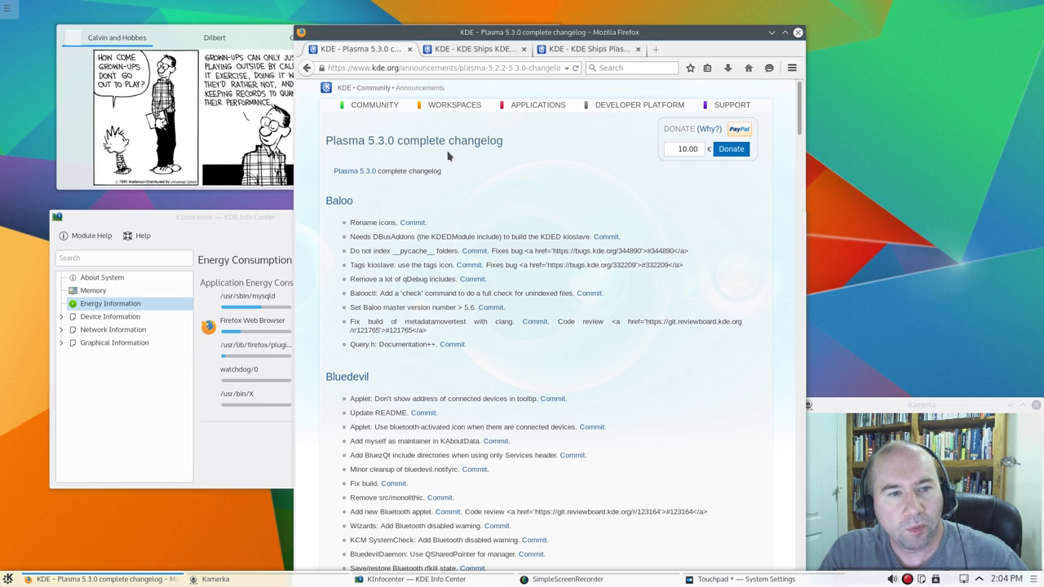
{"action": "mouse_move", "coordinate": [653, 506]}
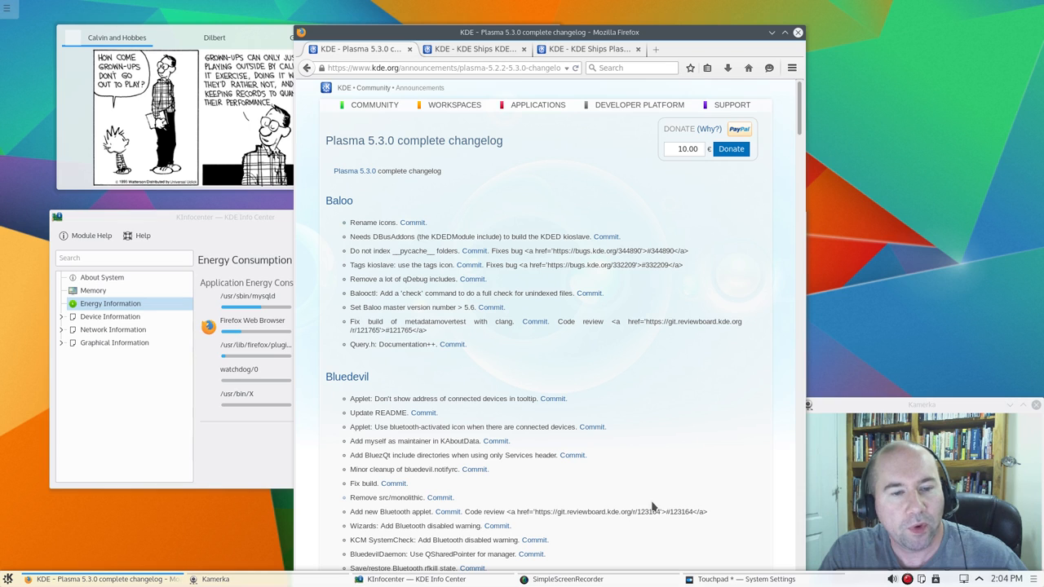
{"action": "mouse_move", "coordinate": [542, 540]}
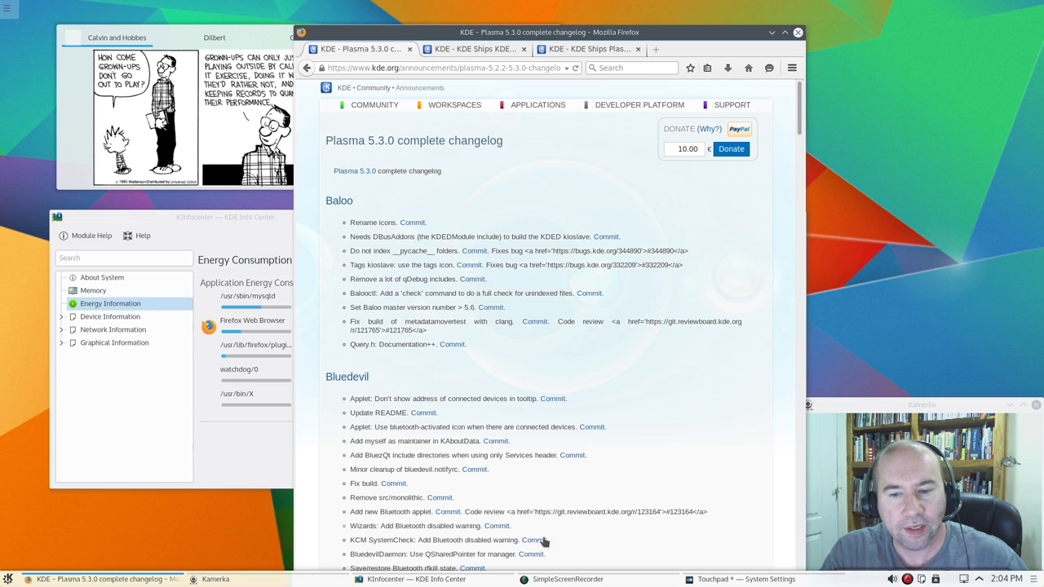
{"action": "mouse_move", "coordinate": [529, 562]}
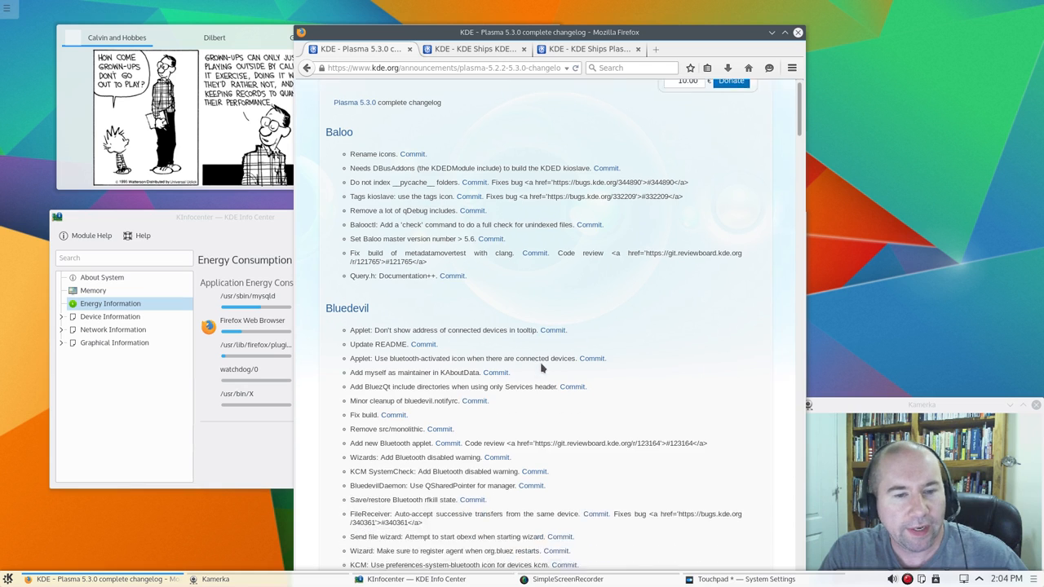
Scroll the Plasma 5.3.0 changelog from the Baloo changes into Bluedevil
{"action": "scroll", "scroll_direction": "down", "scroll_amount": 3}
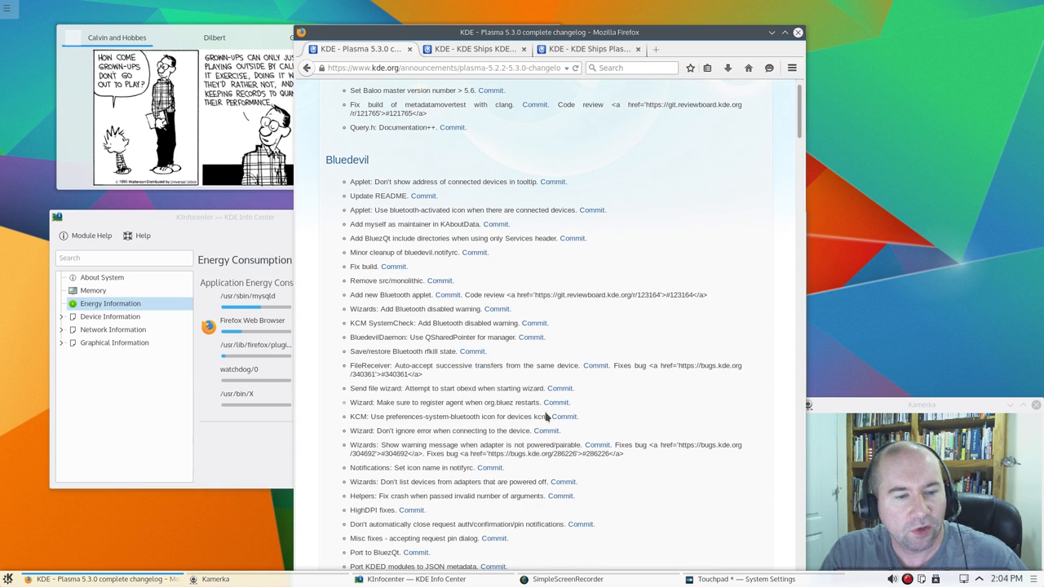
{"action": "scroll", "scroll_direction": "up", "scroll_amount": 3}
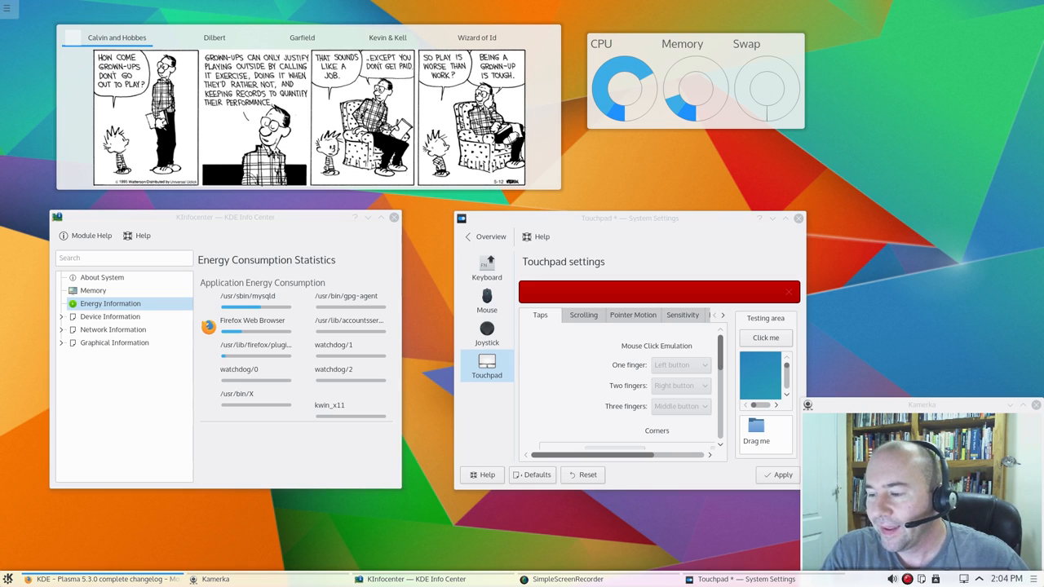
{"action": "mouse_move", "coordinate": [934, 376]}
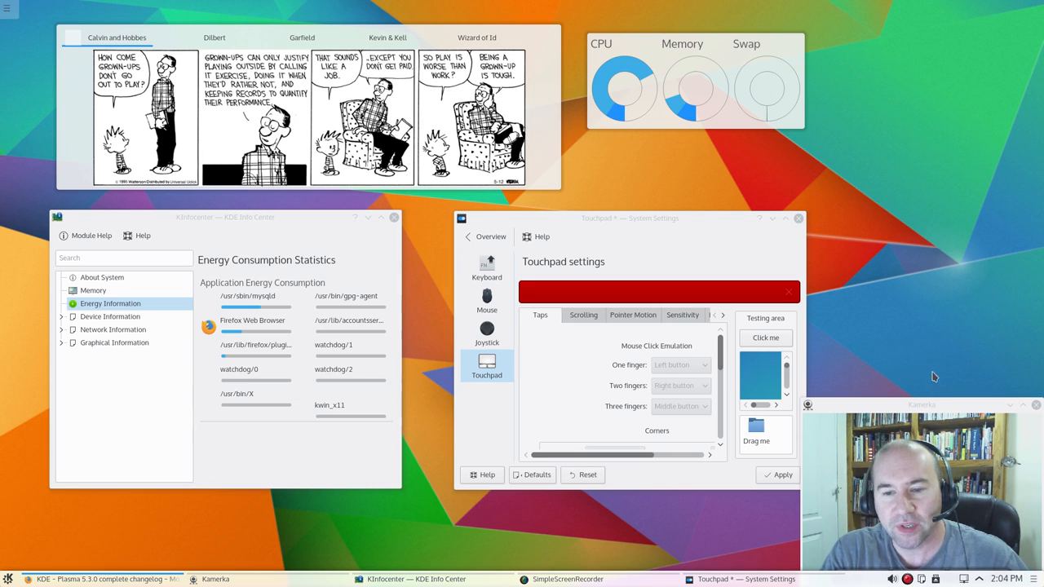
{"action": "mouse_move", "coordinate": [942, 379]}
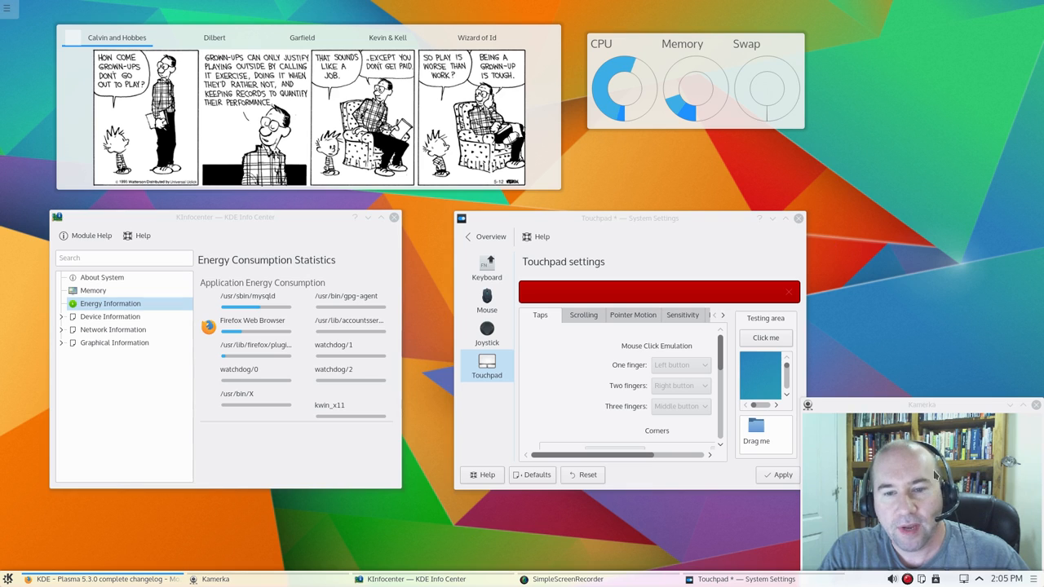
{"action": "mouse_move", "coordinate": [919, 366]}
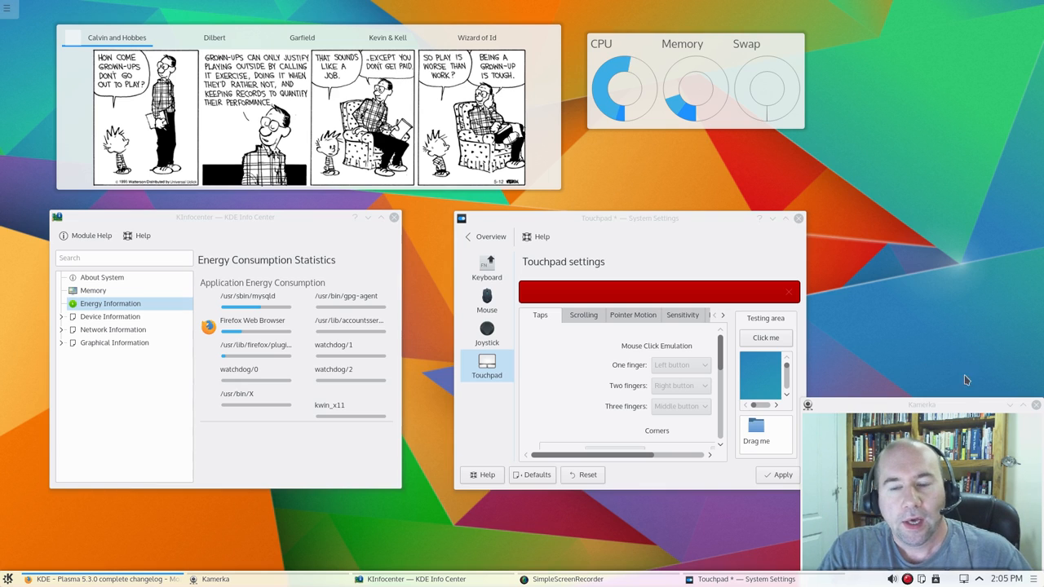
{"action": "mouse_move", "coordinate": [925, 277]}
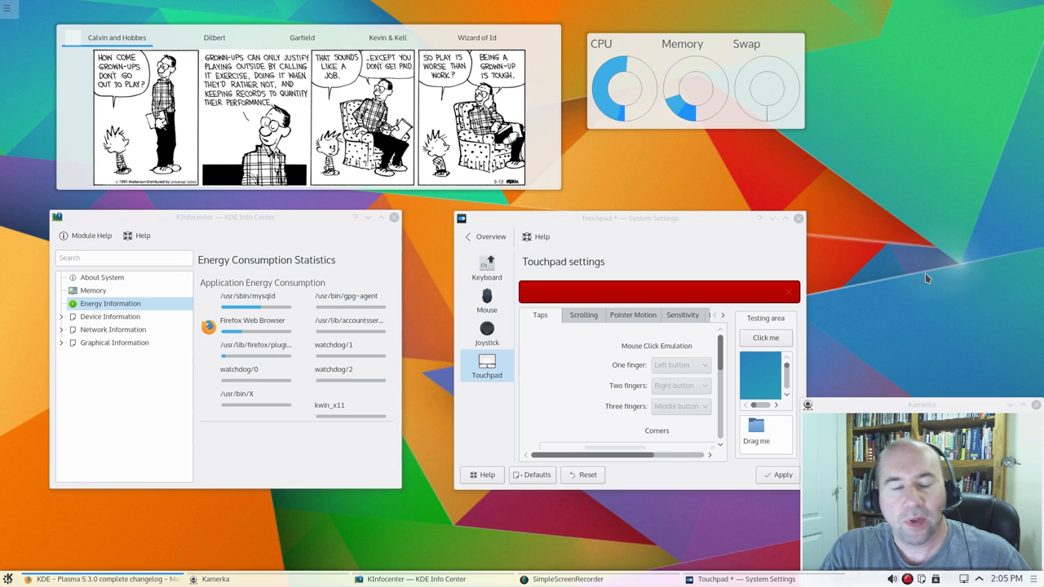
{"action": "mouse_move", "coordinate": [877, 222]}
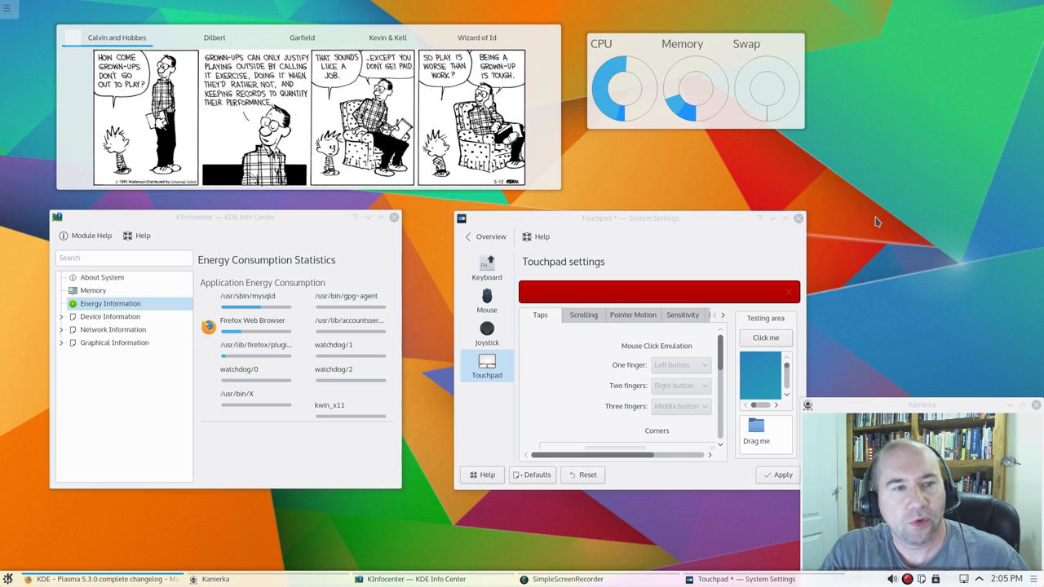
{"action": "mouse_move", "coordinate": [938, 212]}
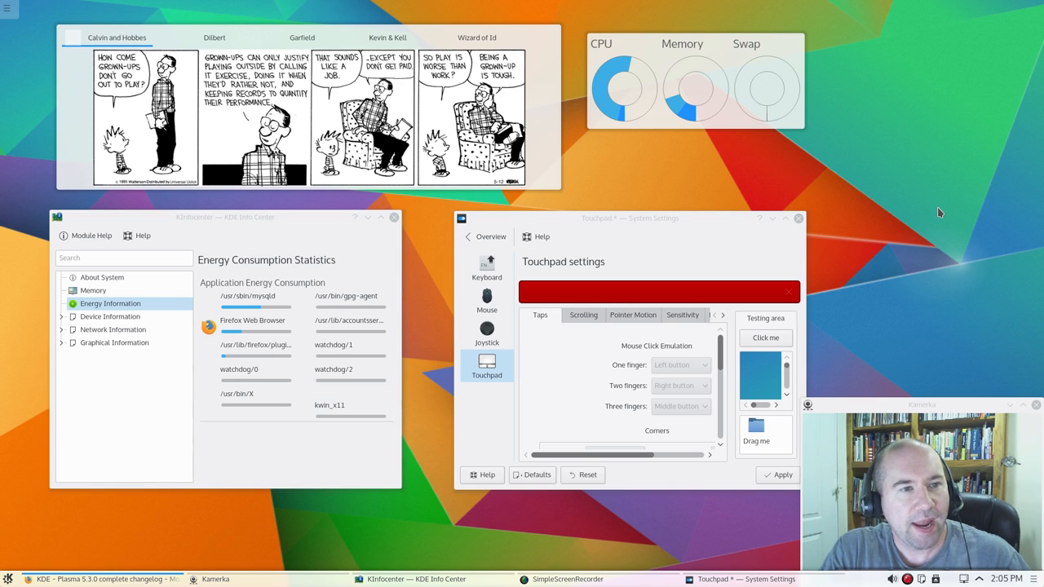
{"action": "mouse_move", "coordinate": [648, 191]}
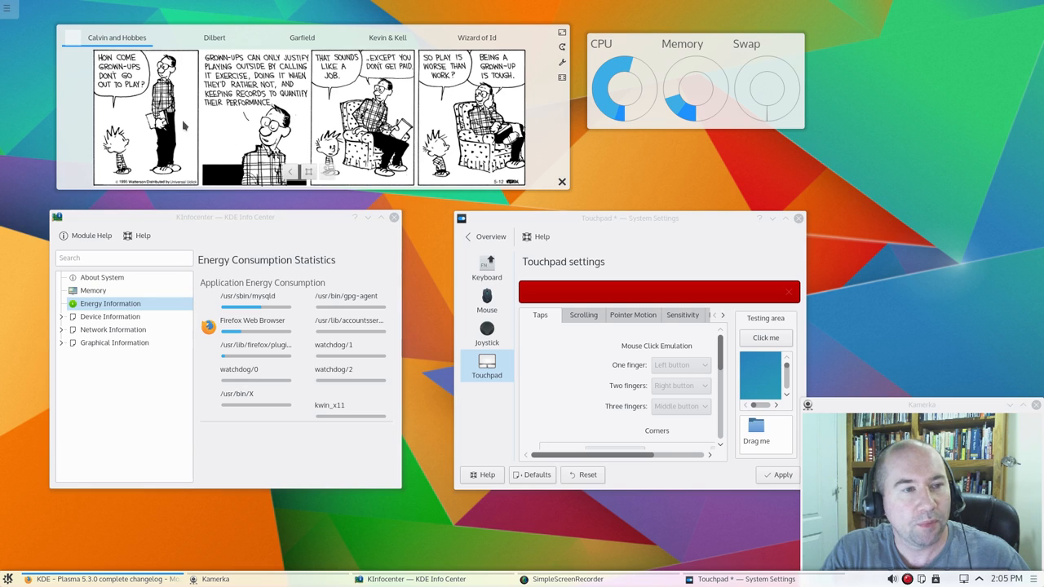
{"action": "mouse_move", "coordinate": [82, 122]}
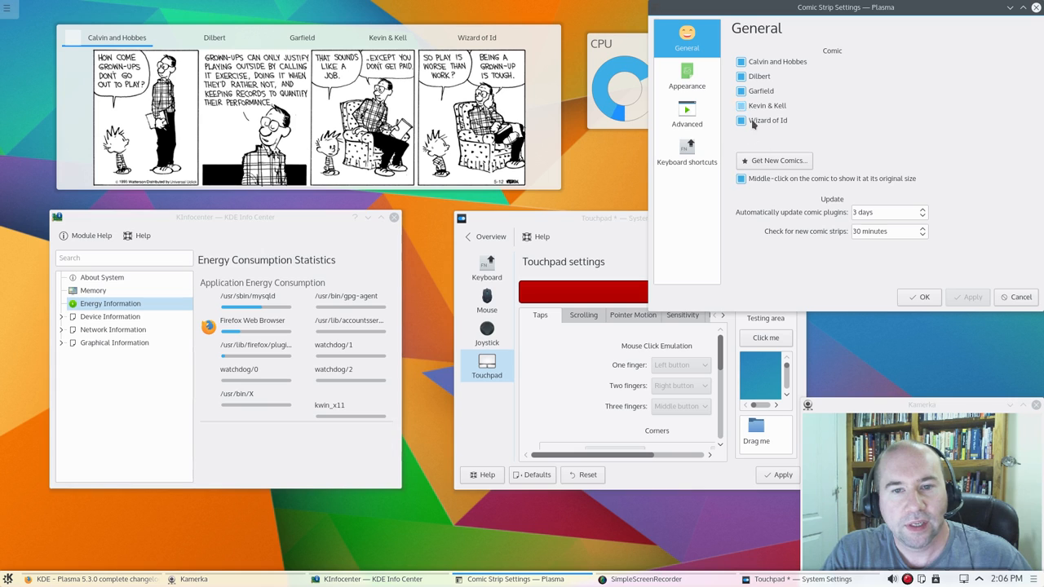
{"action": "left_click", "coordinate": [773, 159]}
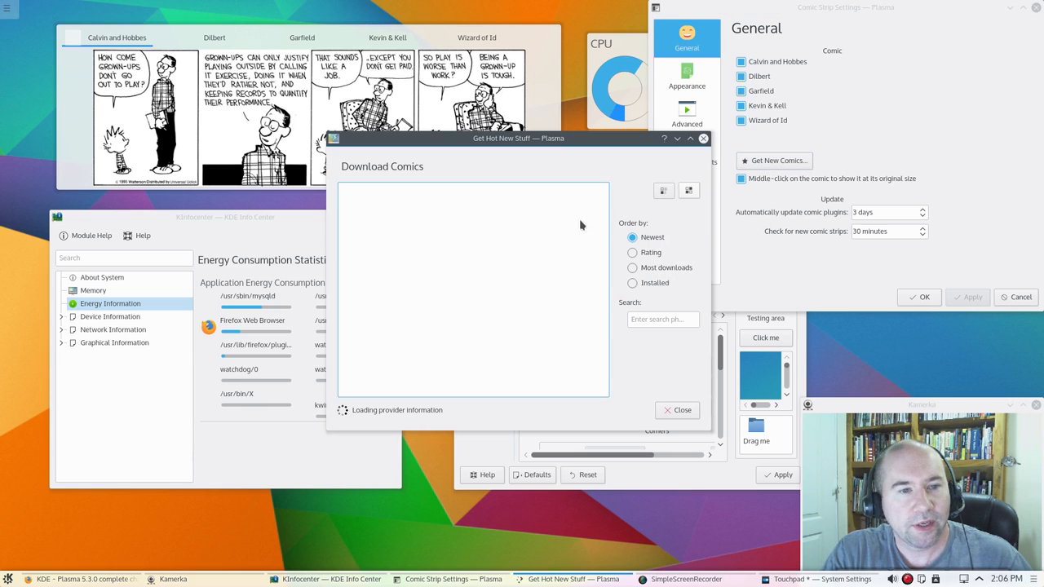
{"action": "mouse_move", "coordinate": [559, 381]}
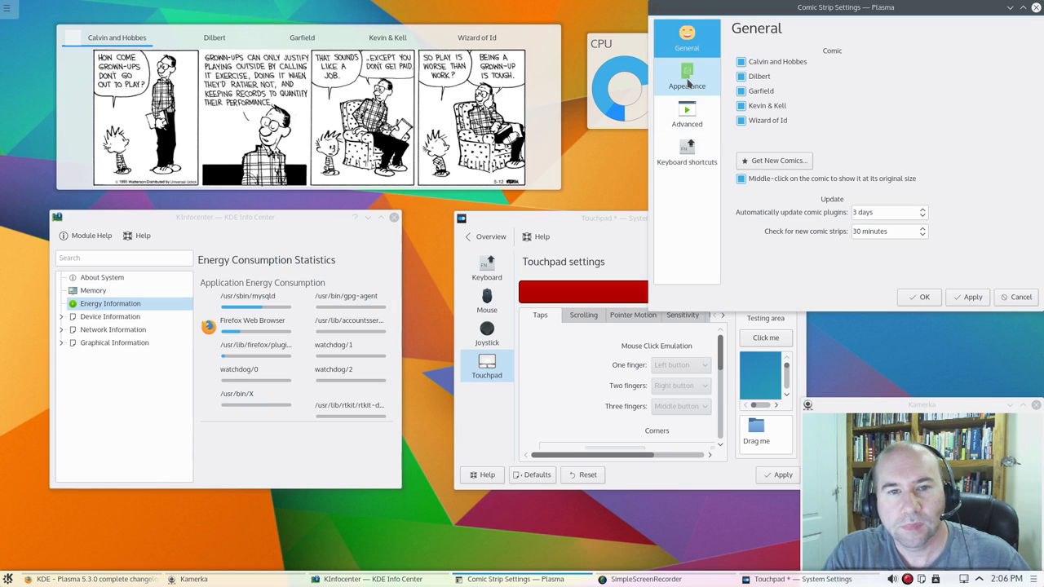
{"action": "left_click", "coordinate": [687, 78]}
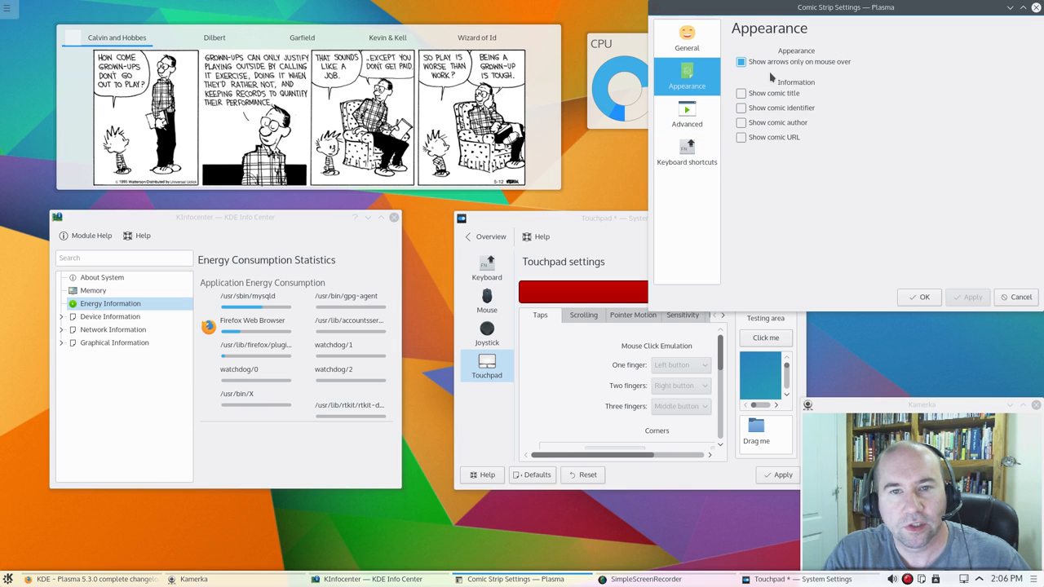
{"action": "mouse_move", "coordinate": [787, 115]}
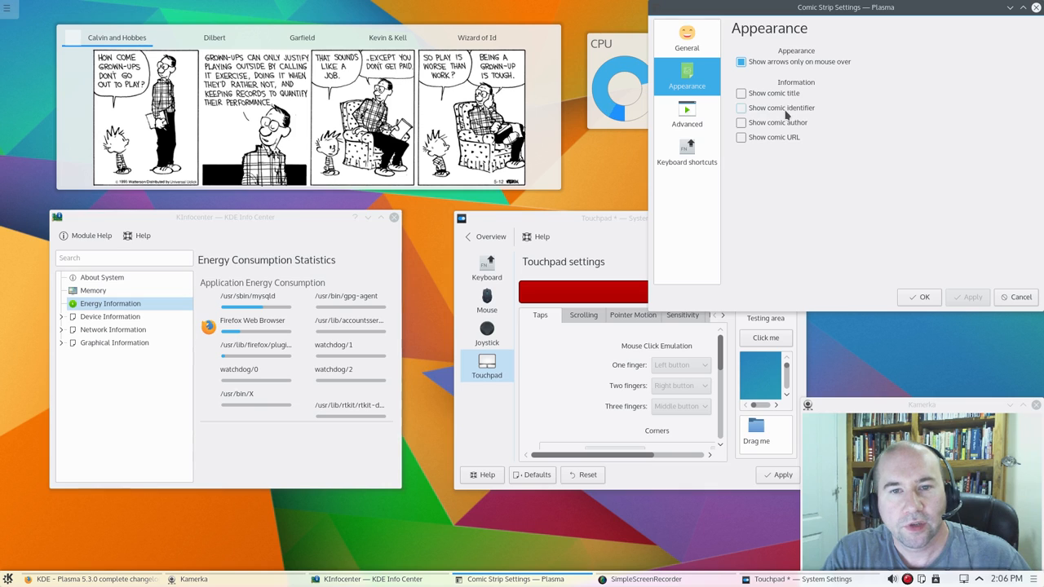
{"action": "mouse_move", "coordinate": [787, 160]}
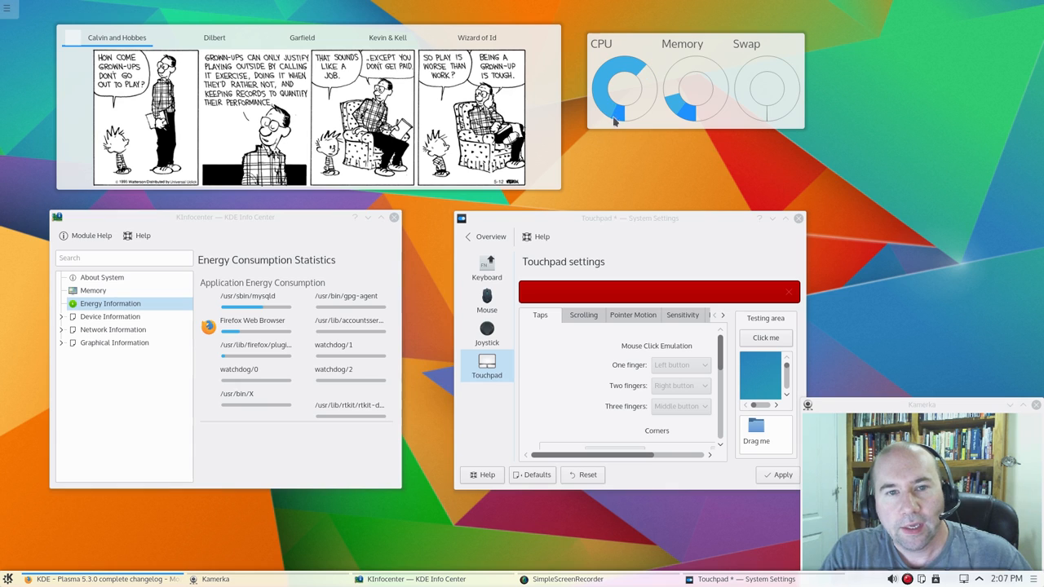
{"action": "mouse_move", "coordinate": [755, 90]}
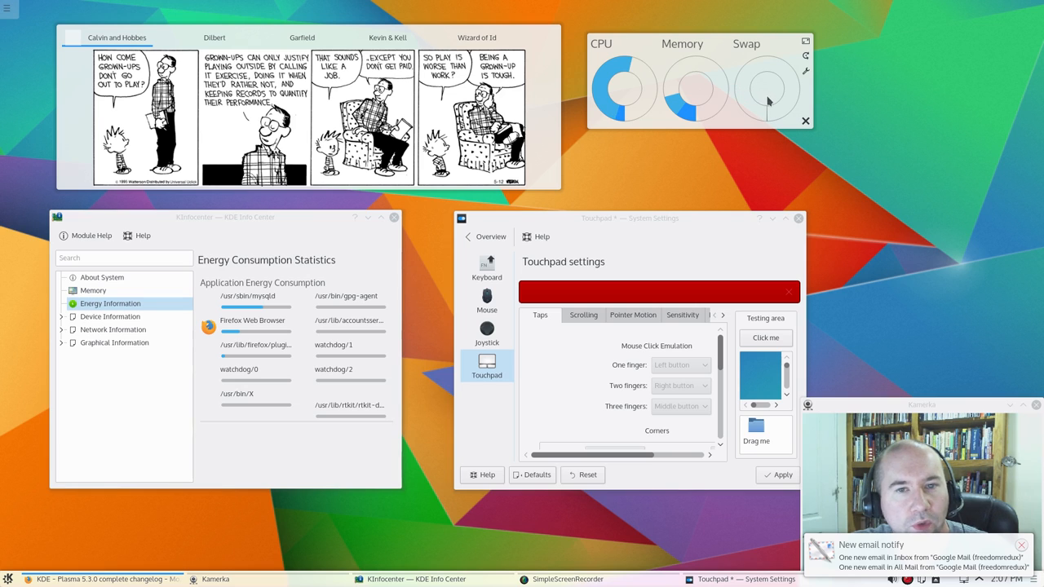
{"action": "mouse_move", "coordinate": [756, 94]}
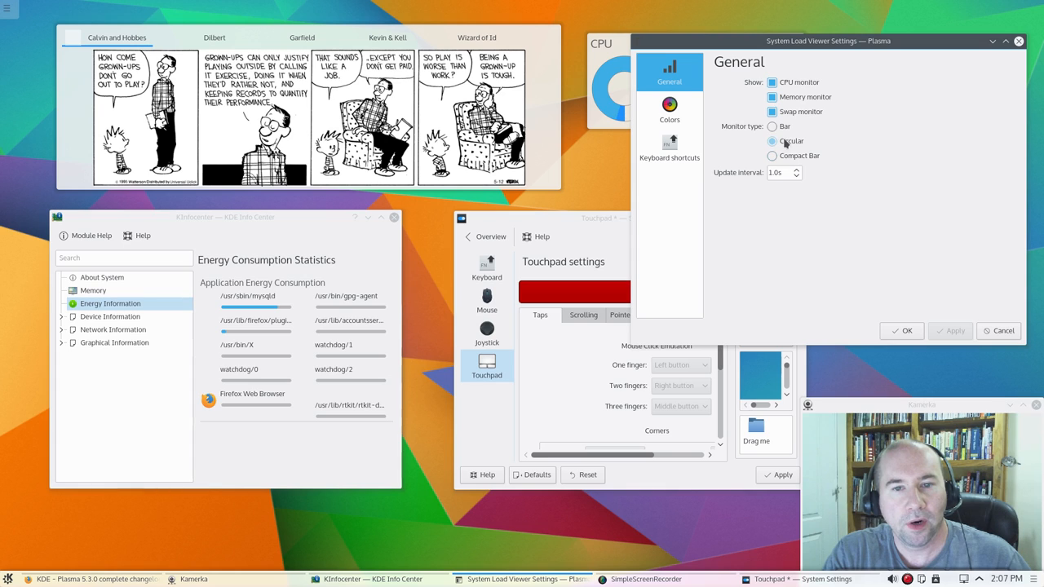
{"action": "left_click", "coordinate": [771, 141]}
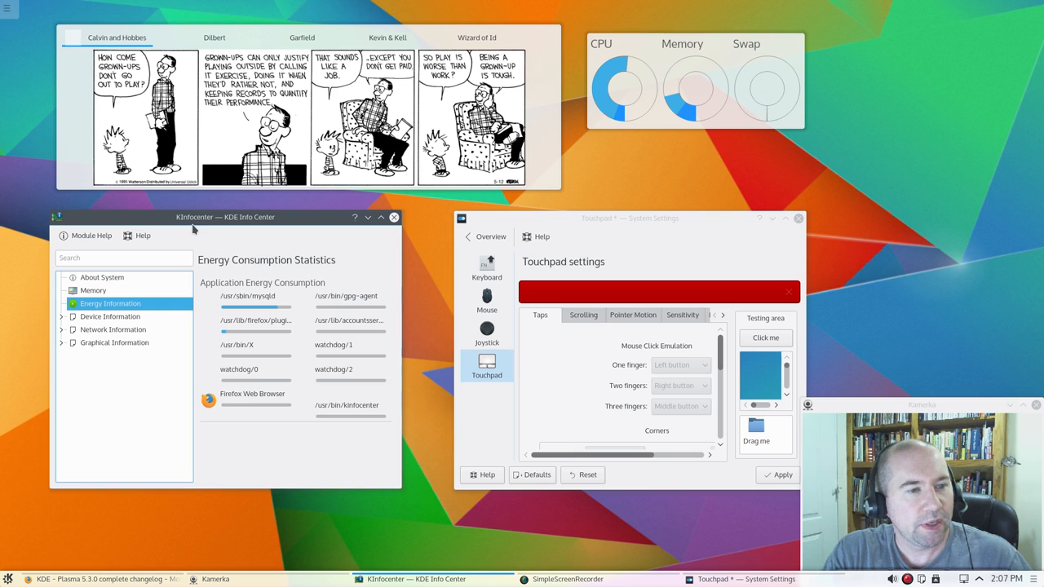
{"action": "mouse_move", "coordinate": [245, 227]}
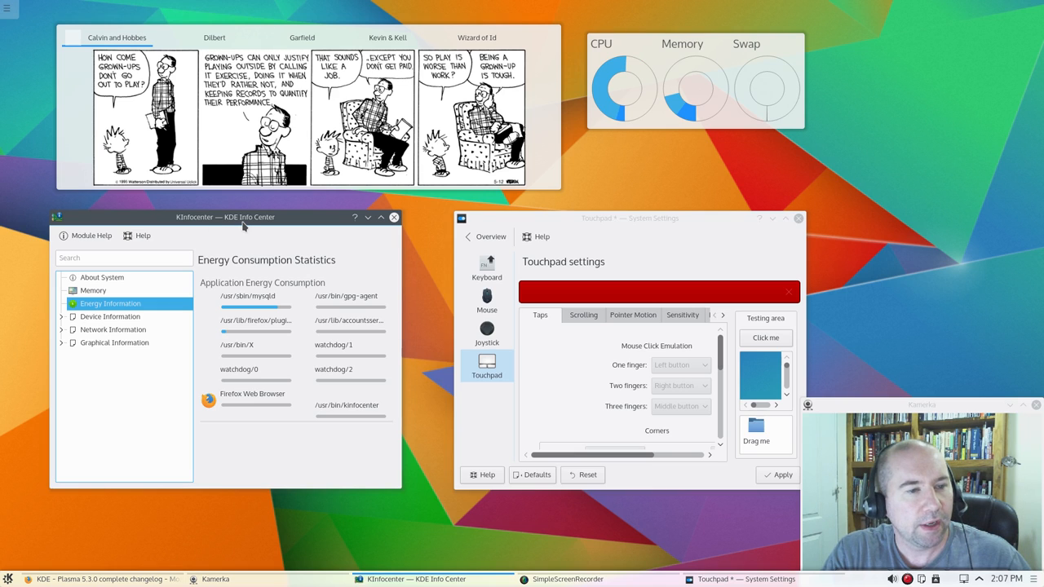
{"action": "mouse_move", "coordinate": [273, 283]}
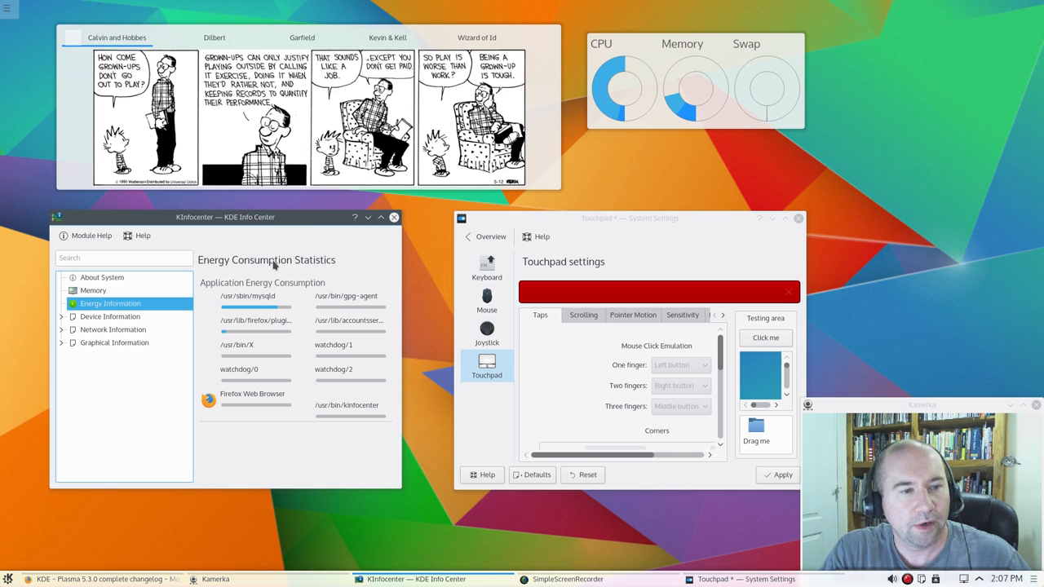
{"action": "mouse_move", "coordinate": [281, 424]}
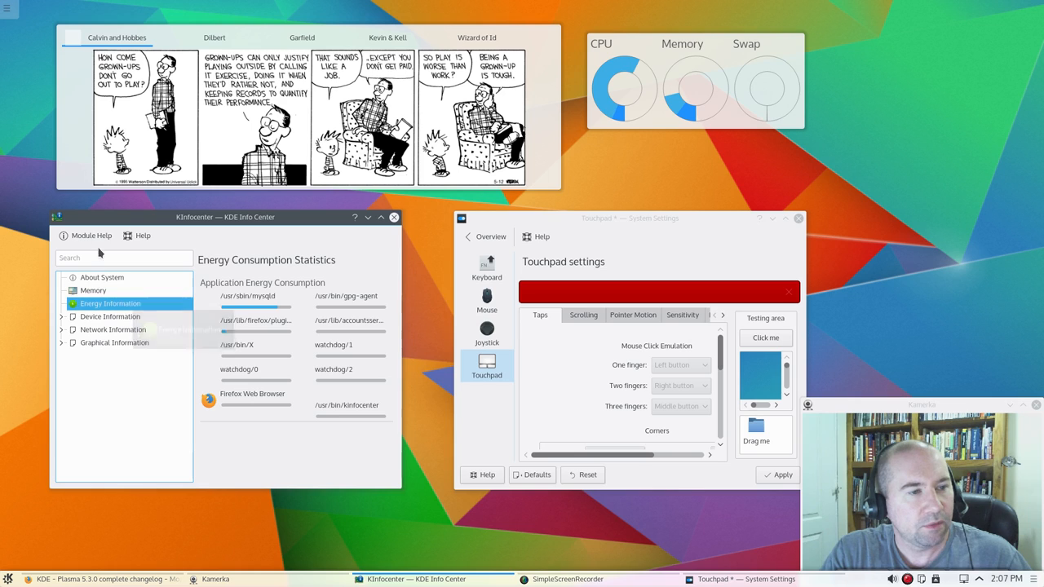
{"action": "mouse_move", "coordinate": [325, 329]}
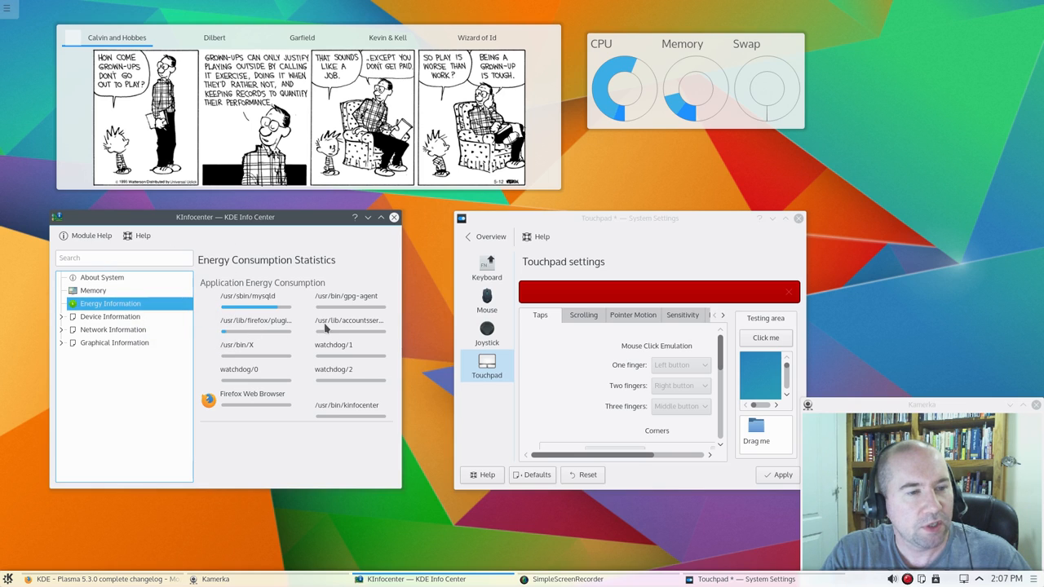
{"action": "mouse_move", "coordinate": [259, 319]}
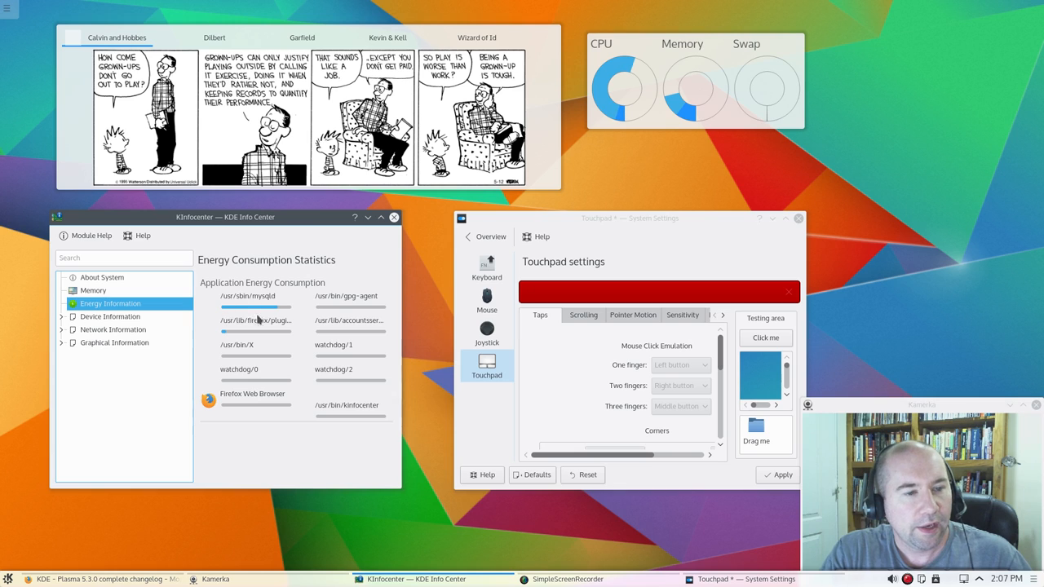
{"action": "mouse_move", "coordinate": [329, 324]}
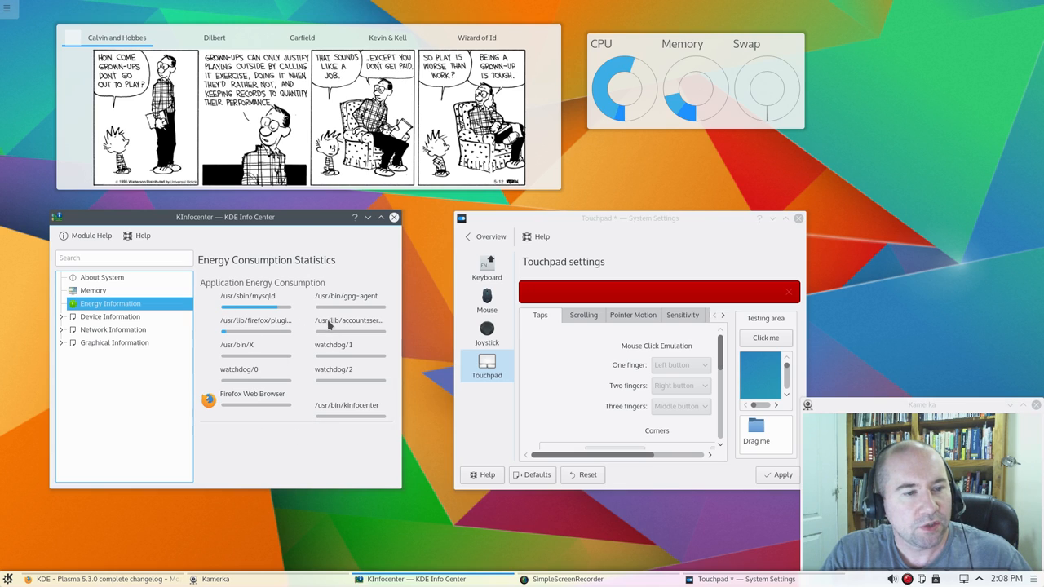
{"action": "mouse_move", "coordinate": [367, 281]}
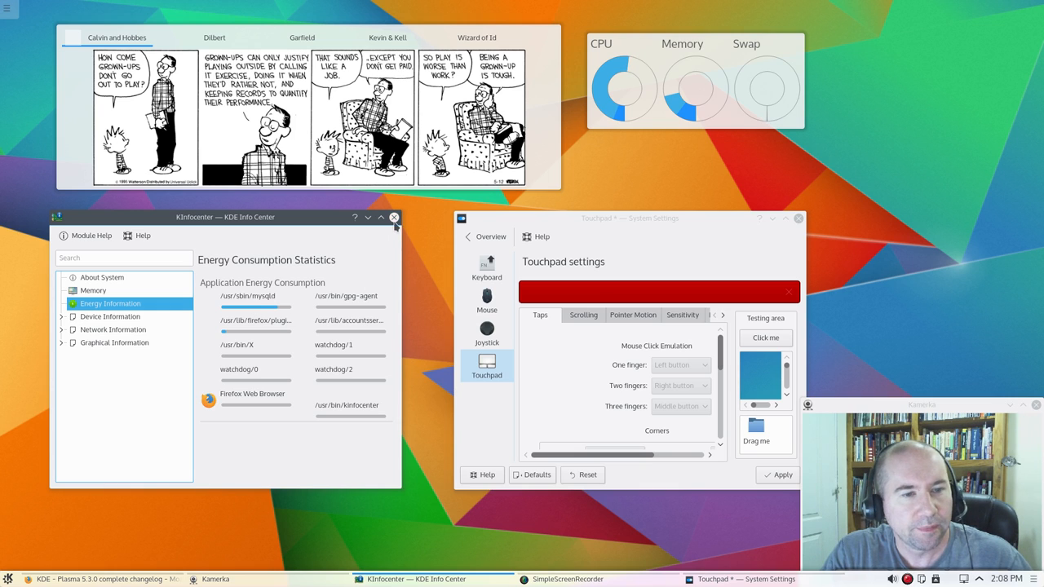
Close the KInfoCenter Energy Consumption Statistics window
{"action": "left_click", "coordinate": [396, 217]}
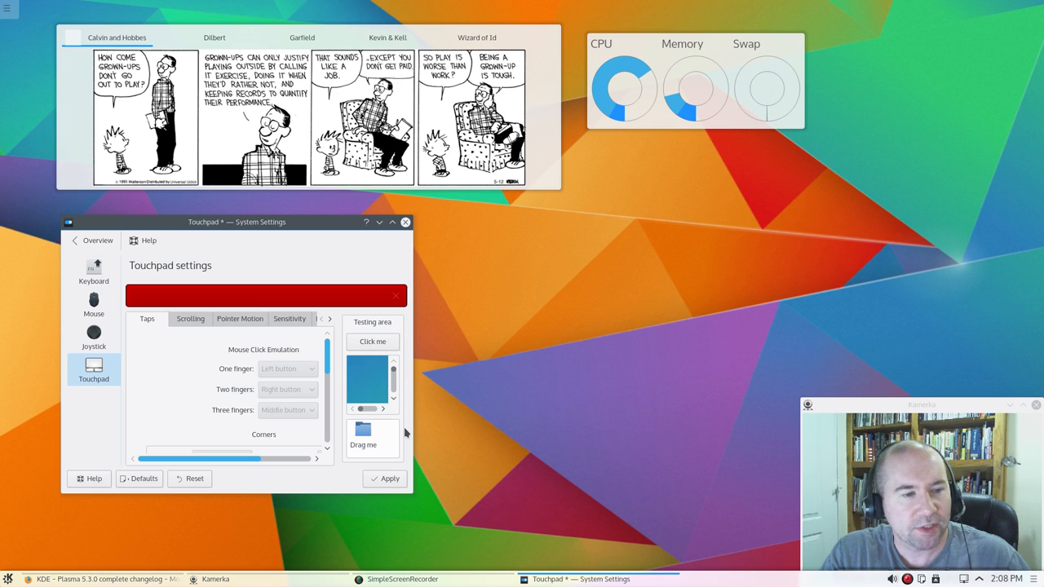
{"action": "mouse_move", "coordinate": [148, 386]}
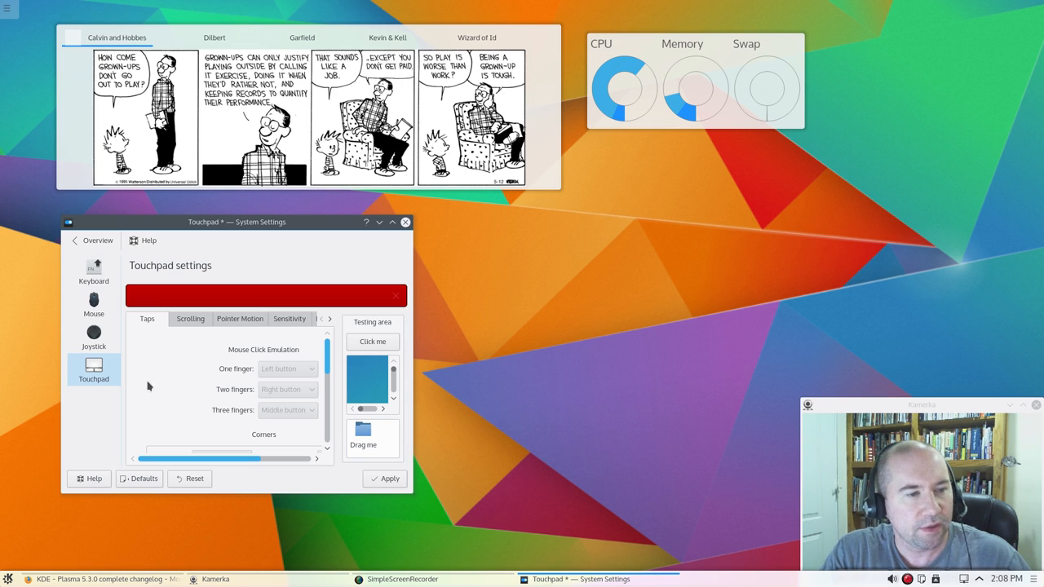
{"action": "mouse_move", "coordinate": [173, 275]}
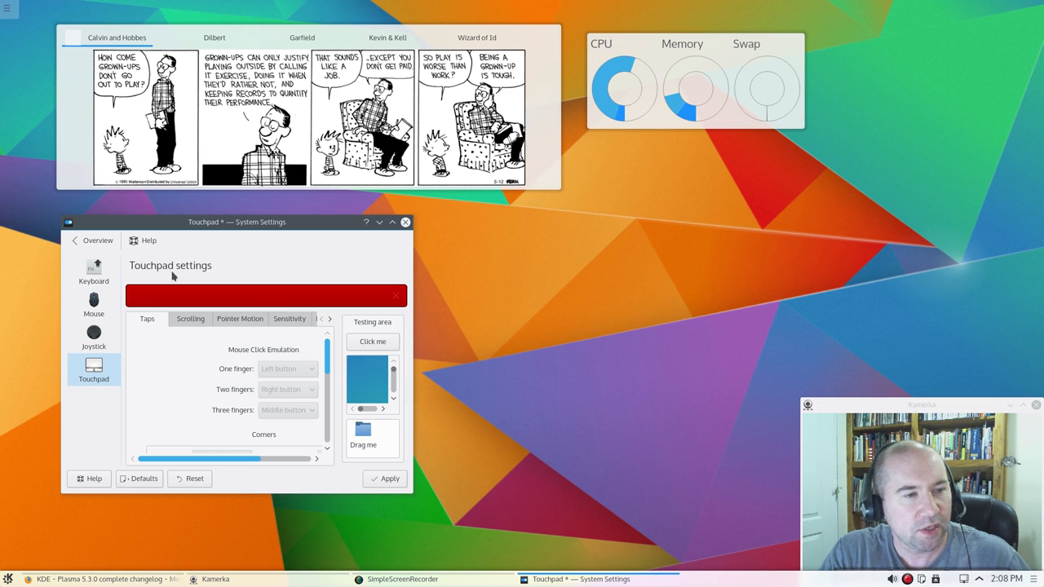
{"action": "mouse_move", "coordinate": [325, 412]}
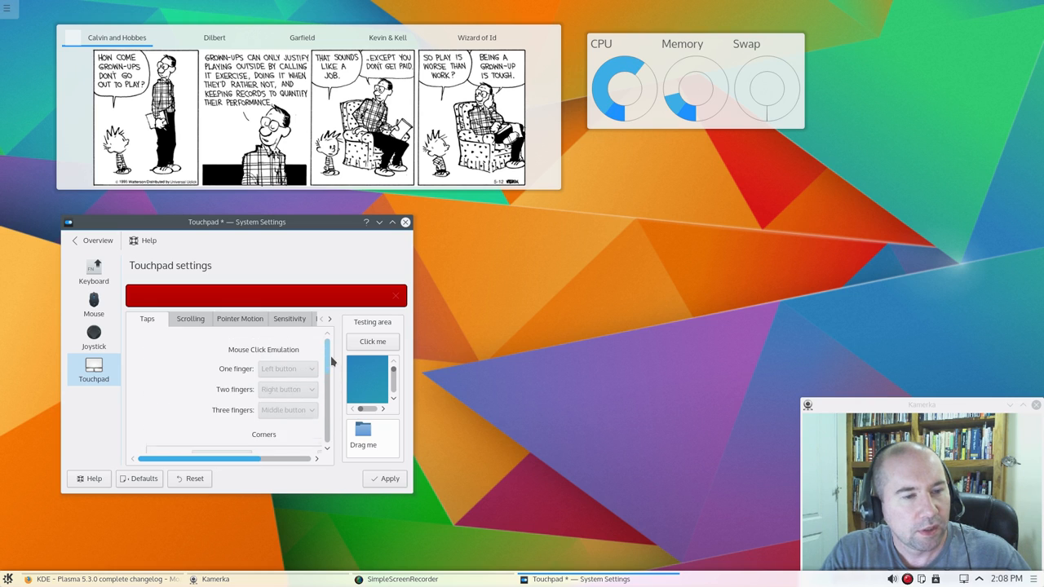
Scroll the Touchpad settings, then close them and answer the Apply Settings prompt
{"action": "scroll", "scroll_direction": "down", "scroll_amount": 3}
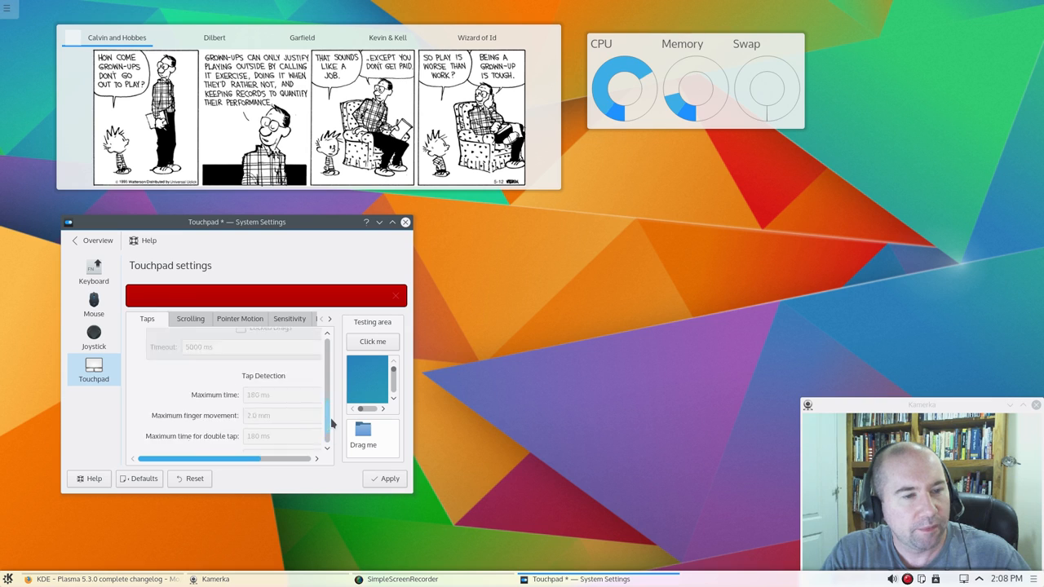
{"action": "scroll", "scroll_direction": "down", "scroll_amount": 3}
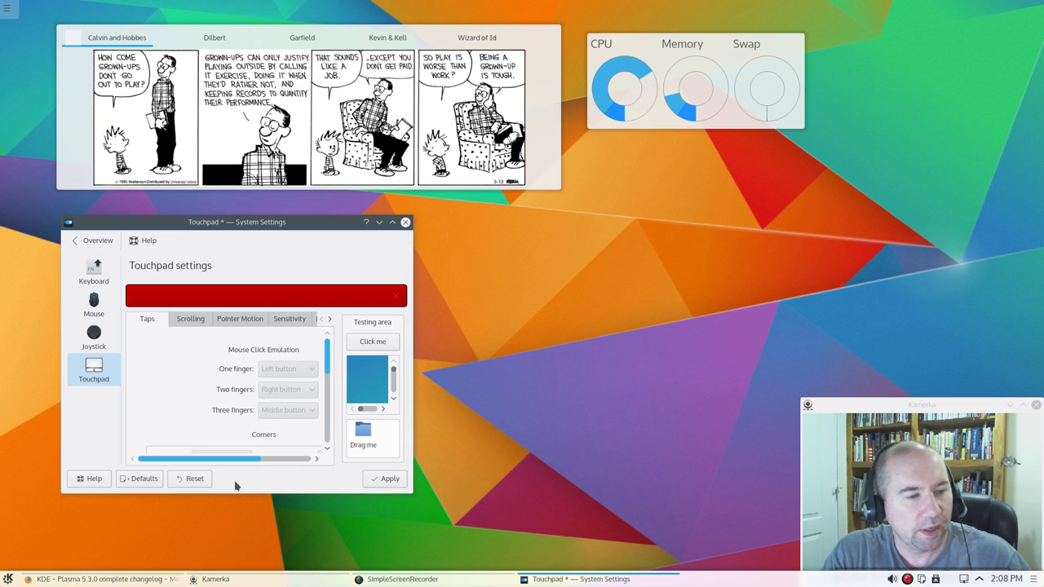
{"action": "mouse_move", "coordinate": [392, 245]}
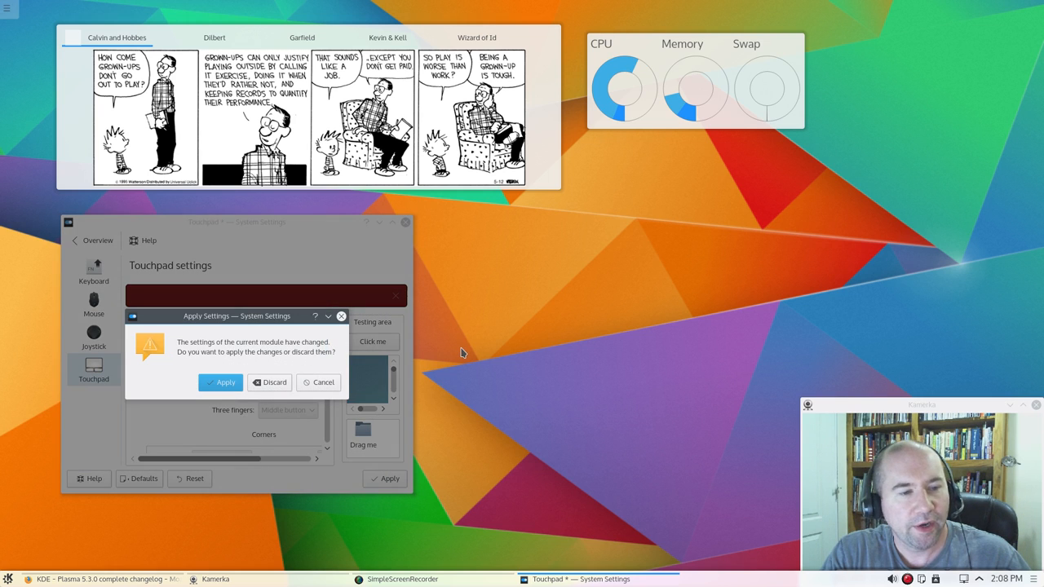
{"action": "left_click", "coordinate": [270, 382]}
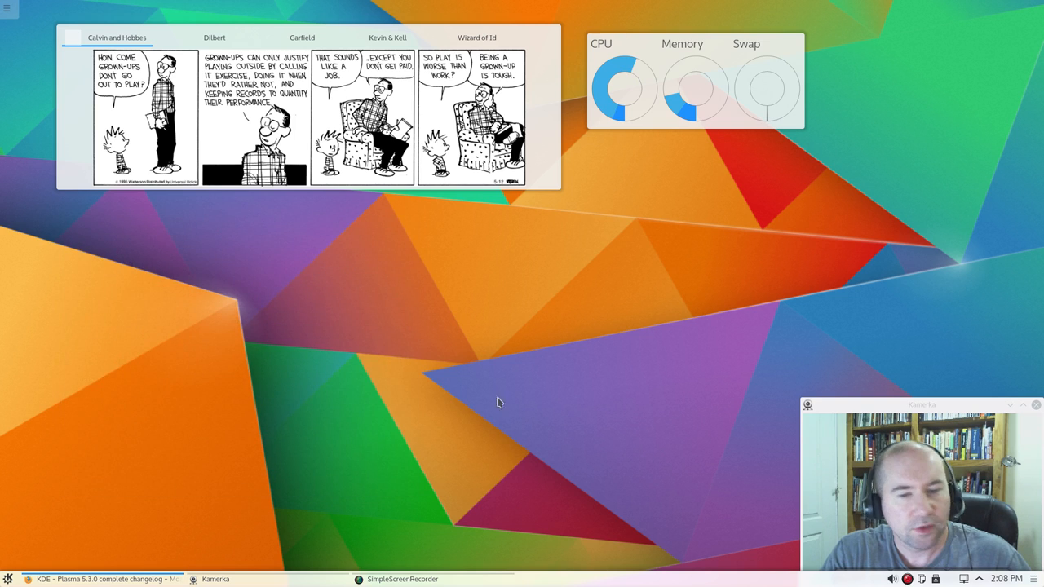
{"action": "mouse_move", "coordinate": [840, 352]}
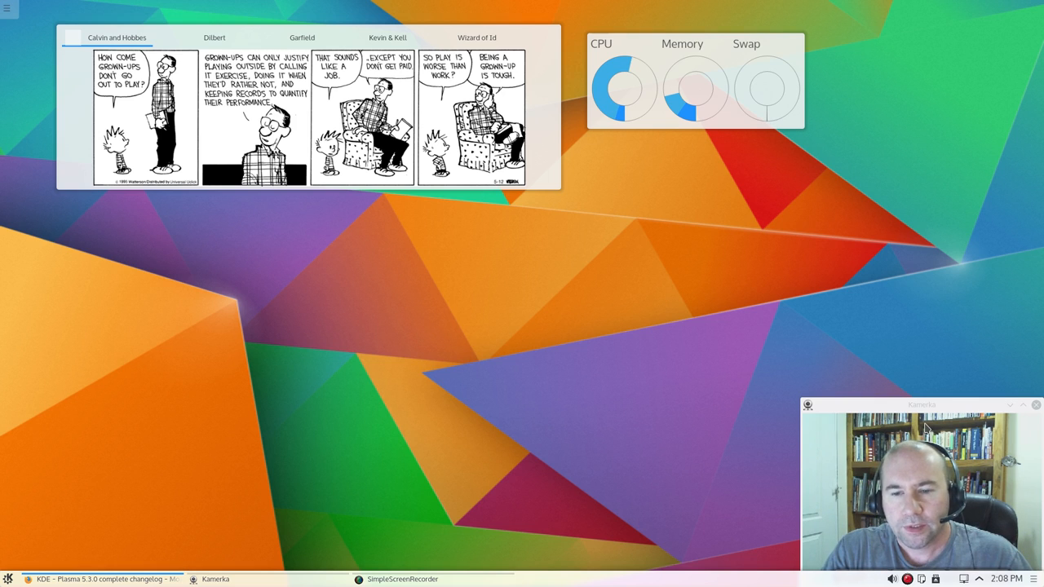
{"action": "mouse_move", "coordinate": [782, 435]}
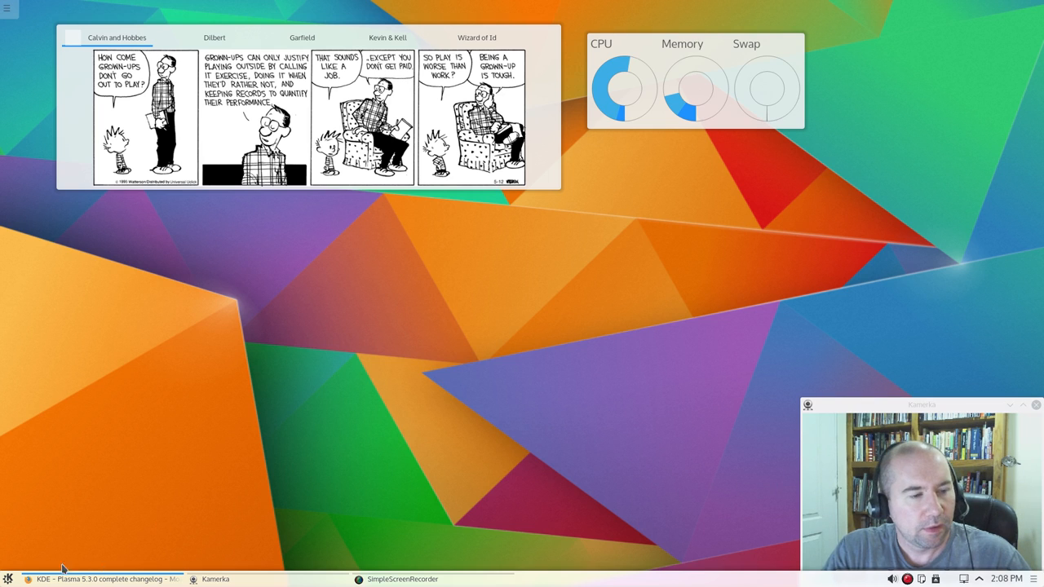
Search Kickoff for 'medi' and launch Plasma Media Center from the results
{"action": "left_click", "coordinate": [8, 579]}
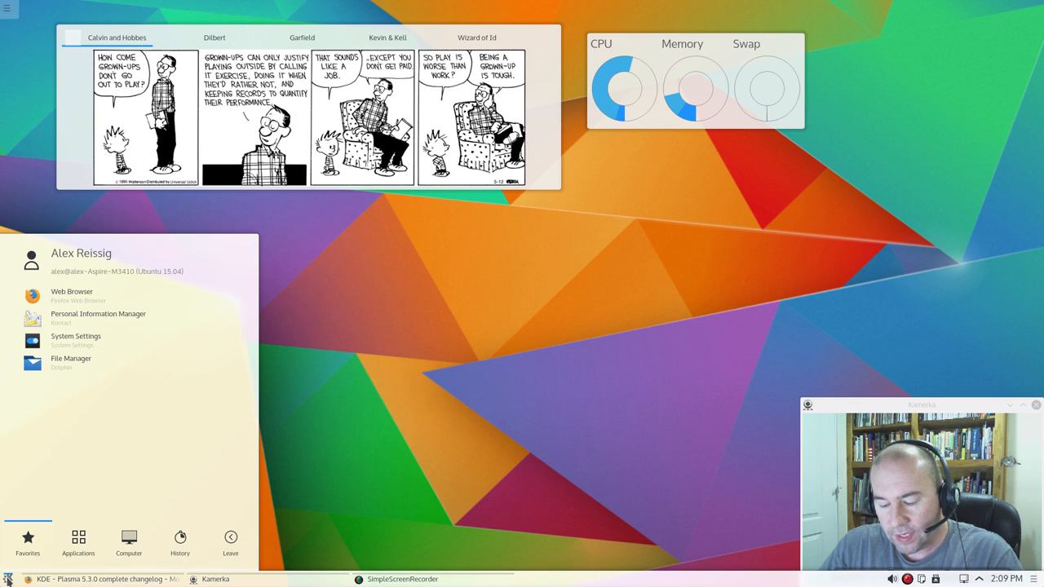
{"action": "type", "text": "medi"}
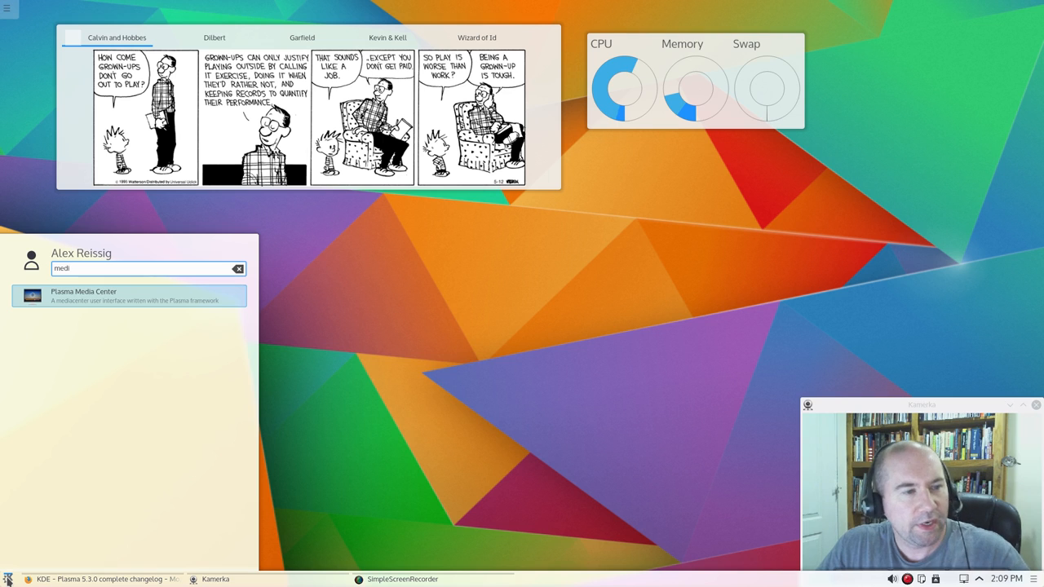
{"action": "mouse_move", "coordinate": [105, 370]}
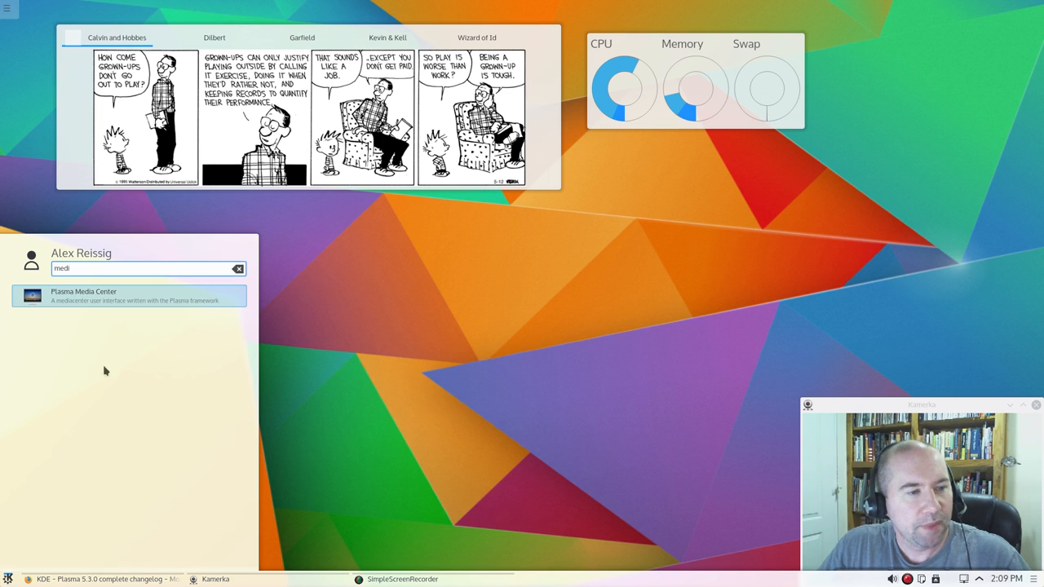
{"action": "mouse_move", "coordinate": [82, 301]}
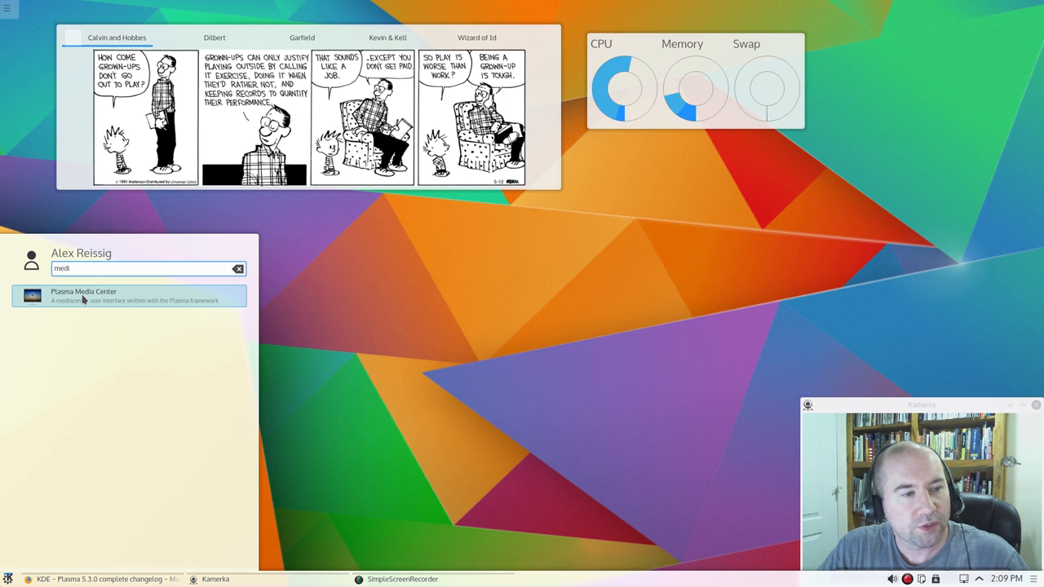
{"action": "left_click", "coordinate": [127, 295]}
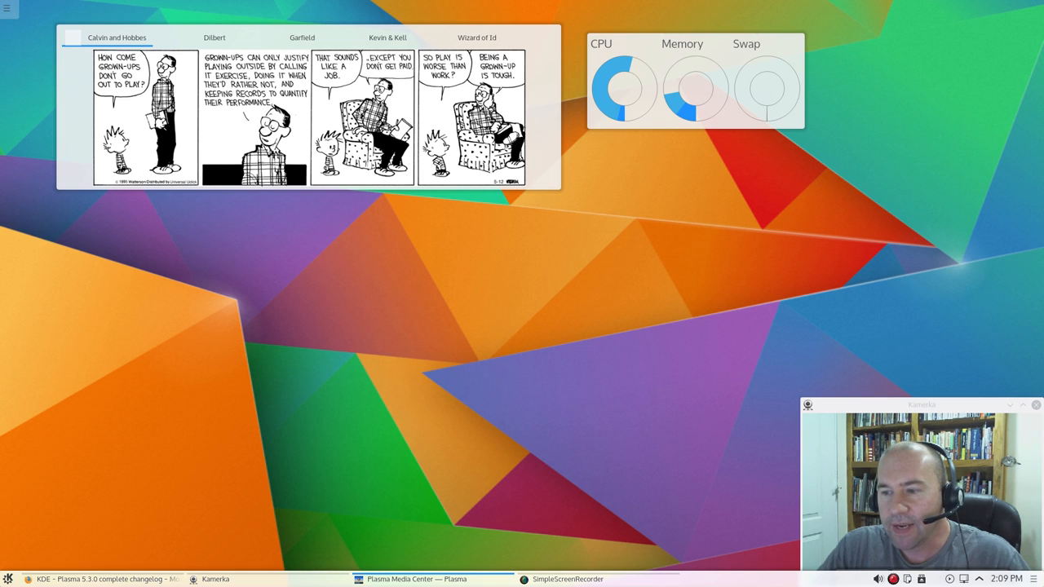
{"action": "mouse_move", "coordinate": [1027, 311]}
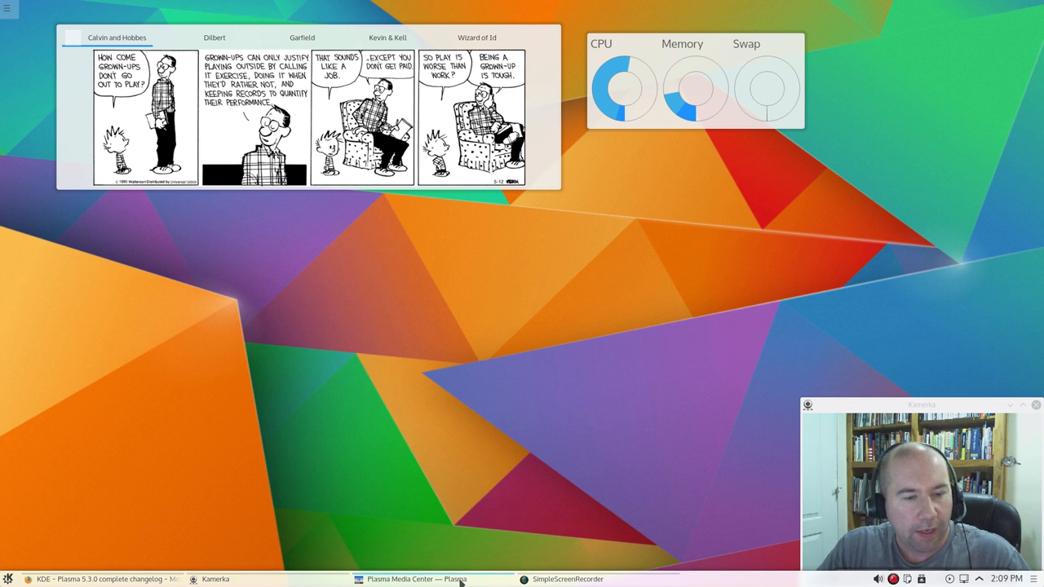
Check the Plasma Media Center taskbar entry's actions, then bring its window to the front
{"action": "right_click", "coordinate": [417, 579]}
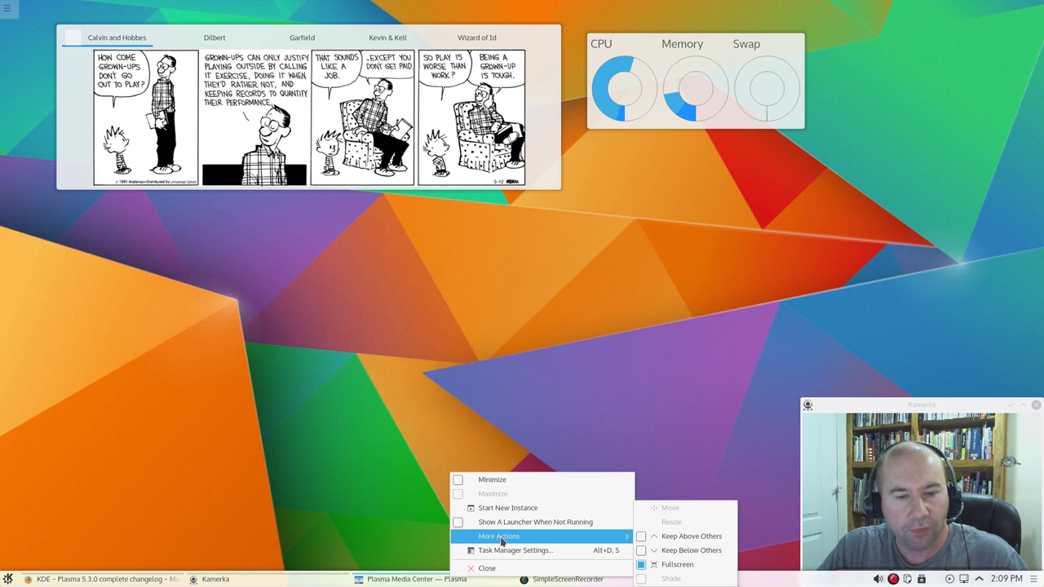
{"action": "mouse_move", "coordinate": [677, 565]}
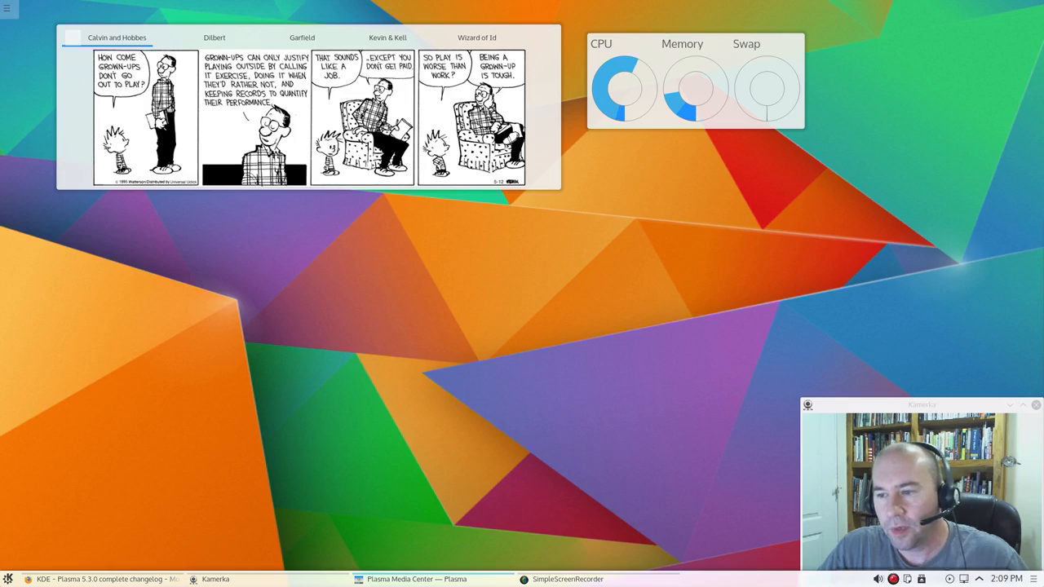
{"action": "left_click", "coordinate": [417, 579]}
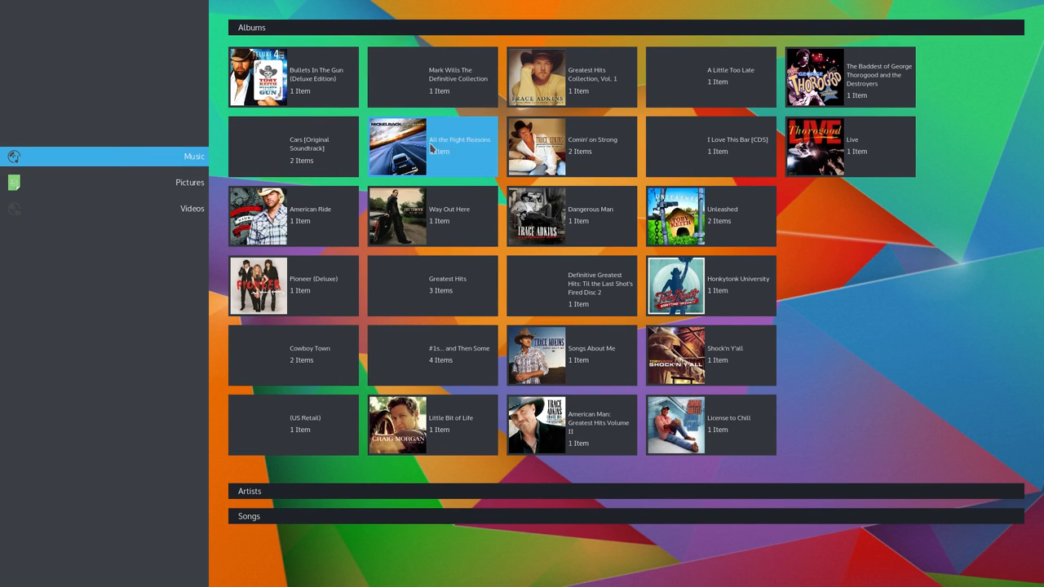
{"action": "mouse_move", "coordinate": [295, 77]}
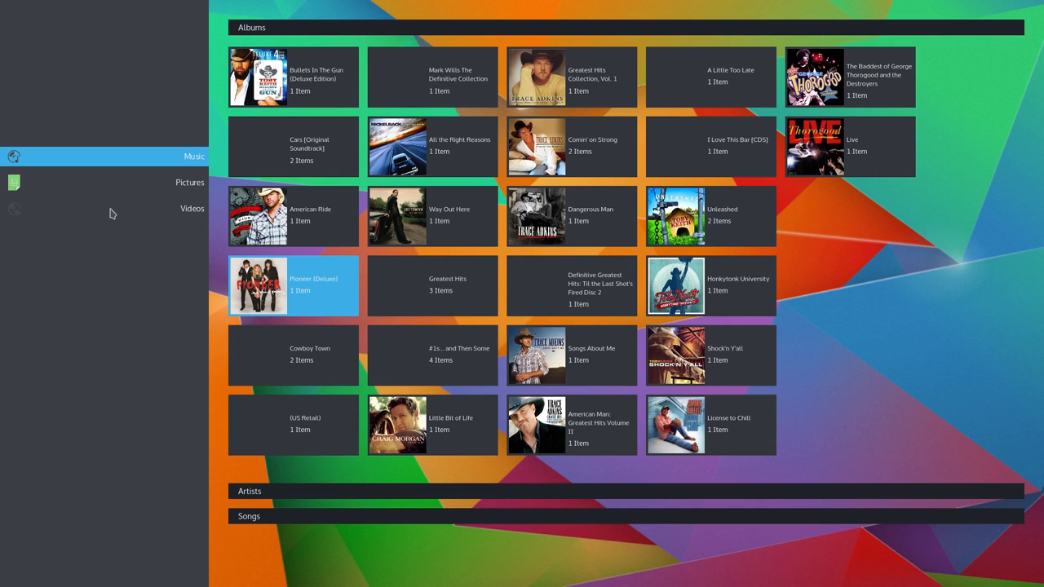
Browse the Pictures and Videos sections in Plasma Media Center
{"action": "left_click", "coordinate": [189, 182]}
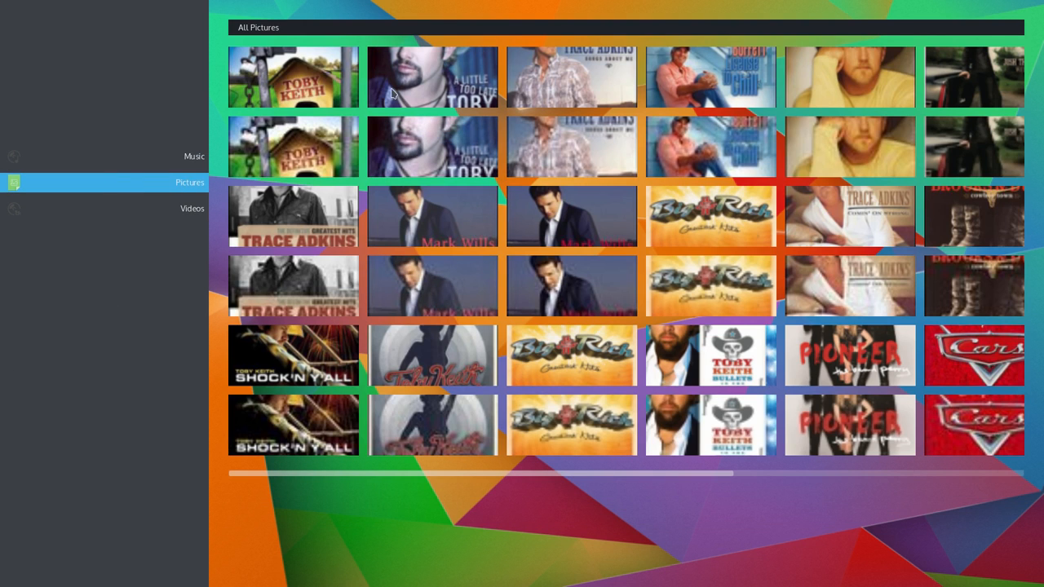
{"action": "mouse_move", "coordinate": [112, 209]}
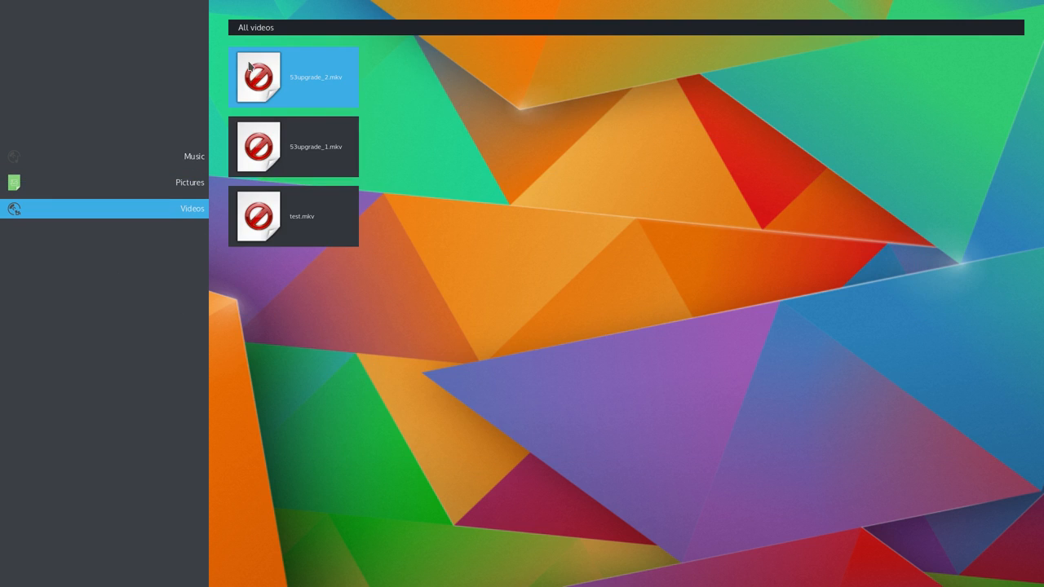
{"action": "left_click", "coordinate": [293, 216]}
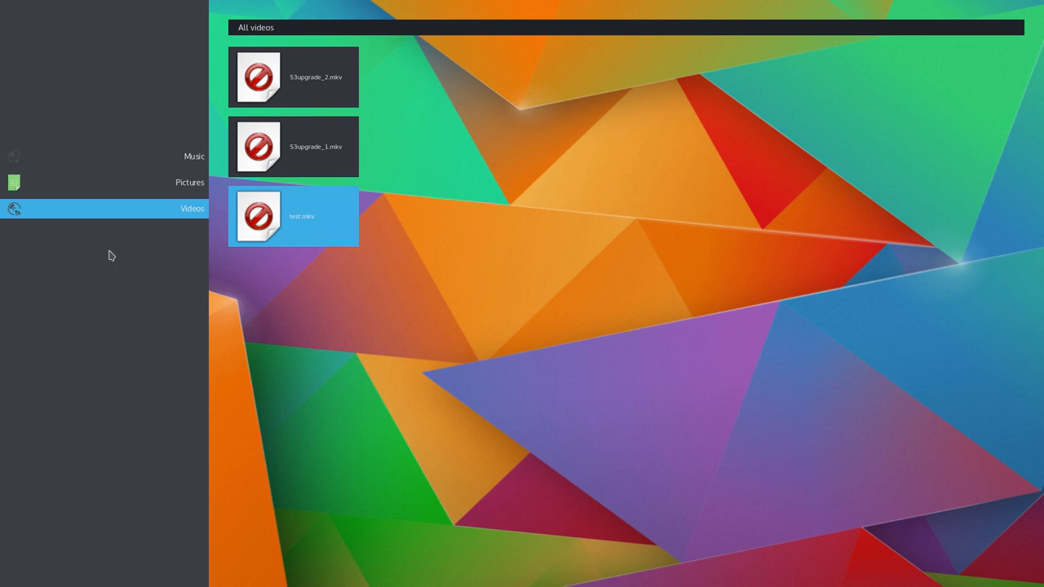
{"action": "left_click", "coordinate": [292, 77]}
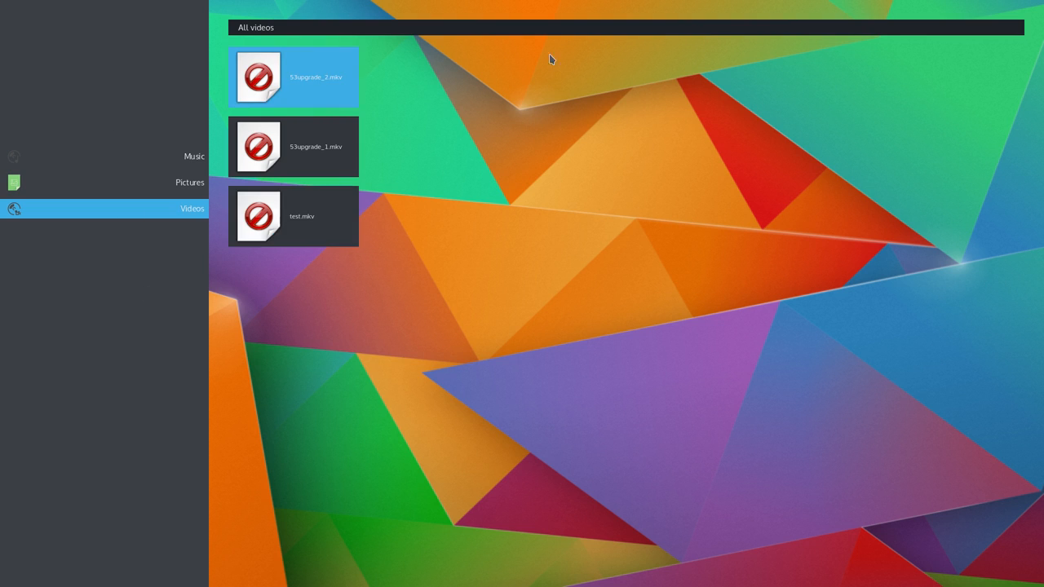
{"action": "mouse_move", "coordinate": [115, 88]}
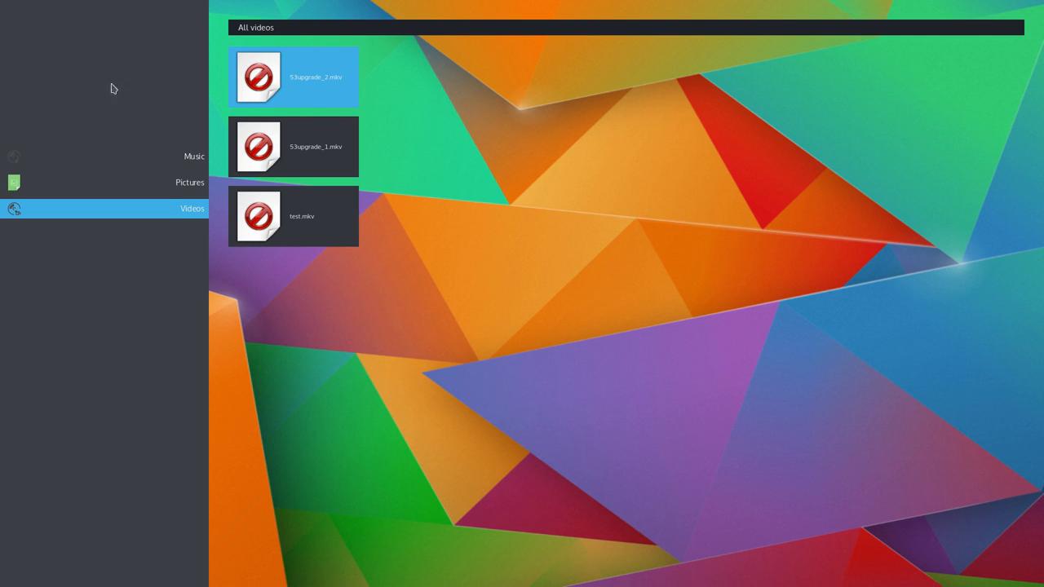
{"action": "mouse_move", "coordinate": [569, 6]}
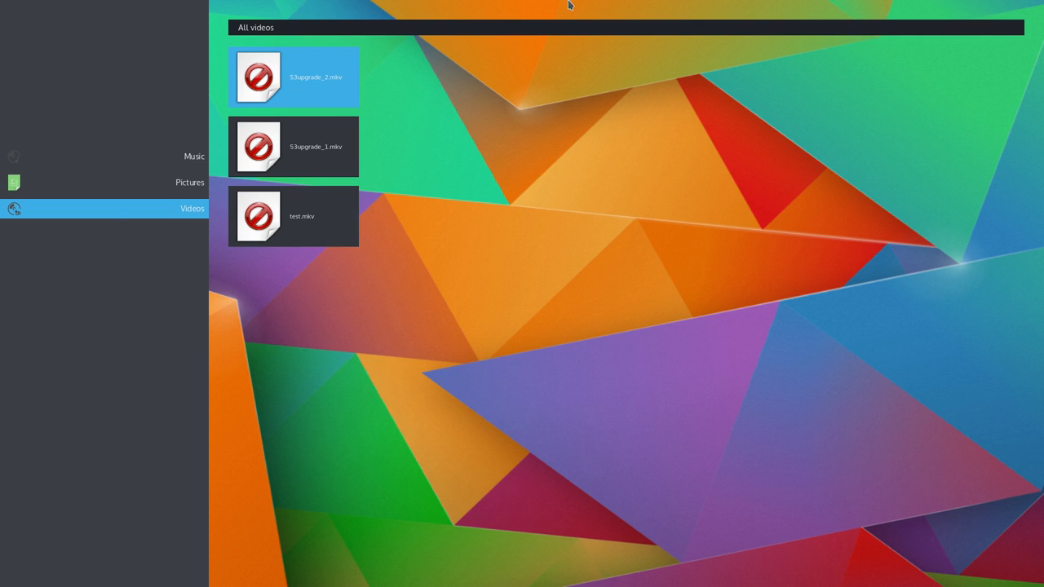
{"action": "mouse_move", "coordinate": [1018, 75]}
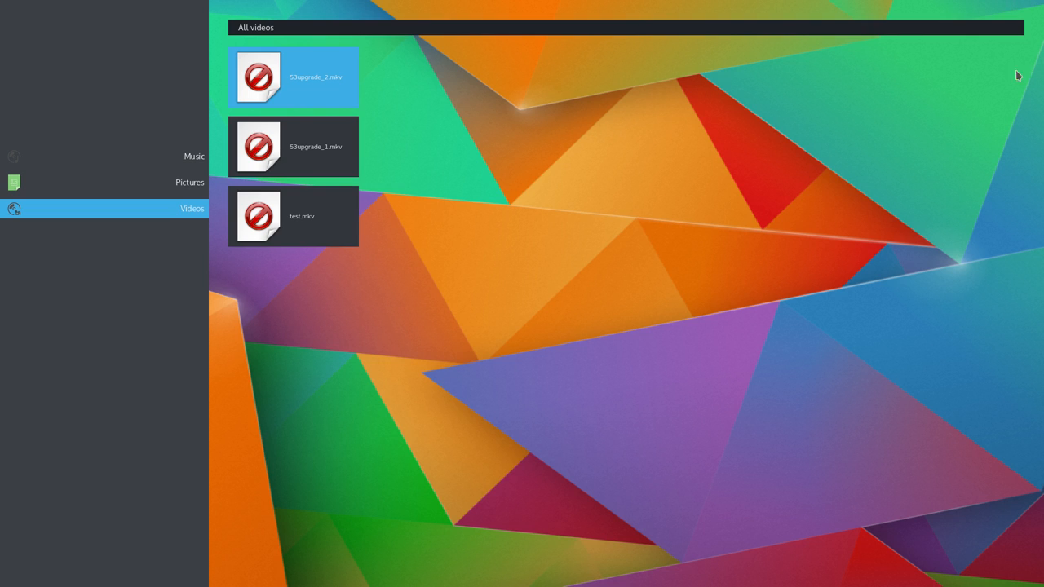
{"action": "mouse_move", "coordinate": [1005, 292]}
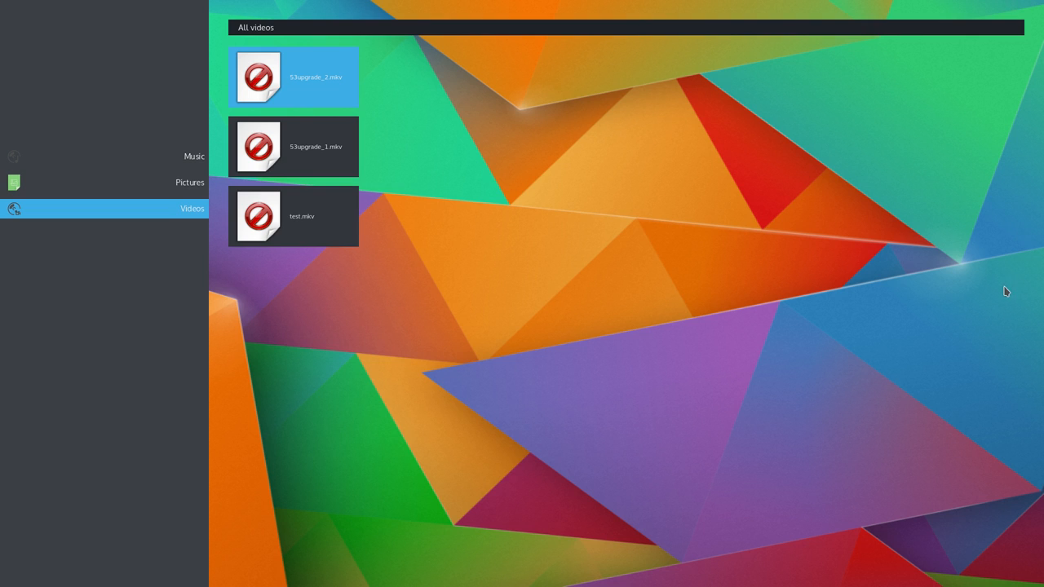
{"action": "mouse_move", "coordinate": [988, 296]}
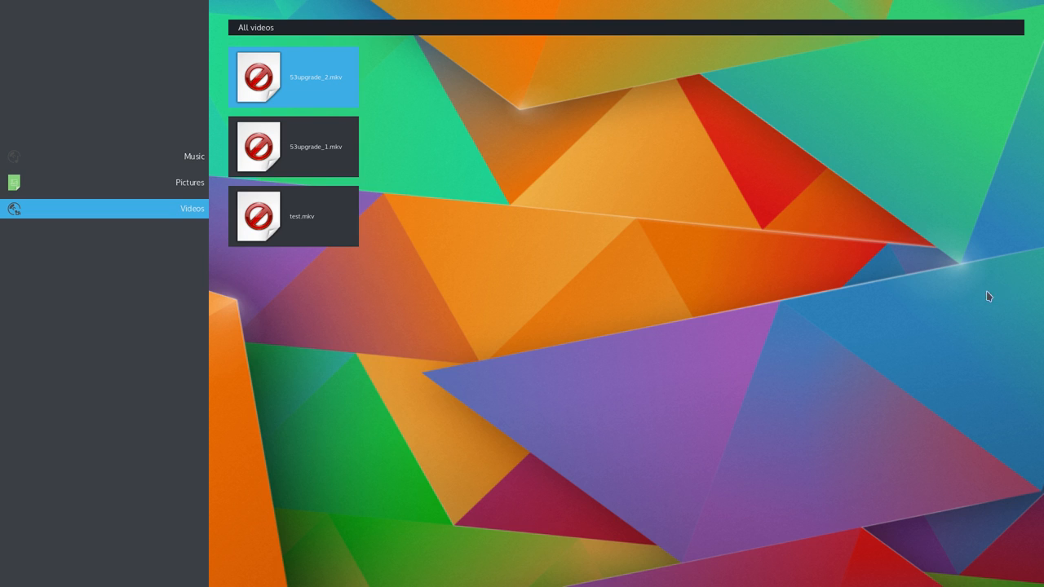
{"action": "mouse_move", "coordinate": [644, 279]}
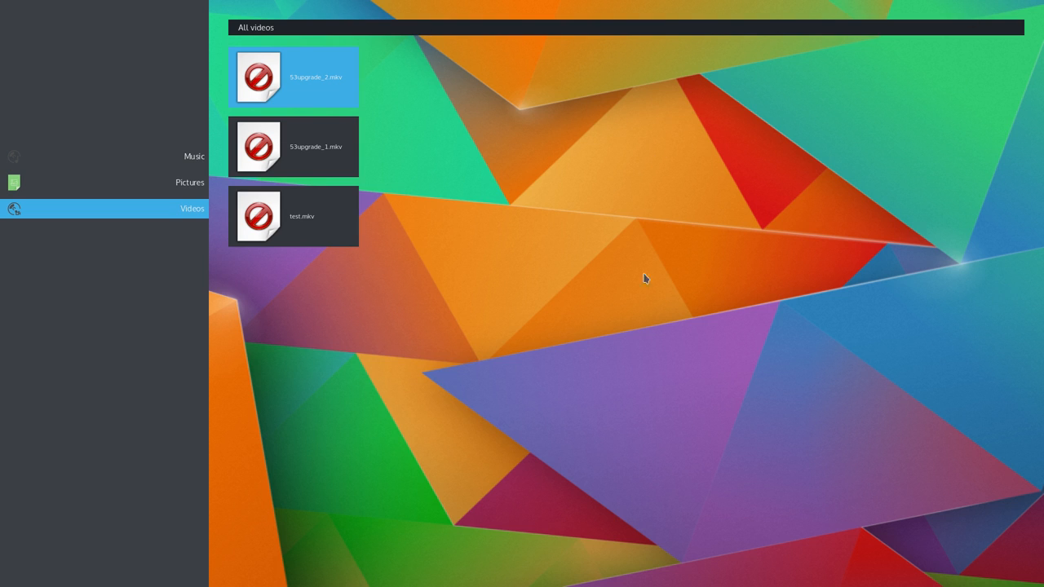
{"action": "mouse_move", "coordinate": [659, 5]}
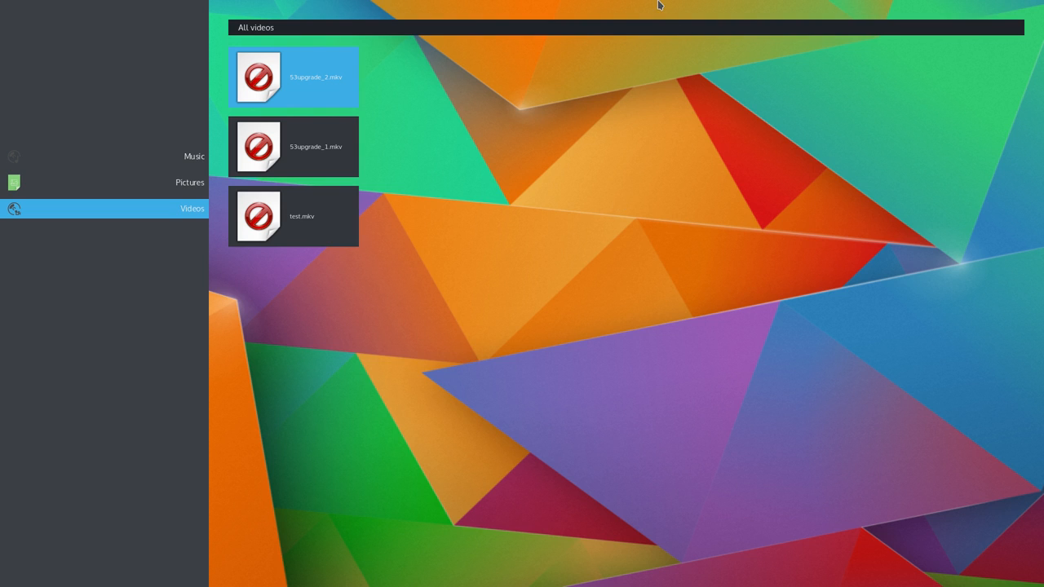
{"action": "mouse_move", "coordinate": [1014, 228]}
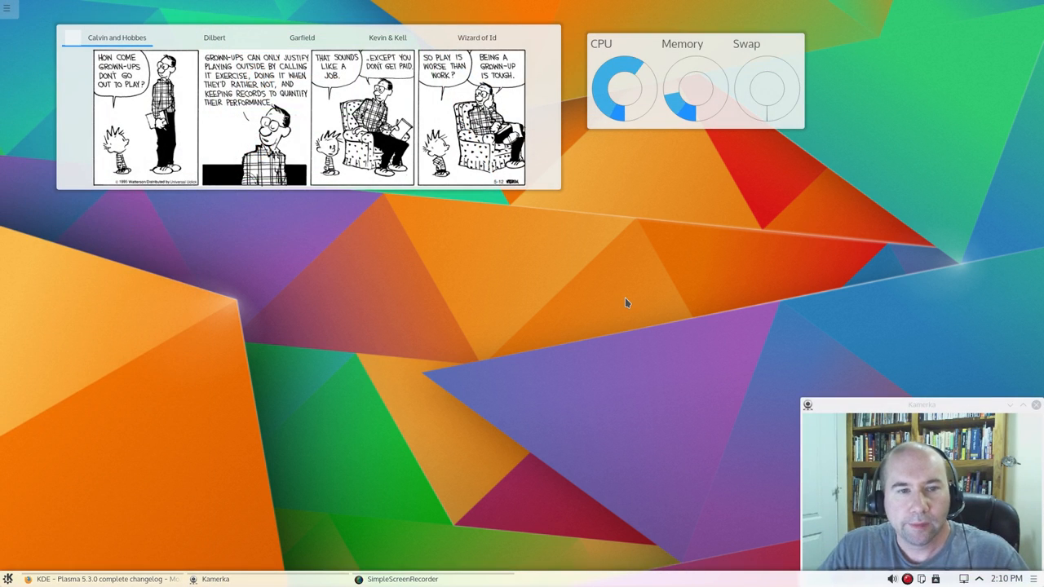
{"action": "mouse_move", "coordinate": [750, 369]}
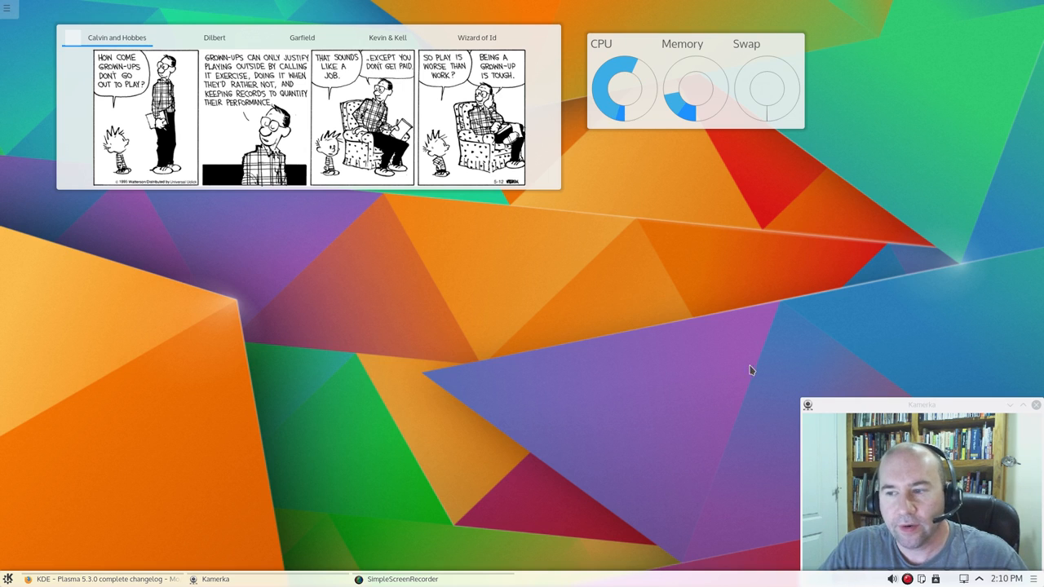
{"action": "mouse_move", "coordinate": [624, 381]}
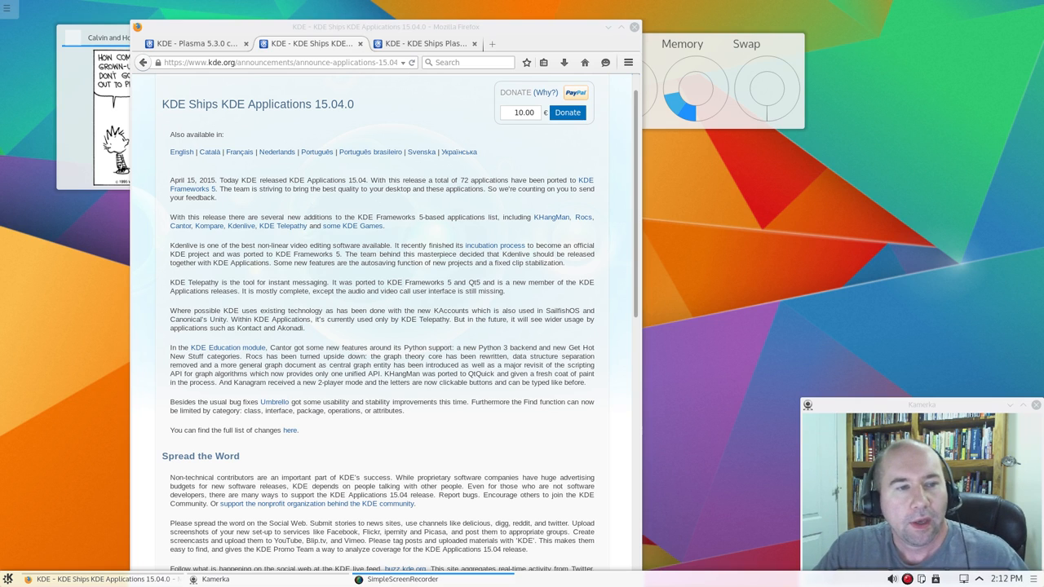
{"action": "mouse_move", "coordinate": [571, 235]}
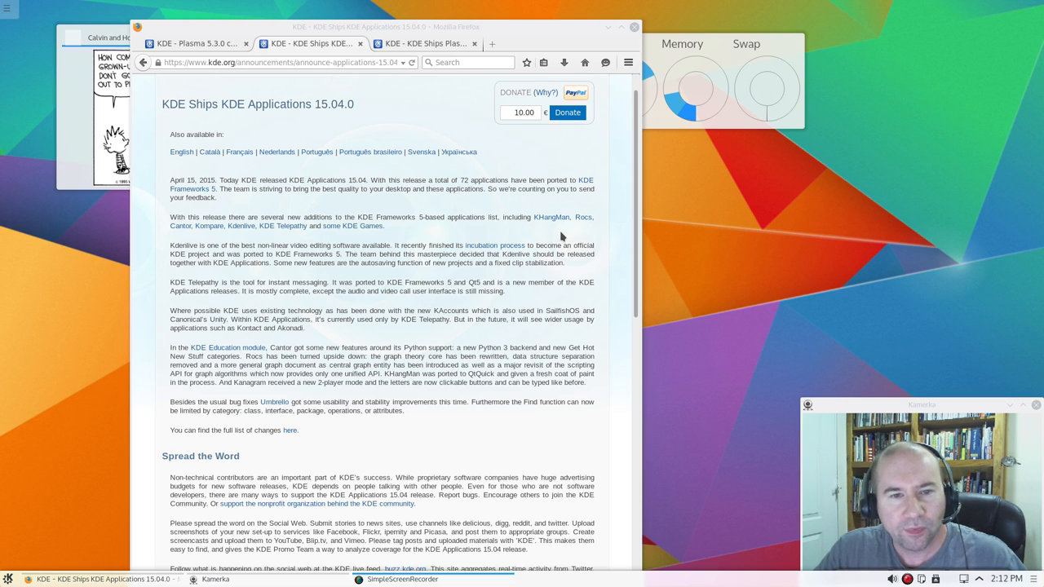
{"action": "mouse_move", "coordinate": [363, 234]}
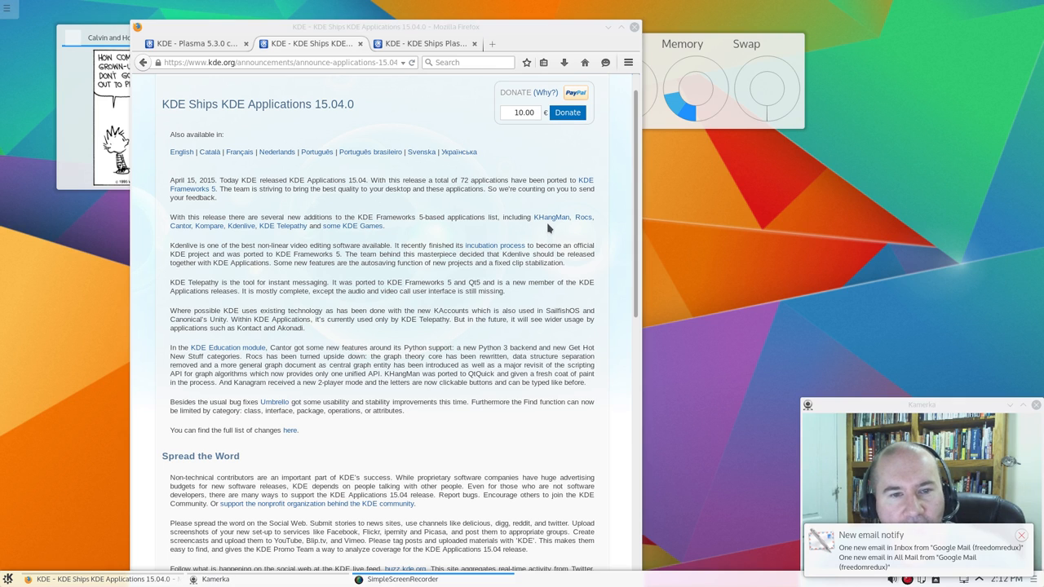
{"action": "mouse_move", "coordinate": [551, 217]}
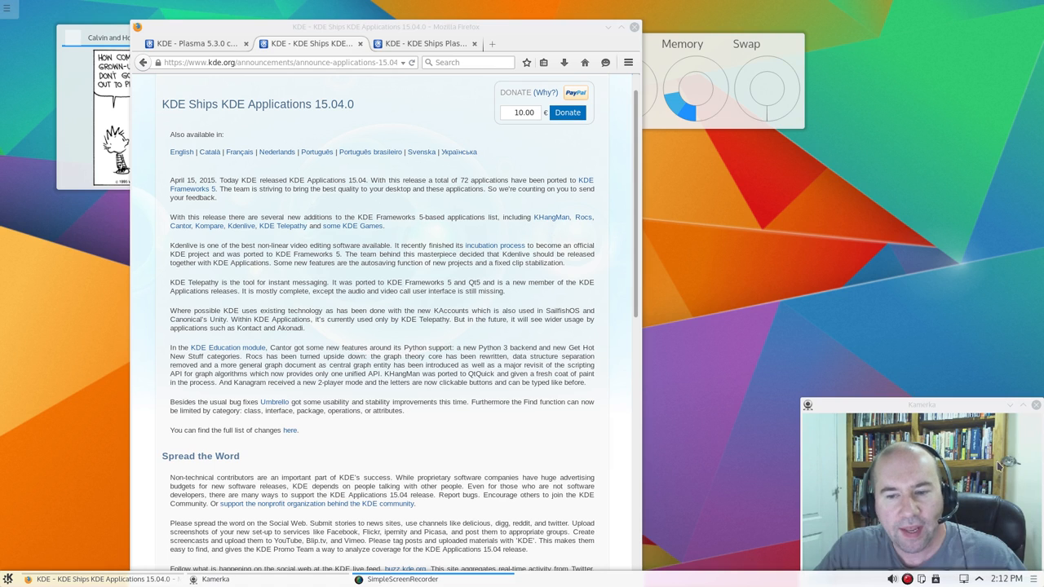
{"action": "mouse_move", "coordinate": [546, 237]}
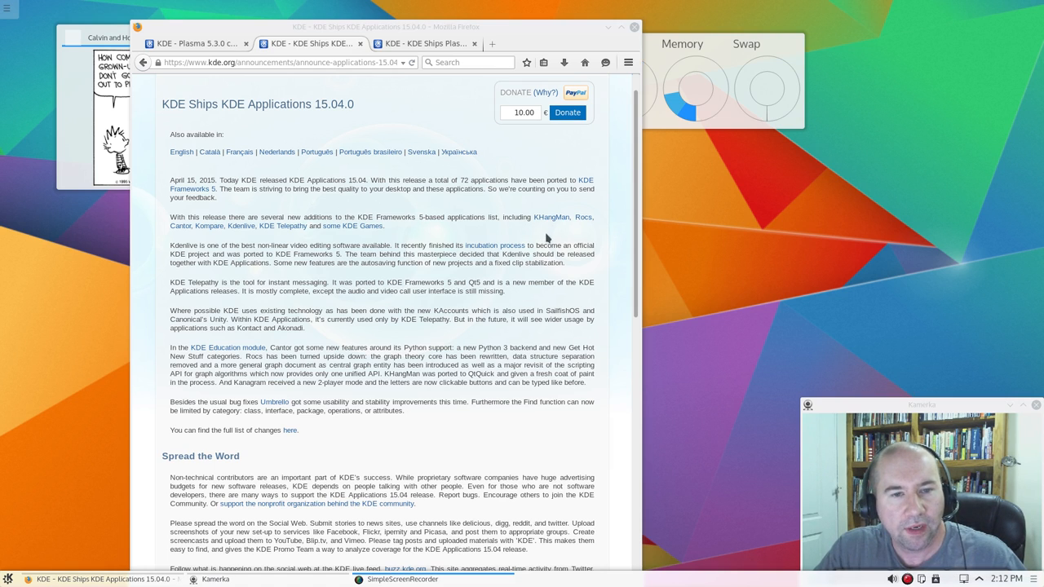
{"action": "mouse_move", "coordinate": [291, 242]}
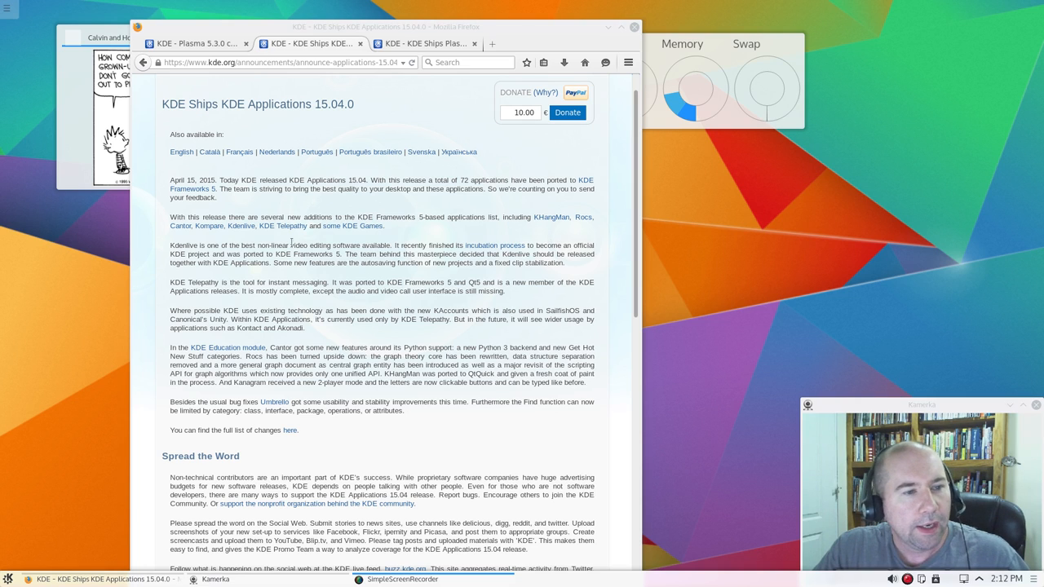
{"action": "mouse_move", "coordinate": [612, 37]}
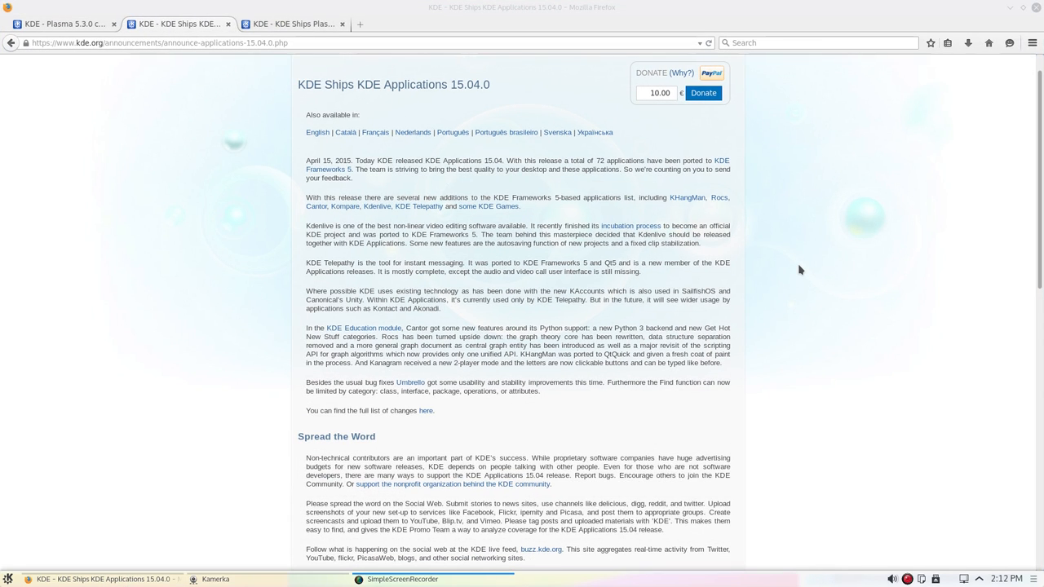
{"action": "mouse_move", "coordinate": [742, 221]}
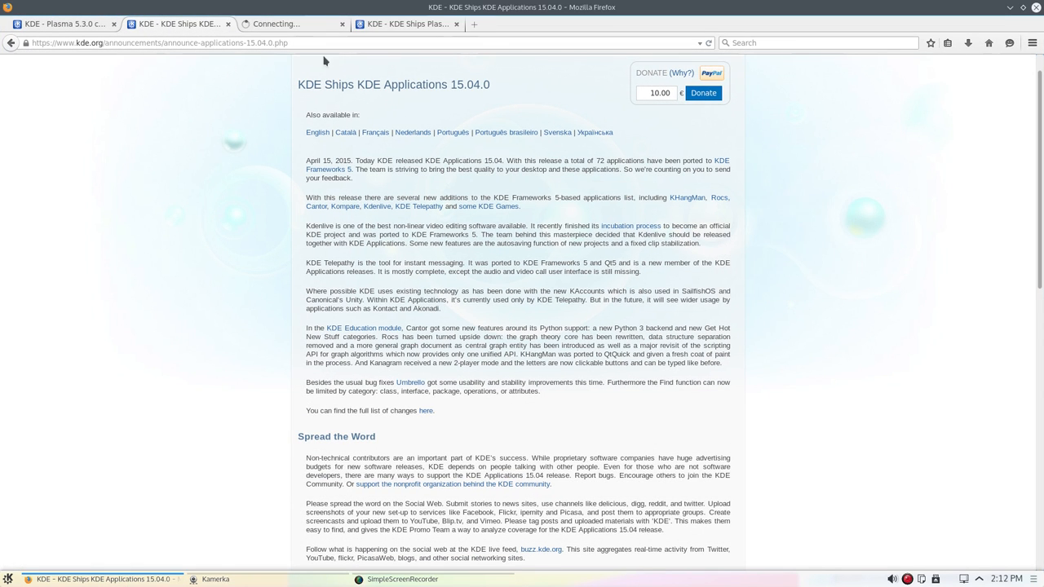
Switch to the Rocs Graph Theory tab
{"action": "left_click", "coordinate": [711, 198]}
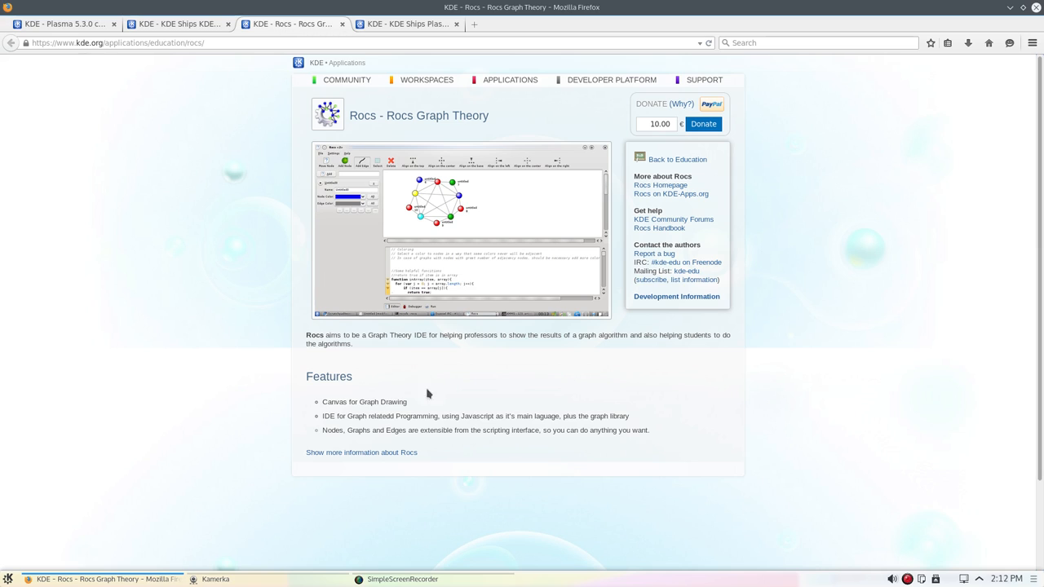
{"action": "mouse_move", "coordinate": [355, 352]}
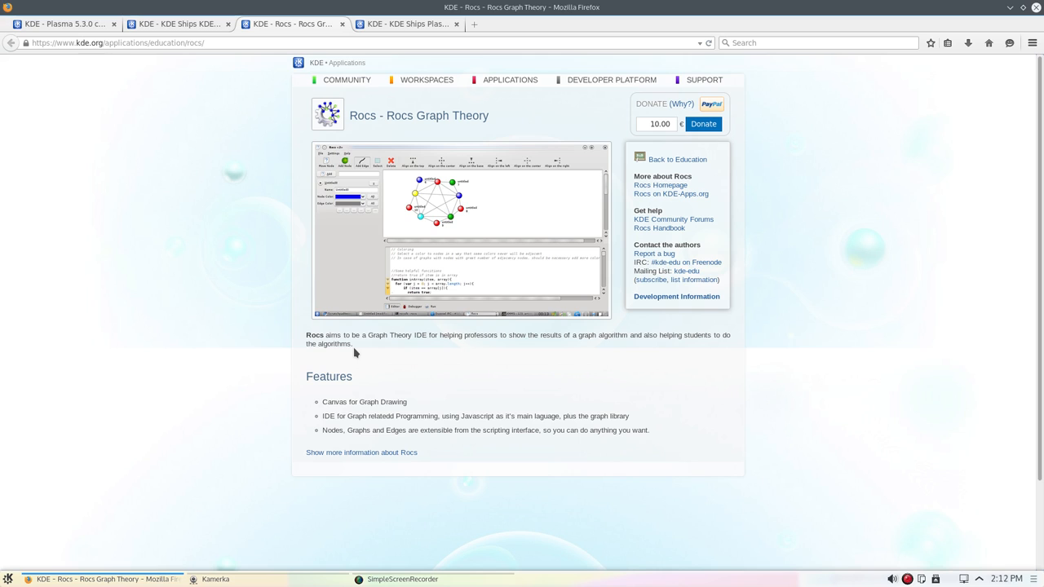
{"action": "mouse_move", "coordinate": [412, 349]}
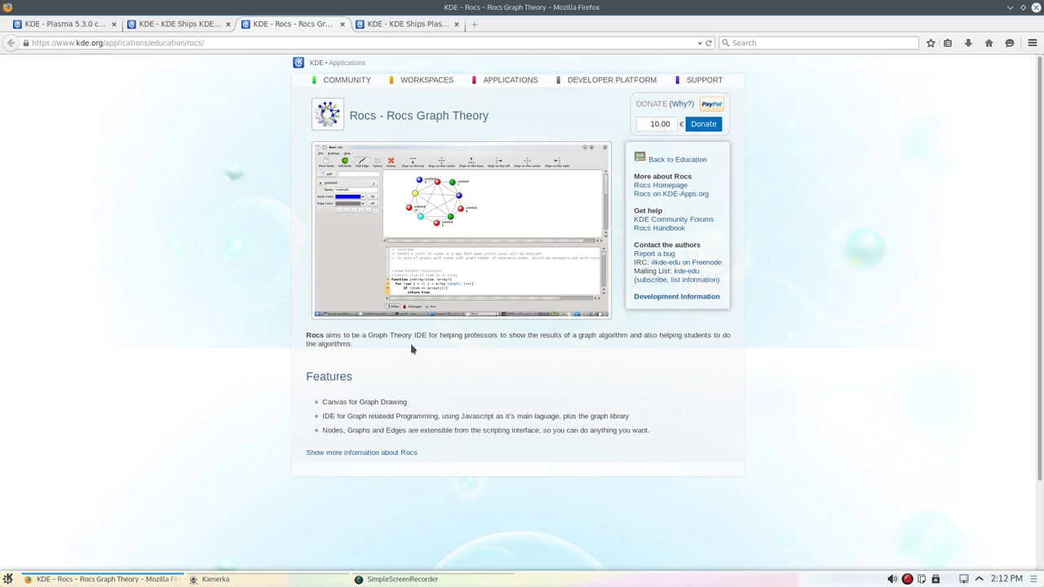
{"action": "mouse_move", "coordinate": [471, 345]}
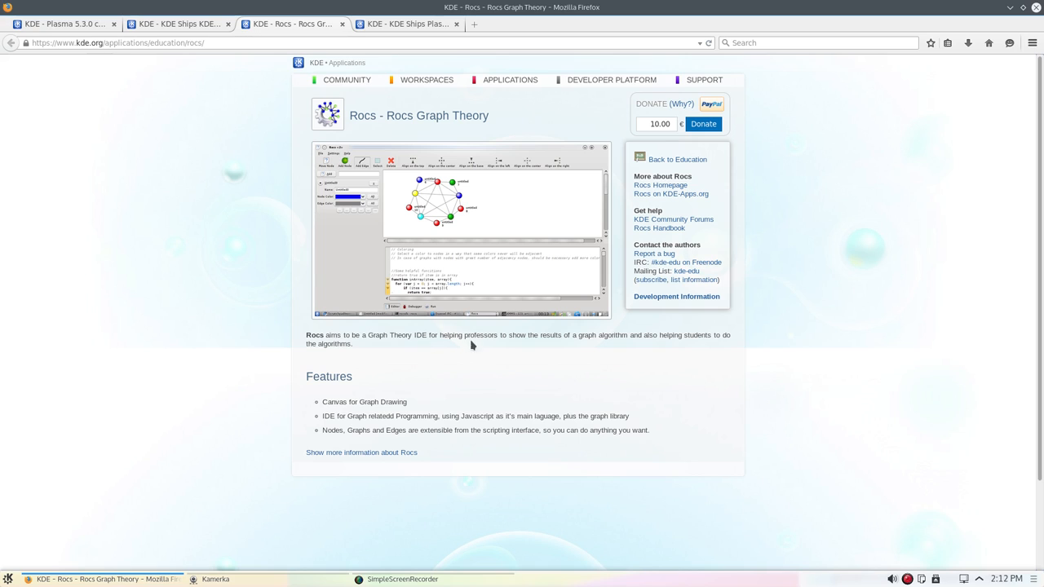
{"action": "mouse_move", "coordinate": [591, 346]}
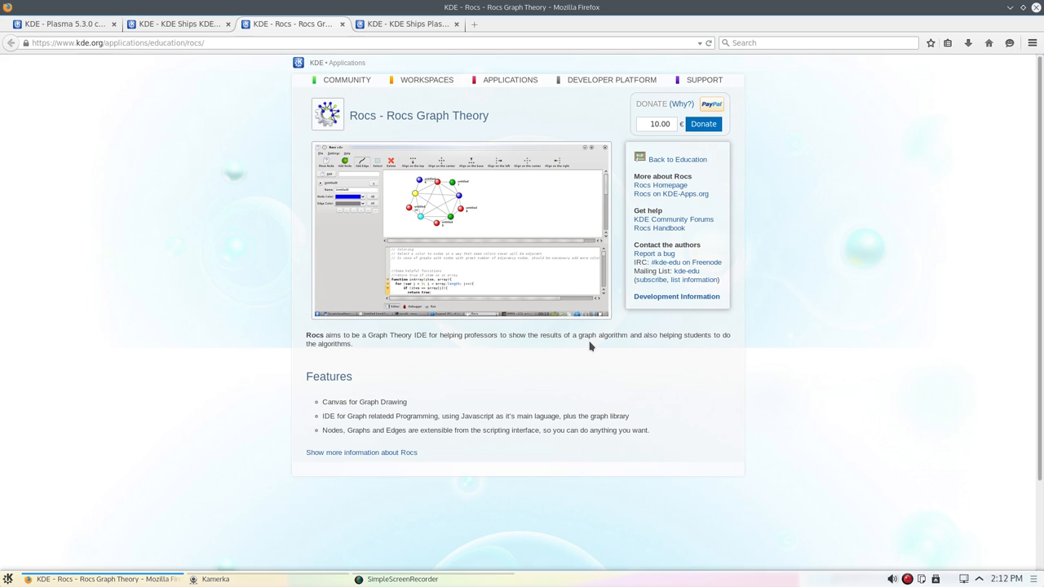
{"action": "mouse_move", "coordinate": [708, 346]}
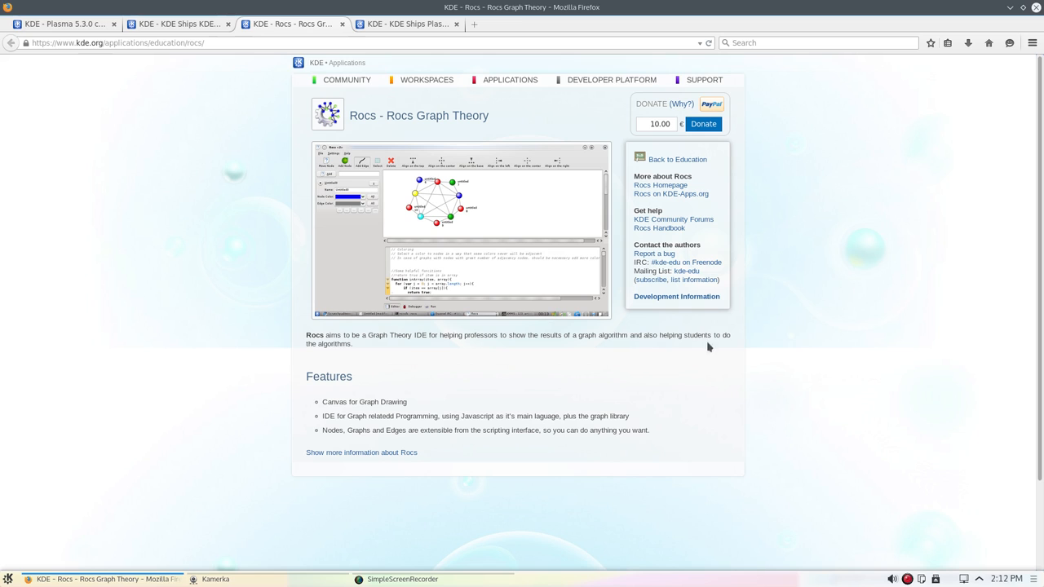
{"action": "mouse_move", "coordinate": [53, 184]}
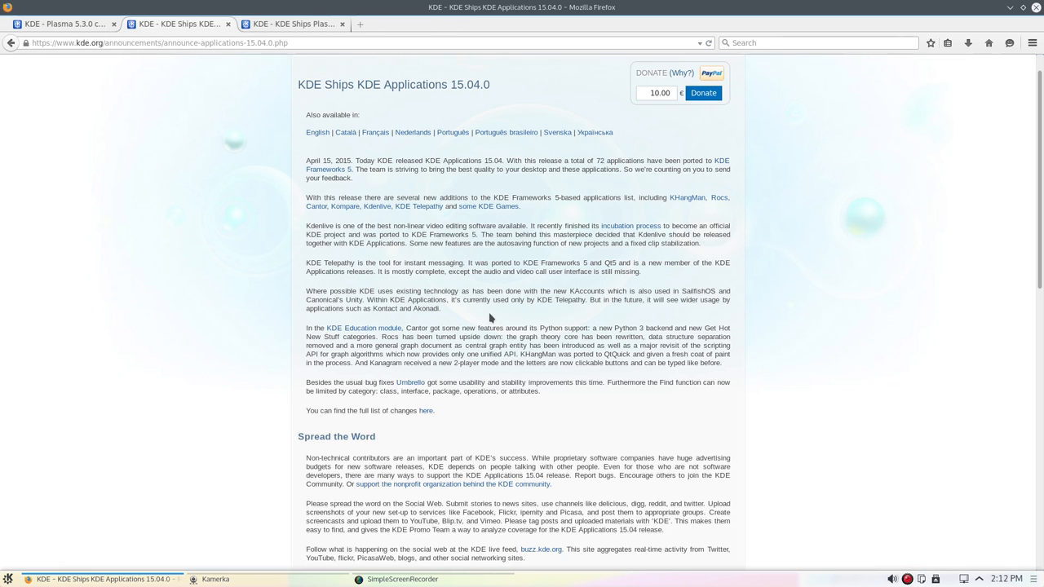
{"action": "mouse_move", "coordinate": [330, 216]}
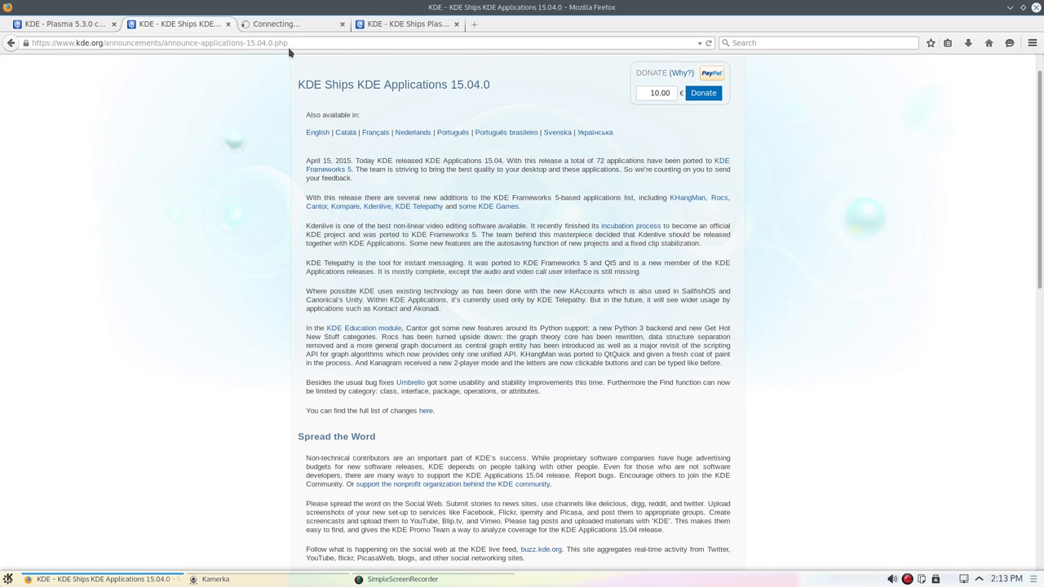
View and close the Cantor tab, then open the Kompare link in a new tab
{"action": "left_click", "coordinate": [315, 205]}
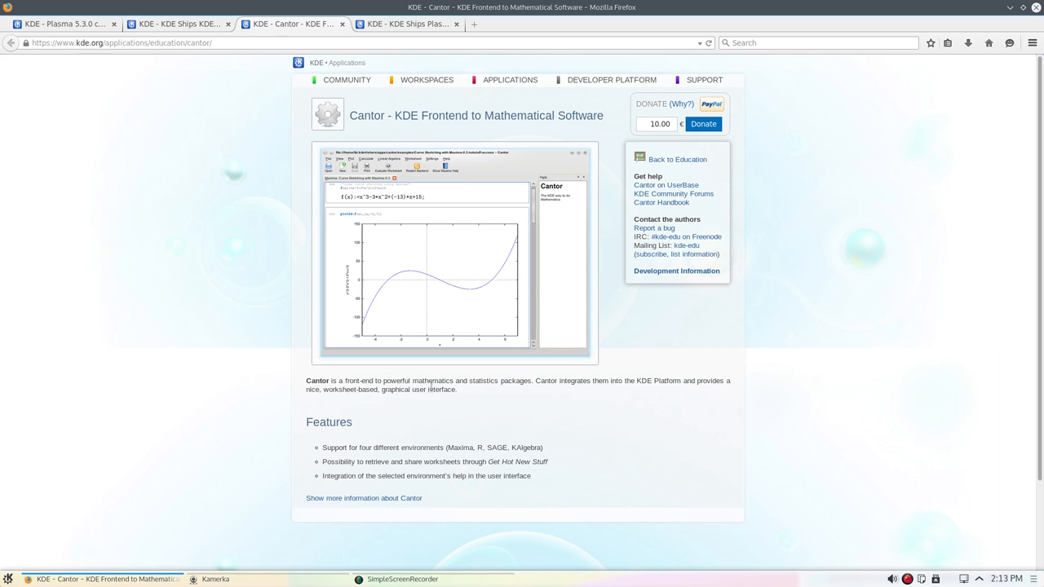
{"action": "mouse_move", "coordinate": [574, 393]}
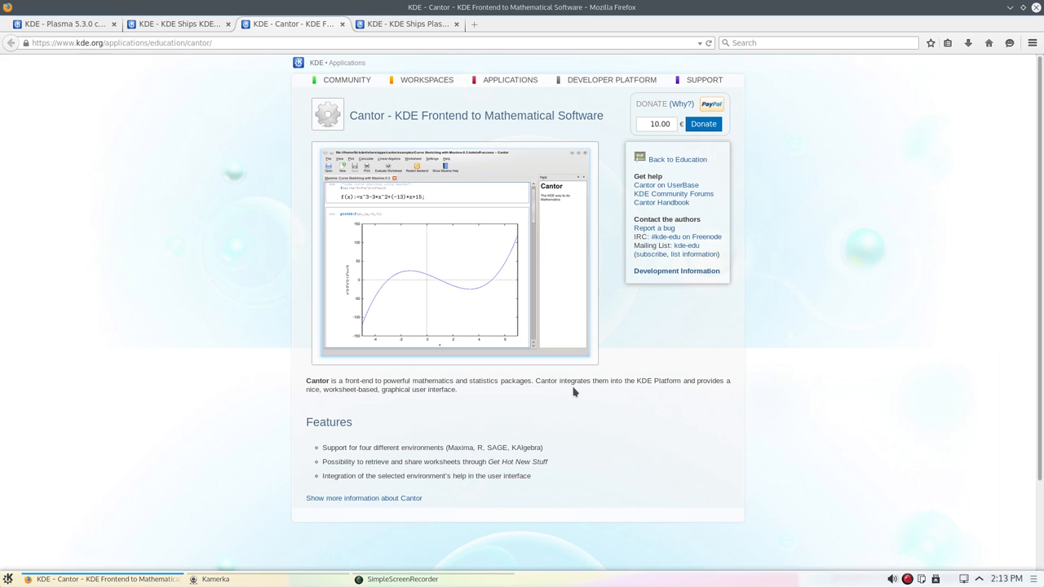
{"action": "mouse_move", "coordinate": [655, 398]}
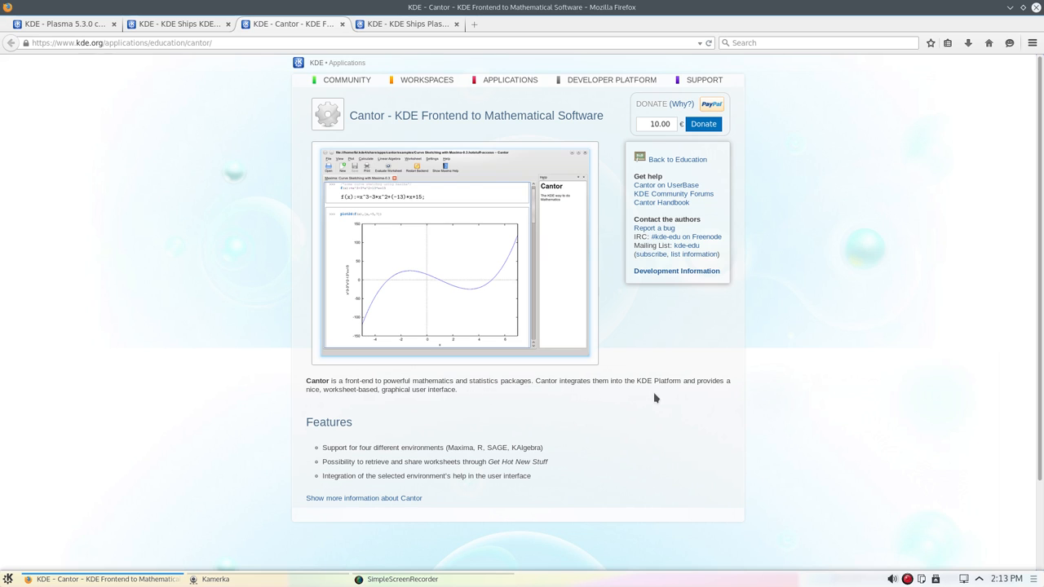
{"action": "mouse_move", "coordinate": [325, 417]}
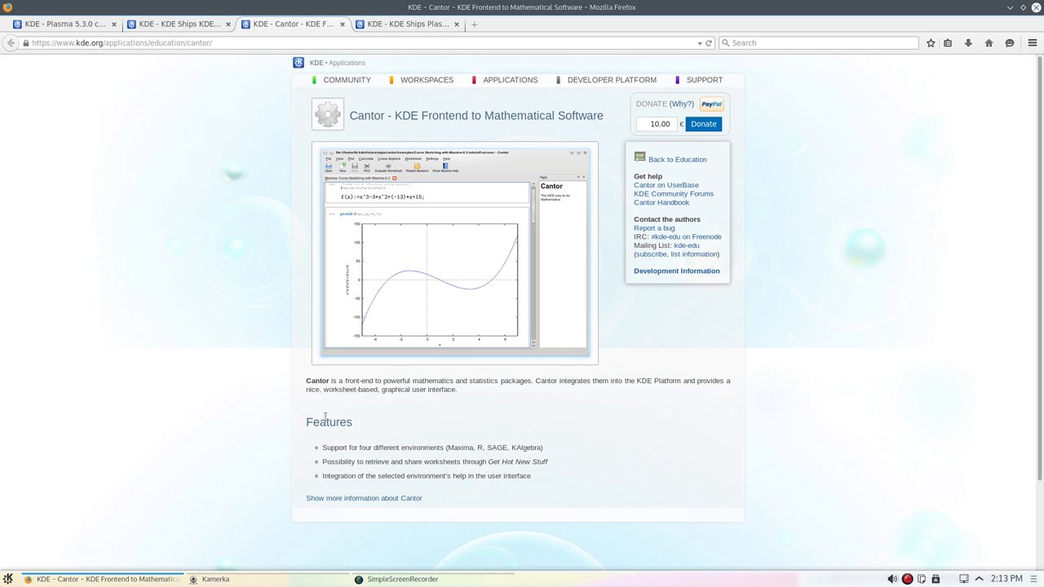
{"action": "mouse_move", "coordinate": [423, 406]}
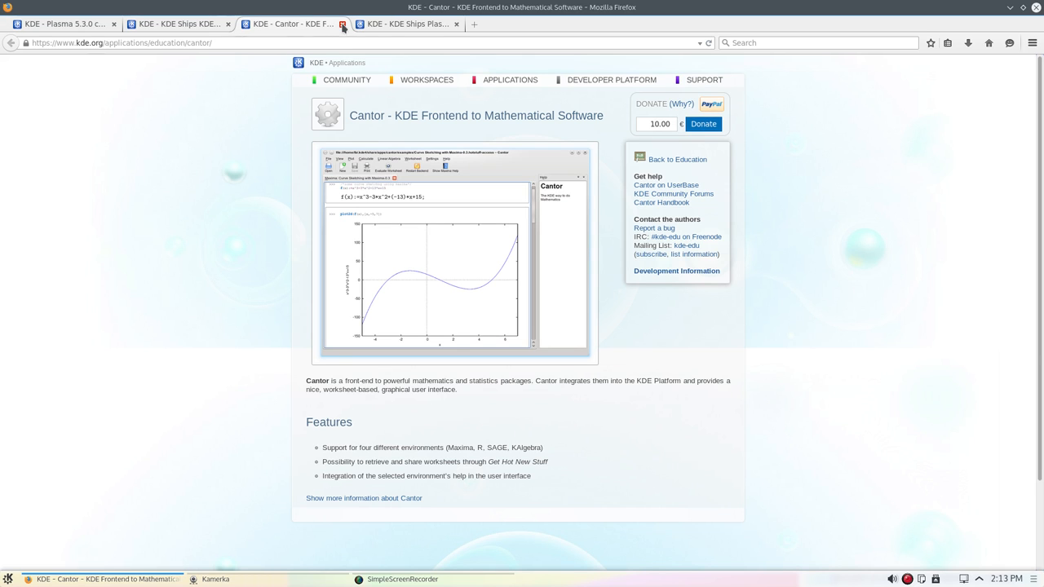
{"action": "left_click", "coordinate": [343, 23]}
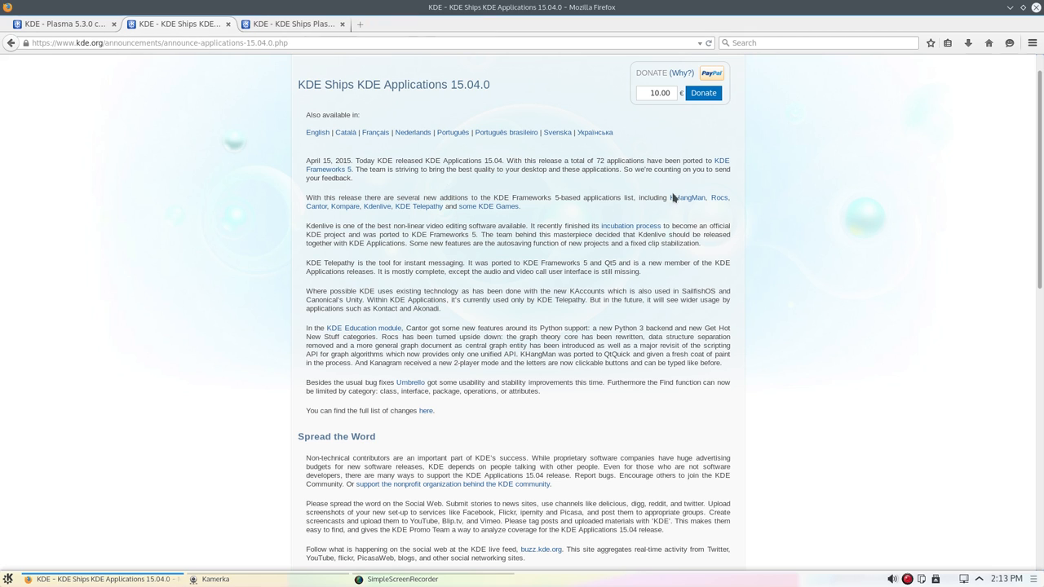
{"action": "right_click", "coordinate": [342, 206]}
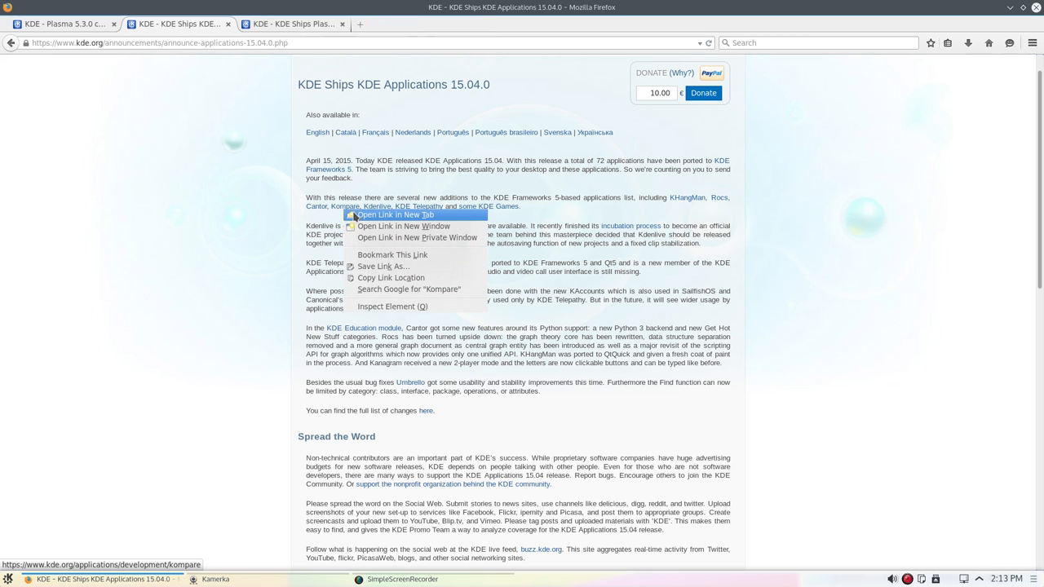
{"action": "left_click", "coordinate": [394, 215]}
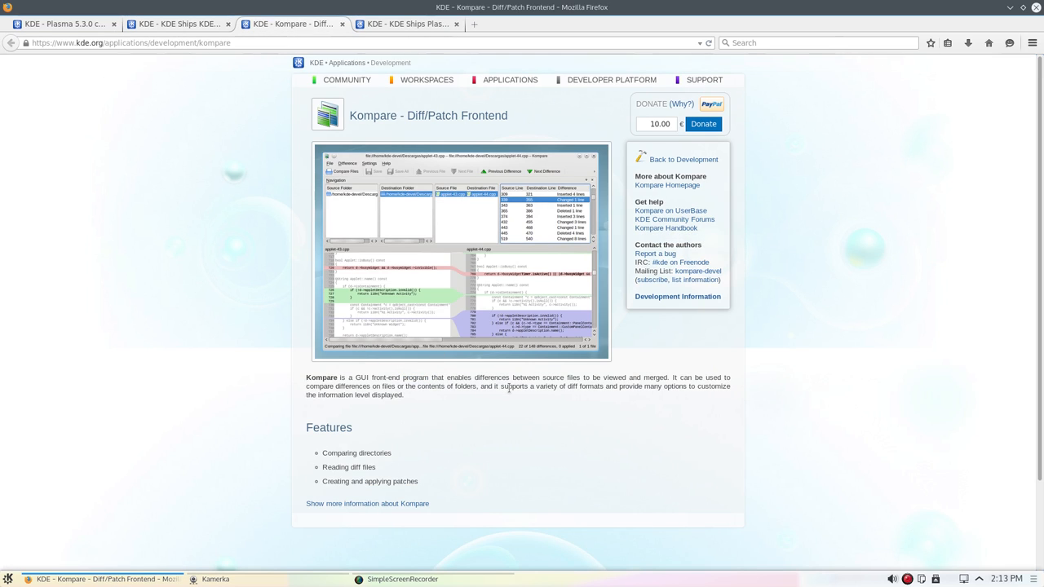
{"action": "mouse_move", "coordinate": [499, 415]}
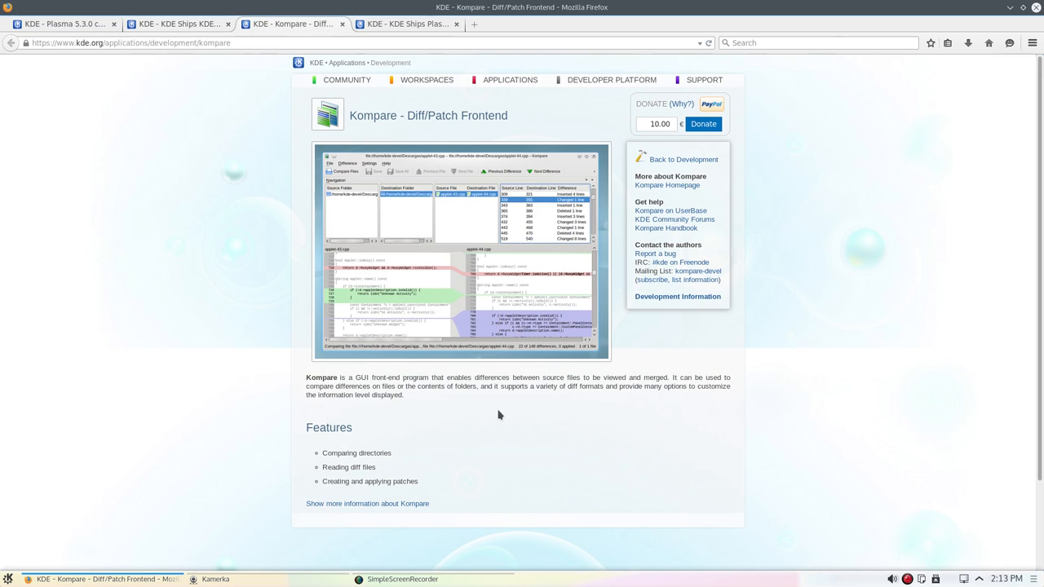
{"action": "mouse_move", "coordinate": [394, 391]}
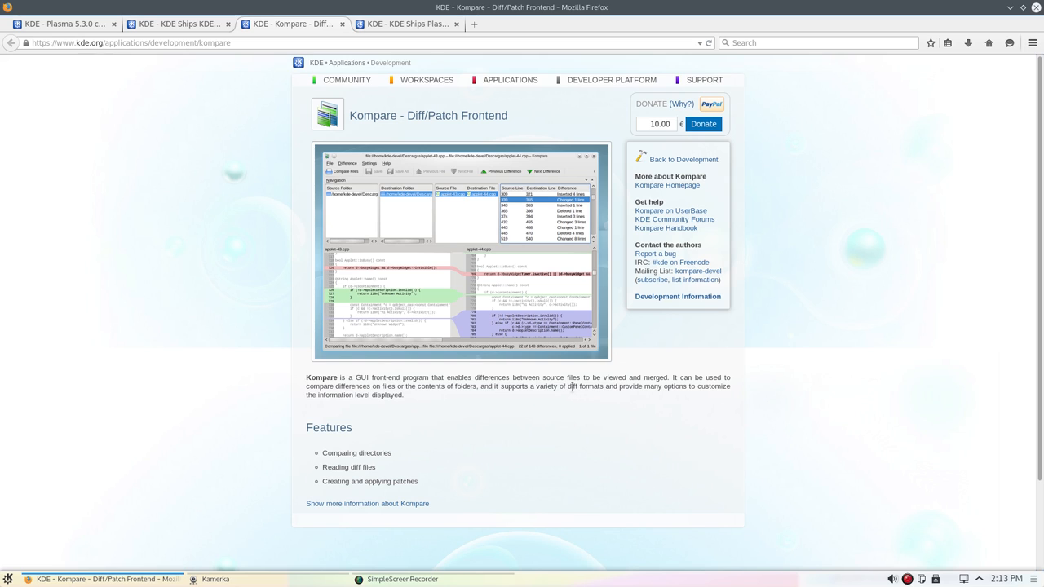
{"action": "mouse_move", "coordinate": [212, 324]}
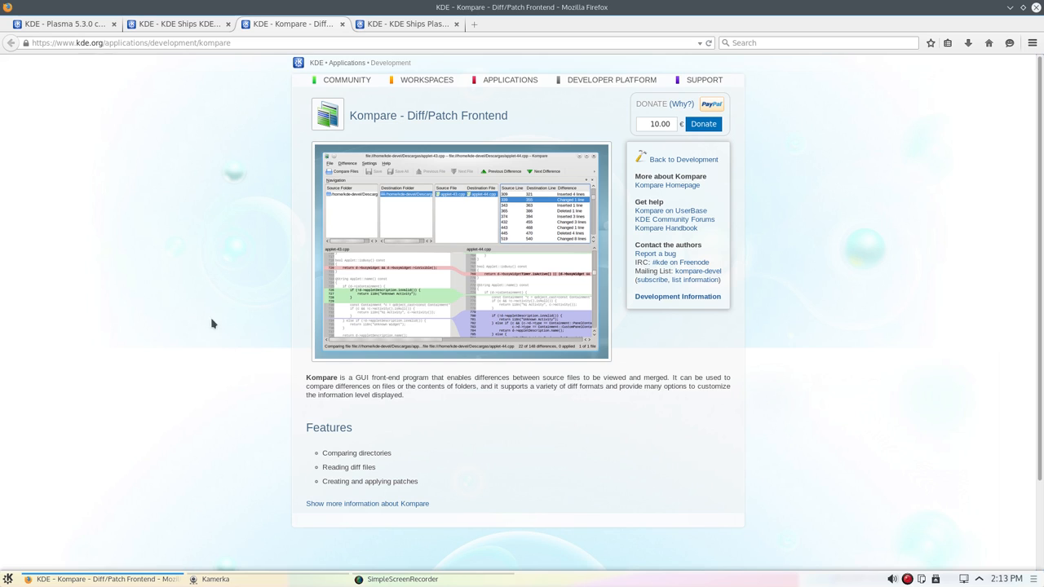
{"action": "left_click", "coordinate": [290, 24]}
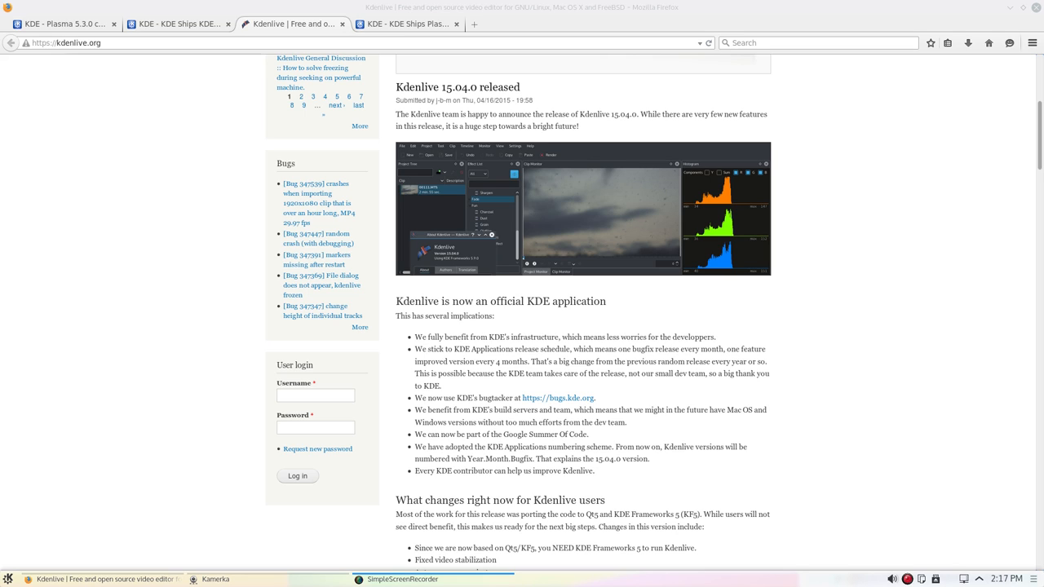
{"action": "mouse_move", "coordinate": [973, 363]}
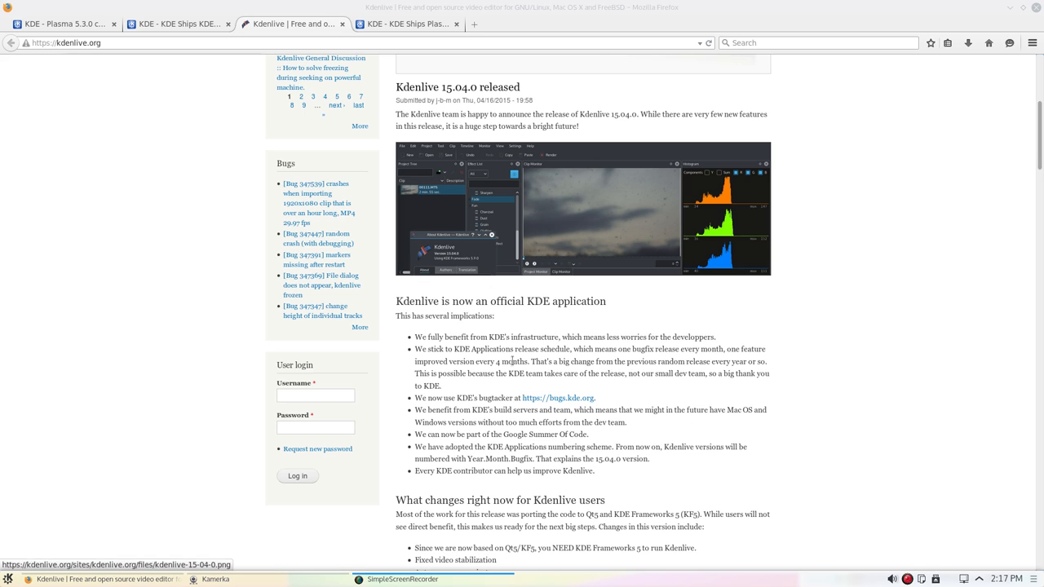
Scroll the Kdenlive post down to the 'What changes right now for Kdenlive users' list
{"action": "scroll", "scroll_direction": "down", "scroll_amount": 3}
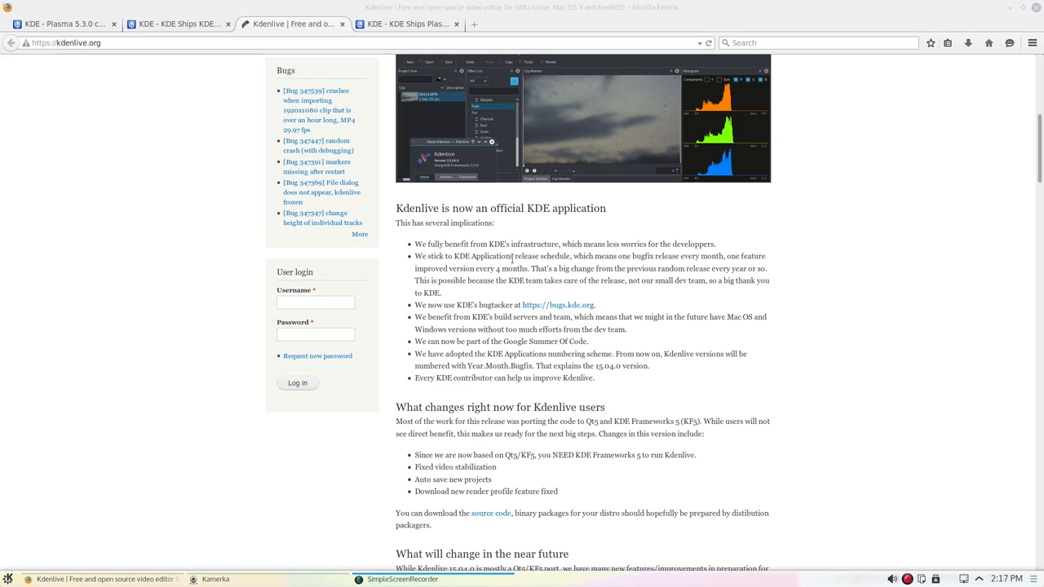
{"action": "mouse_move", "coordinate": [885, 380]}
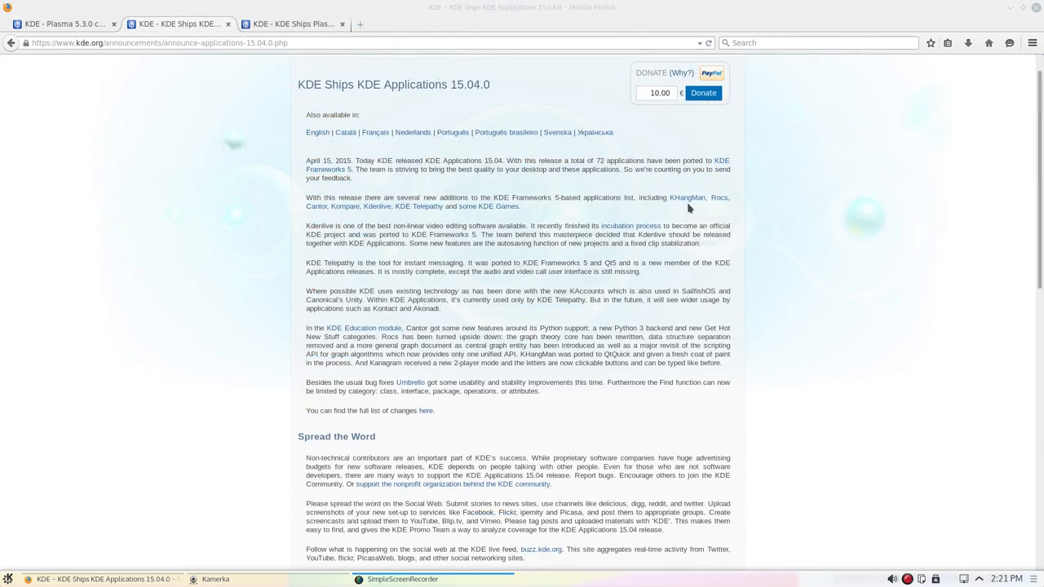
{"action": "mouse_move", "coordinate": [411, 219]}
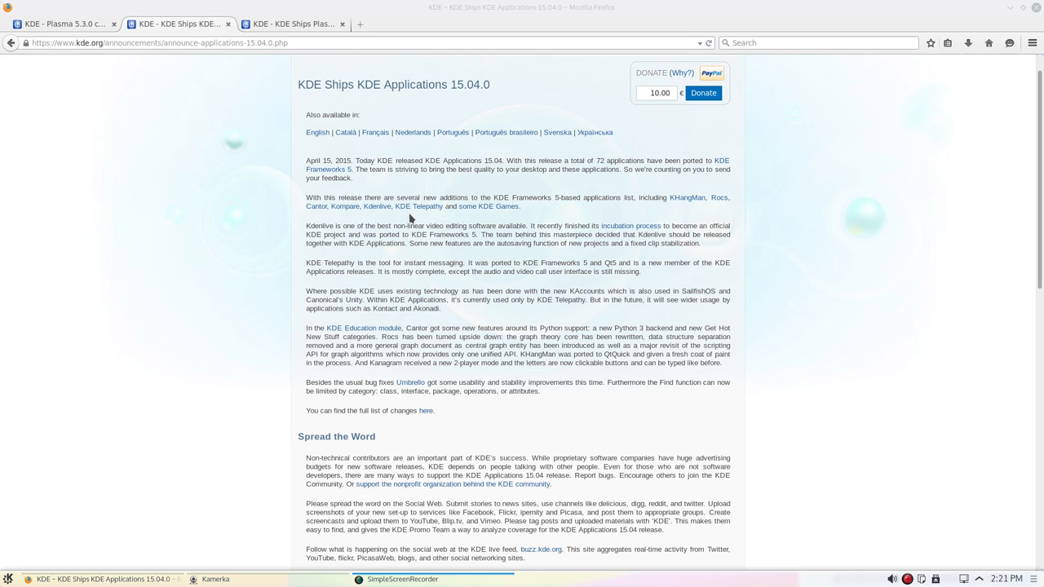
Open the KDE Telepathy link in a new tab and scroll through the UserBase wiki FAQ
{"action": "right_click", "coordinate": [418, 205]}
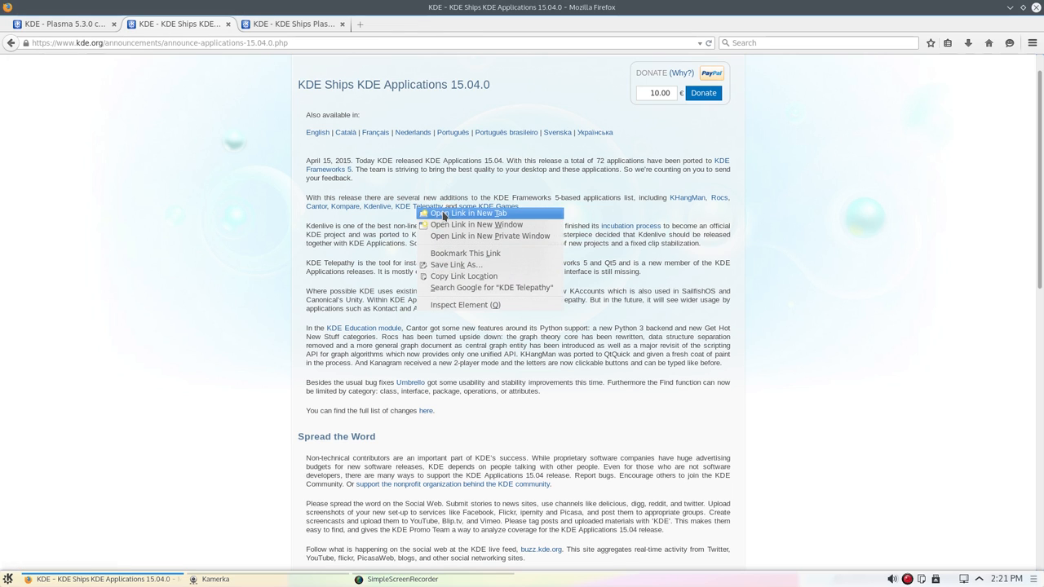
{"action": "left_click", "coordinate": [469, 212]}
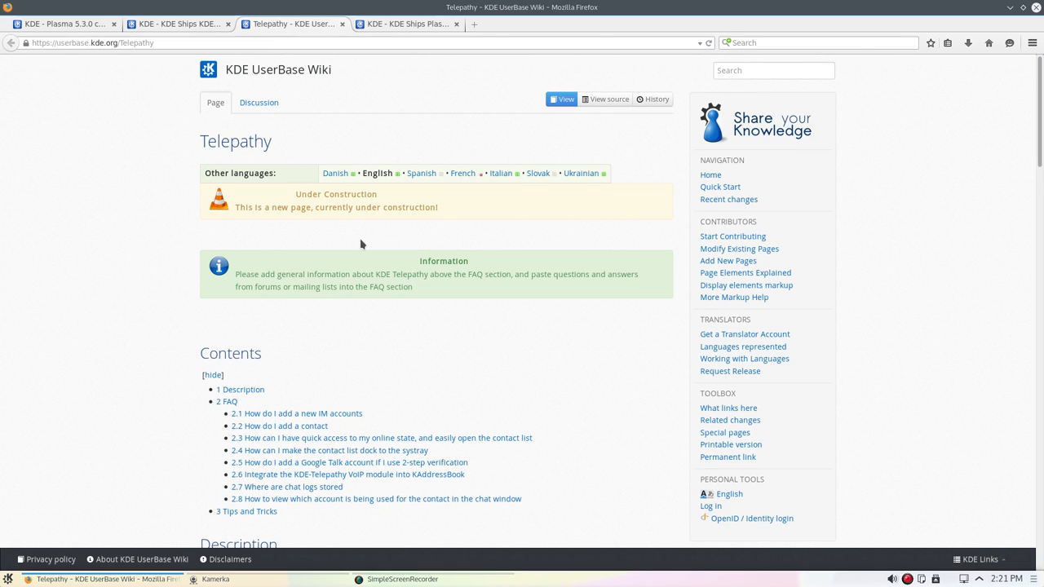
{"action": "mouse_move", "coordinate": [532, 365]}
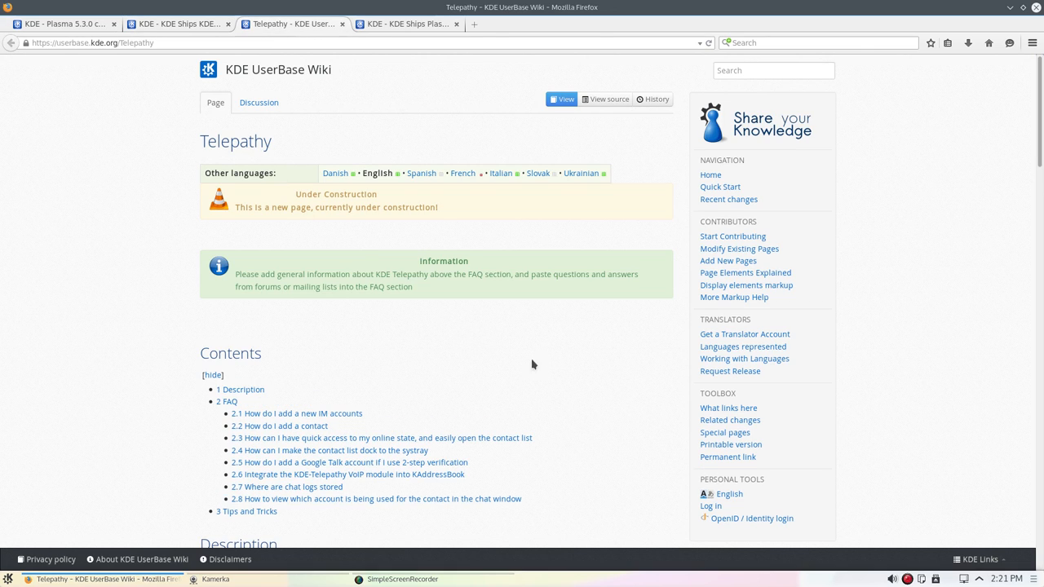
{"action": "scroll", "scroll_direction": "down", "scroll_amount": 3}
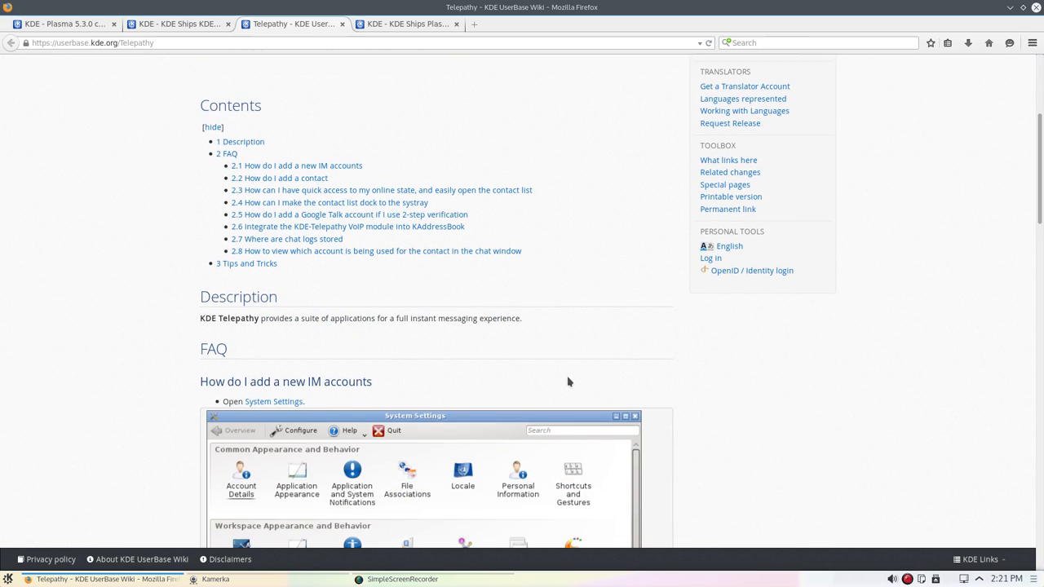
{"action": "mouse_move", "coordinate": [234, 329]}
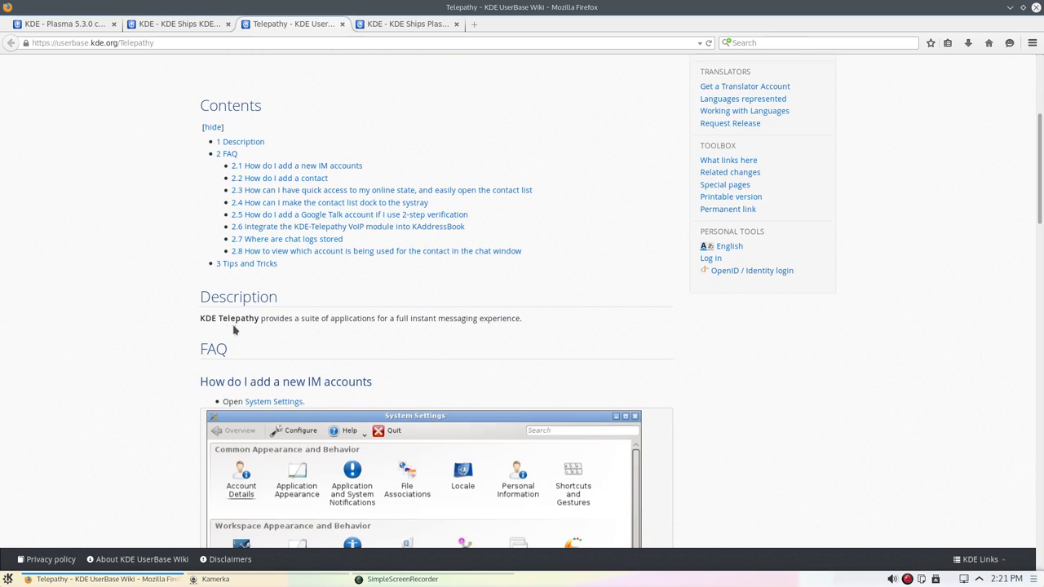
{"action": "mouse_move", "coordinate": [404, 333]}
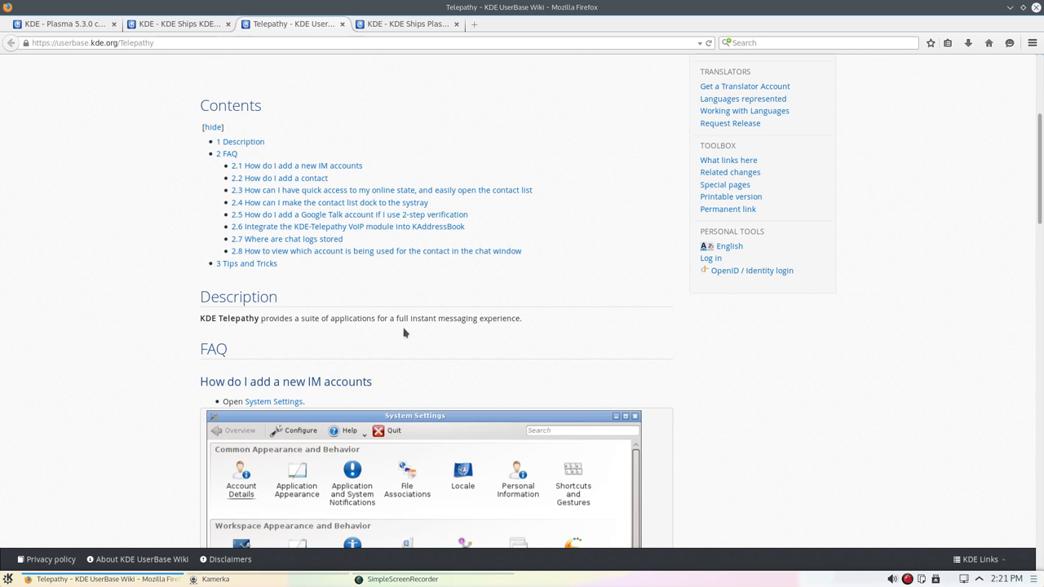
{"action": "mouse_move", "coordinate": [470, 334]}
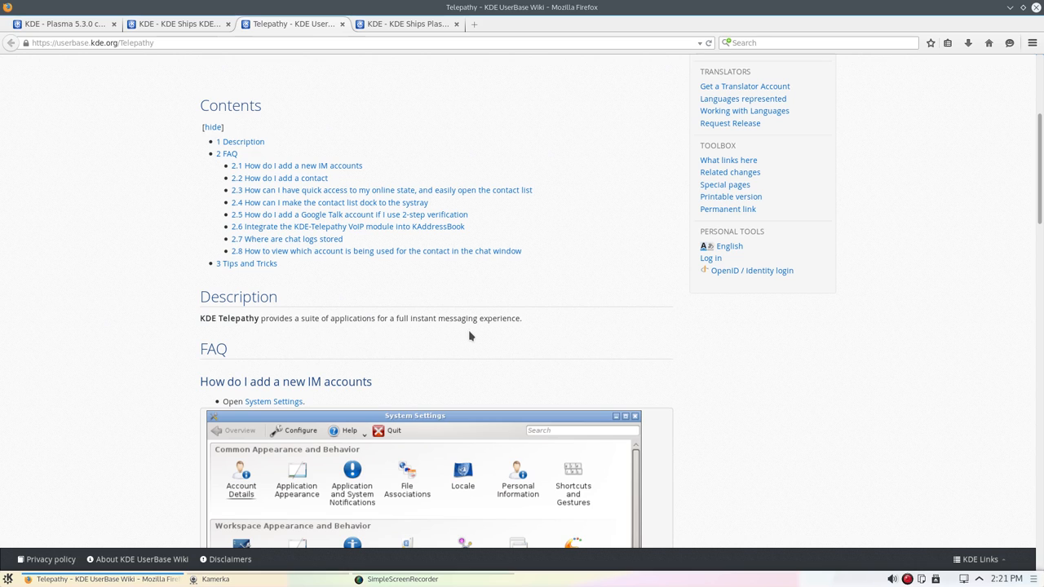
{"action": "mouse_move", "coordinate": [667, 397]}
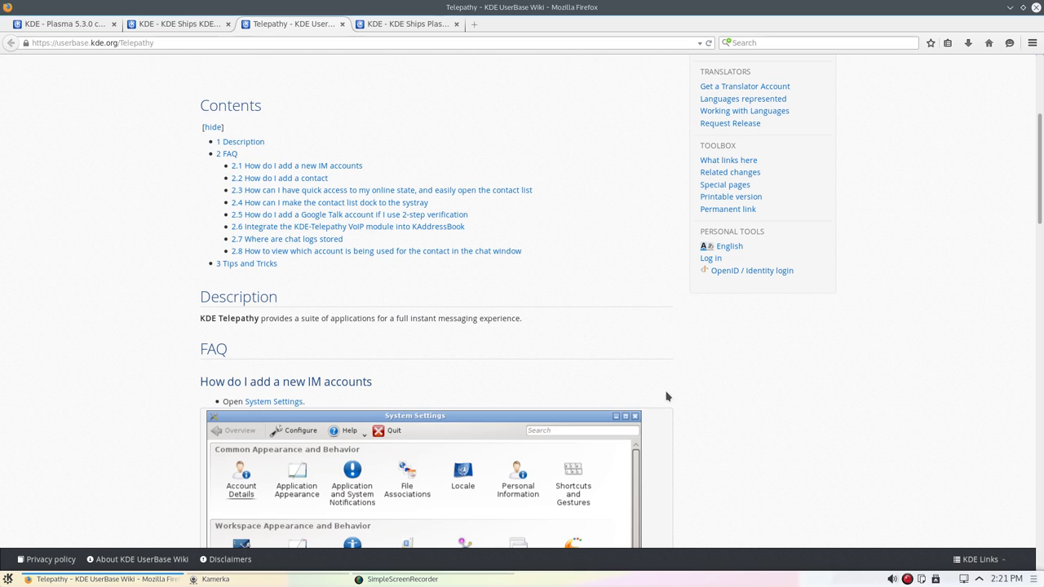
{"action": "mouse_move", "coordinate": [718, 451]}
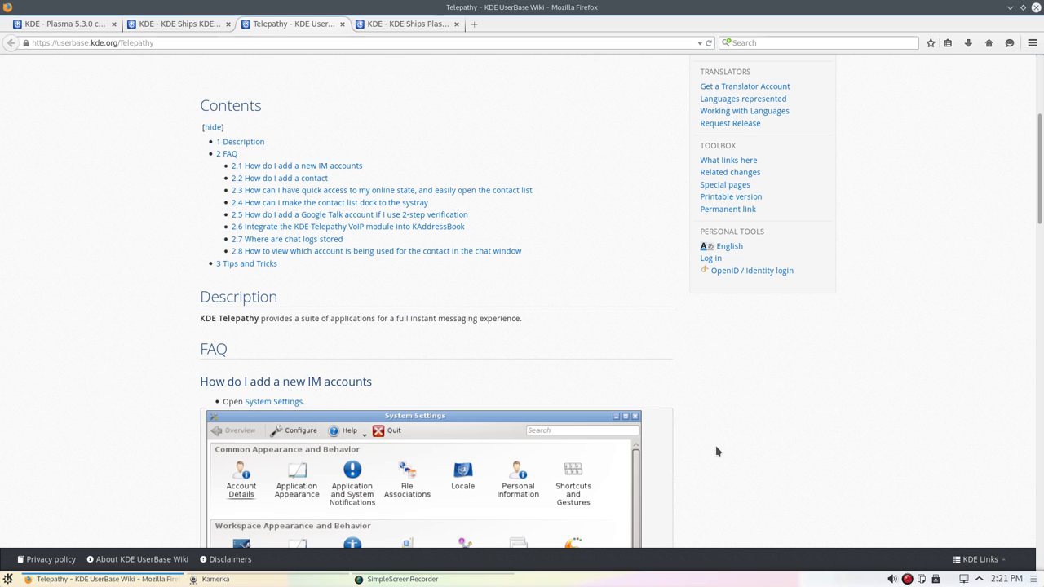
{"action": "mouse_move", "coordinate": [727, 482]}
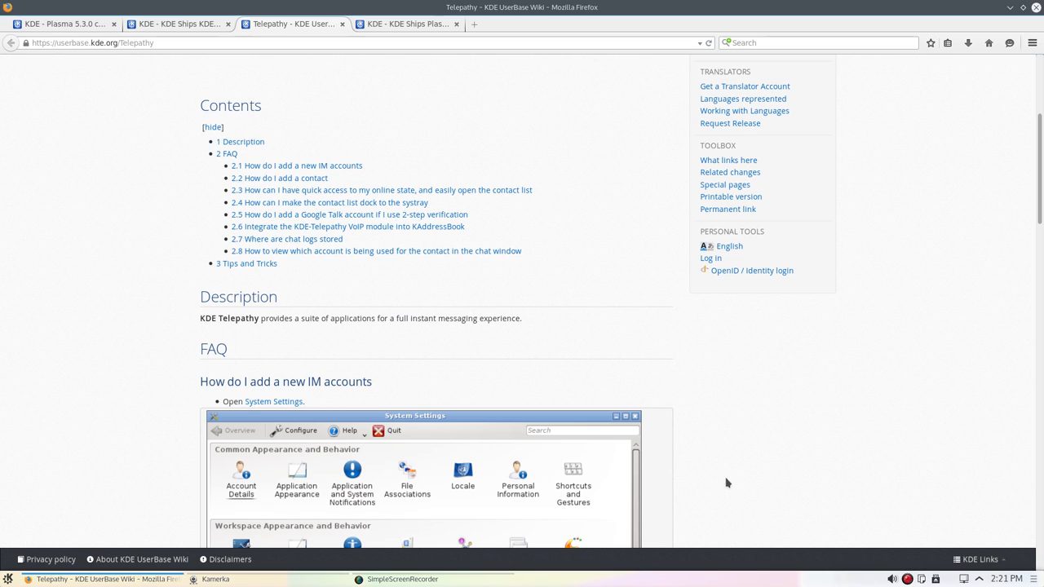
{"action": "scroll", "scroll_direction": "down", "scroll_amount": 3}
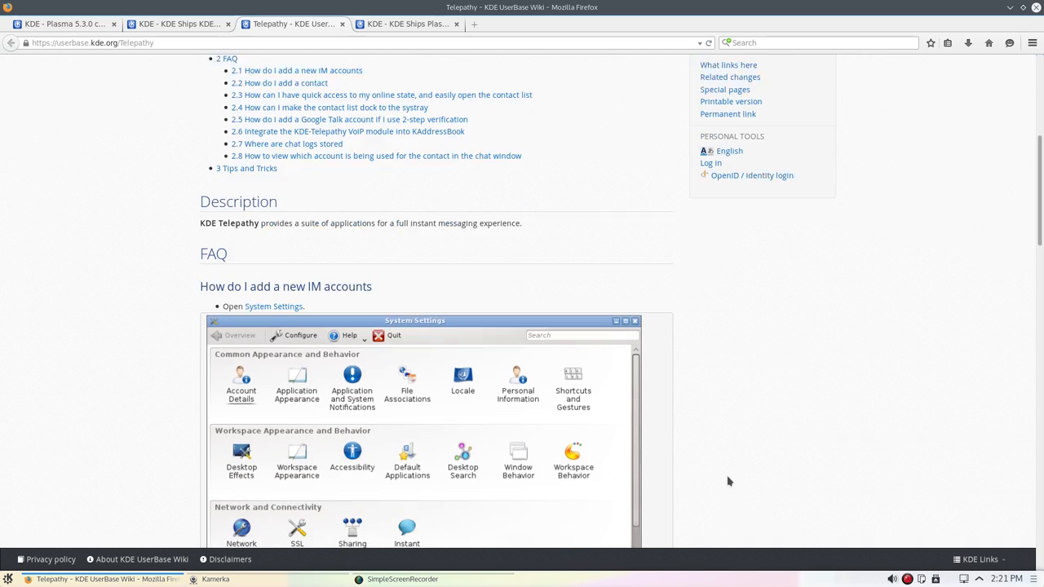
{"action": "scroll", "scroll_direction": "down", "scroll_amount": 3}
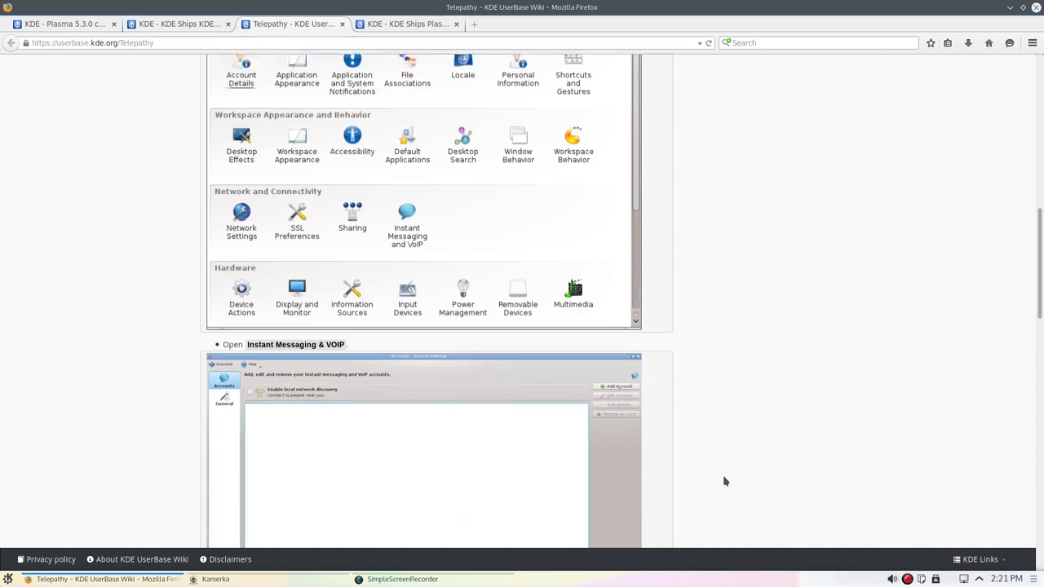
{"action": "scroll", "scroll_direction": "down", "scroll_amount": 3}
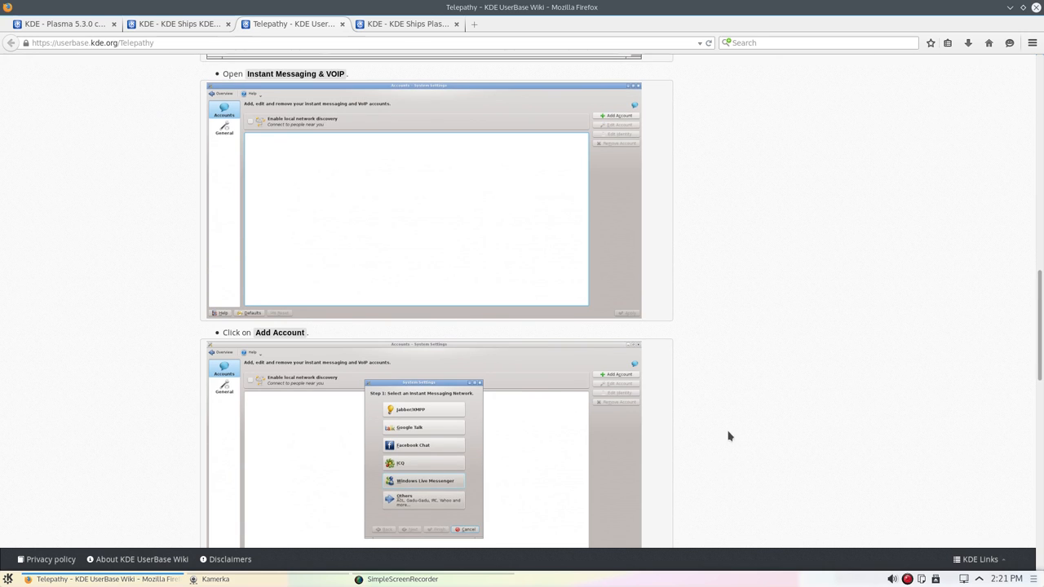
{"action": "scroll", "scroll_direction": "up", "scroll_amount": 3}
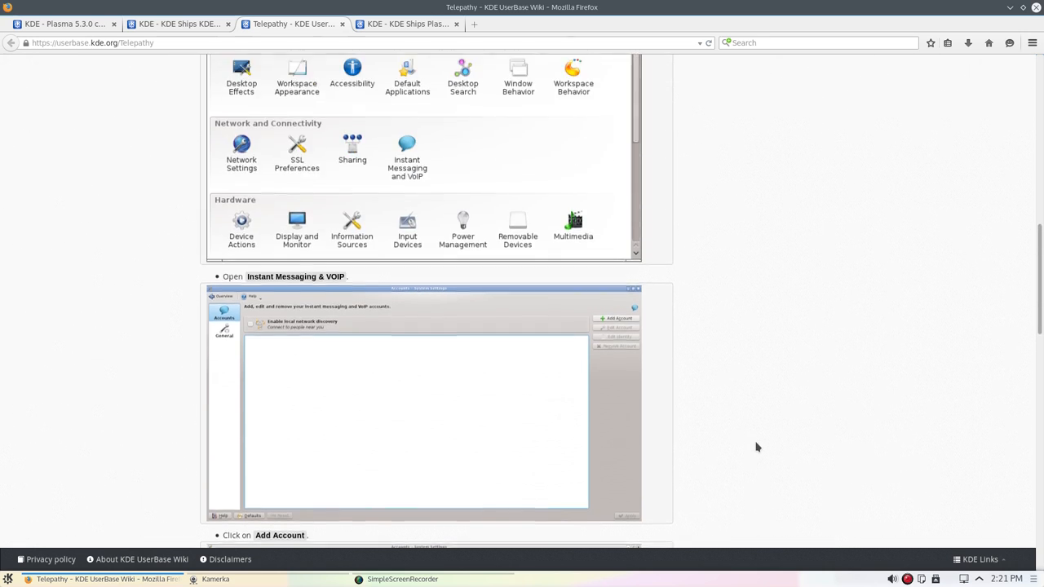
{"action": "scroll", "scroll_direction": "up", "scroll_amount": 3}
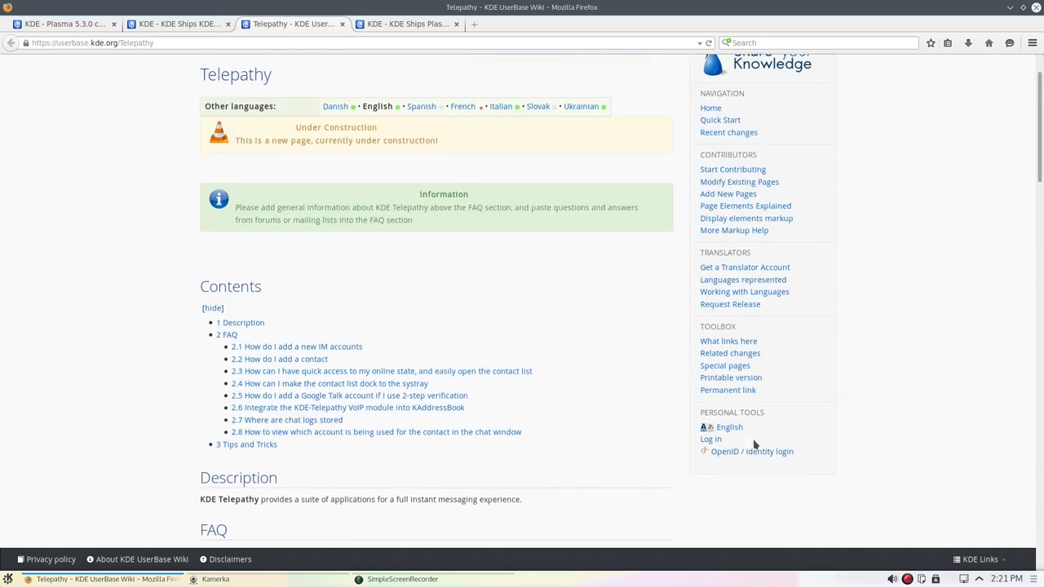
{"action": "scroll", "scroll_direction": "up", "scroll_amount": 3}
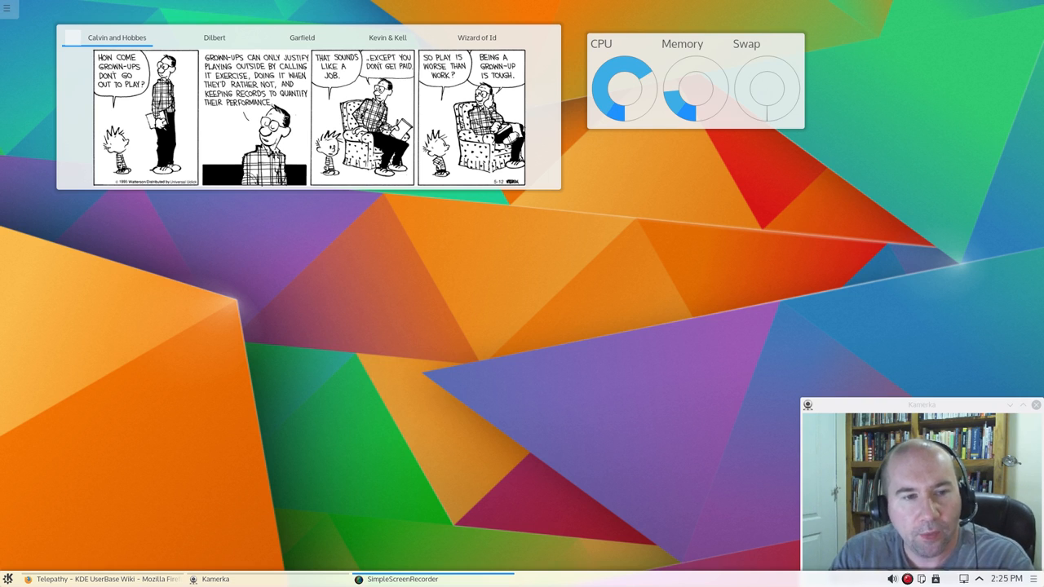
{"action": "mouse_move", "coordinate": [992, 373]}
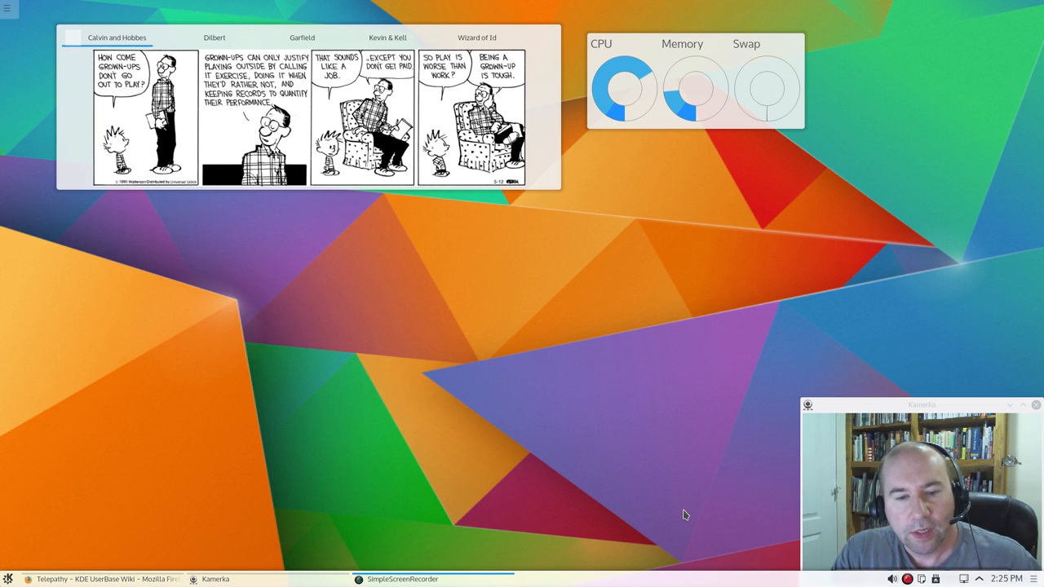
{"action": "mouse_move", "coordinate": [742, 569]}
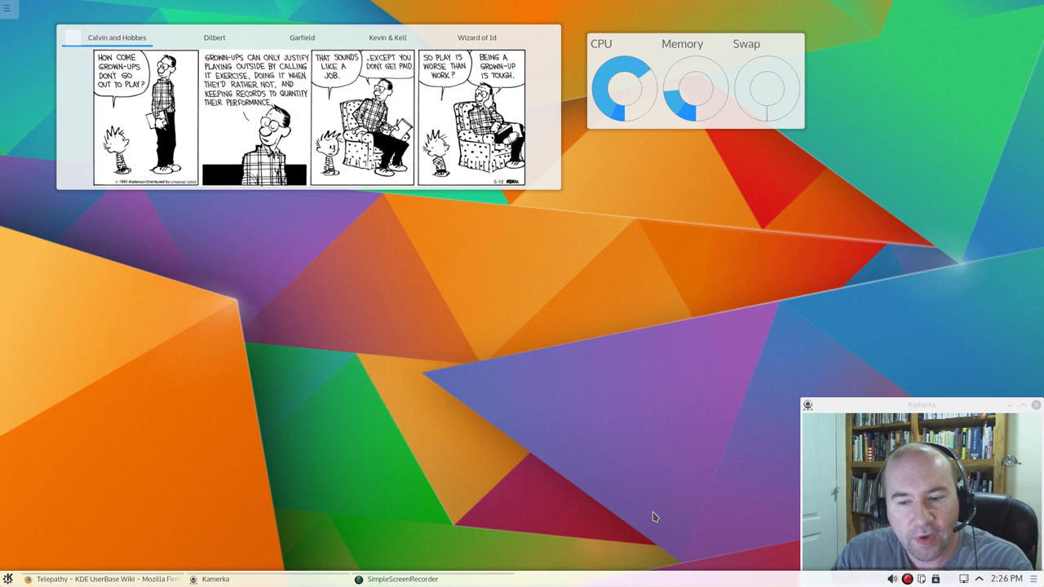
{"action": "mouse_move", "coordinate": [697, 577]}
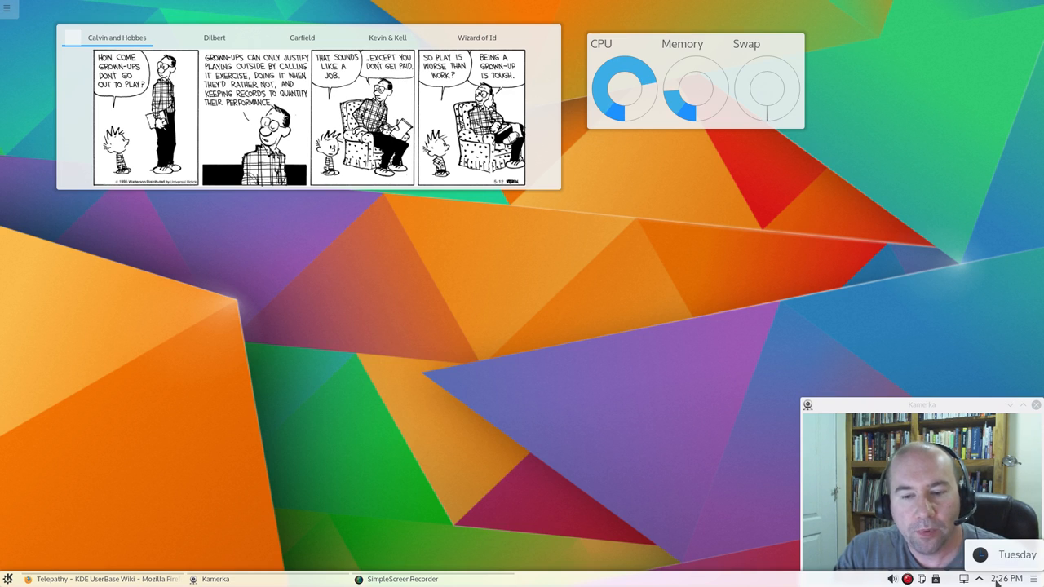
{"action": "mouse_move", "coordinate": [502, 509]}
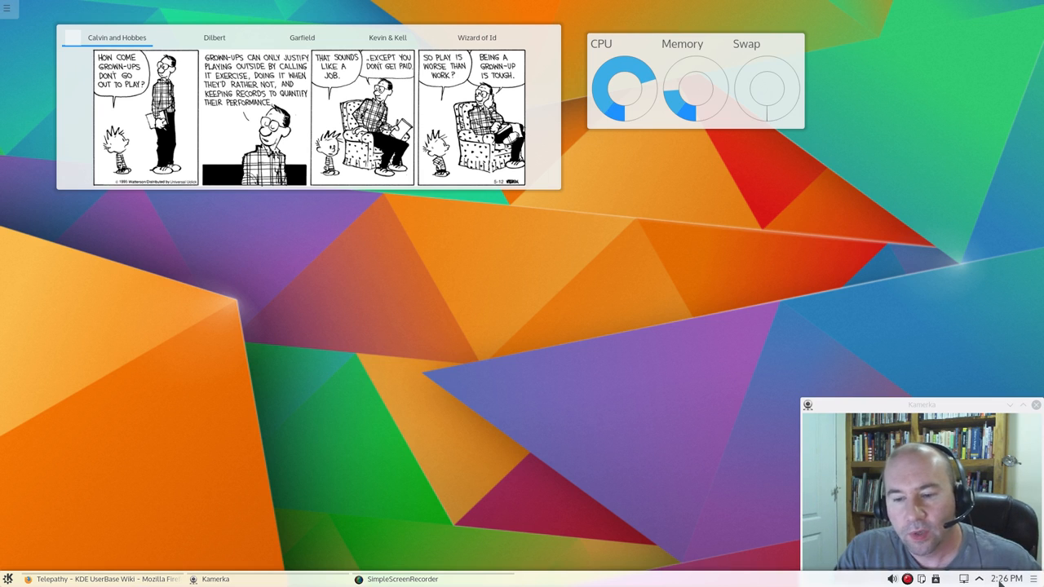
{"action": "mouse_move", "coordinate": [640, 466]}
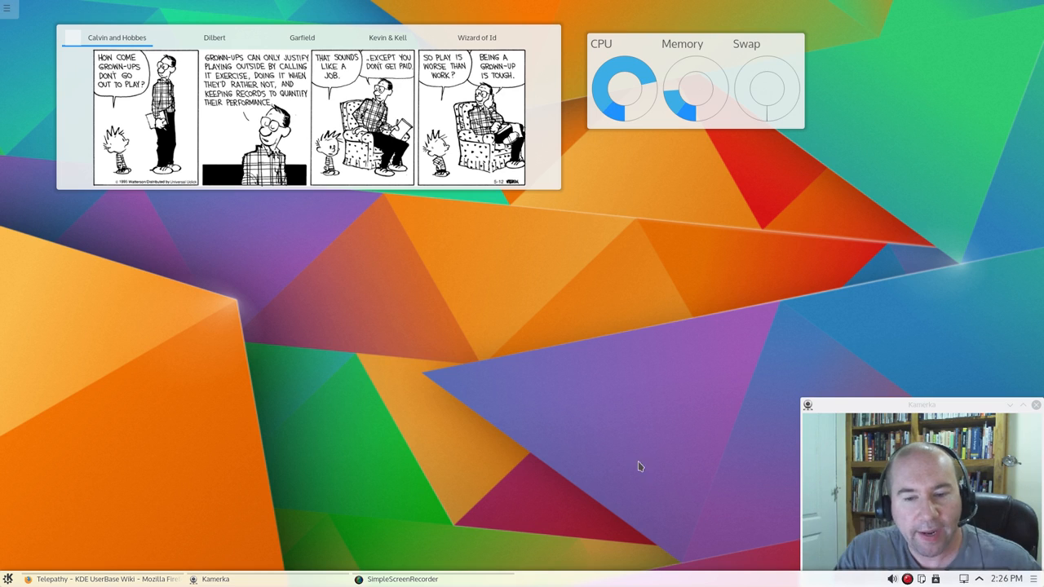
Show the panel clock's calendar popup for May, with Tuesday the 12th highlighted
{"action": "left_click", "coordinate": [1009, 578]}
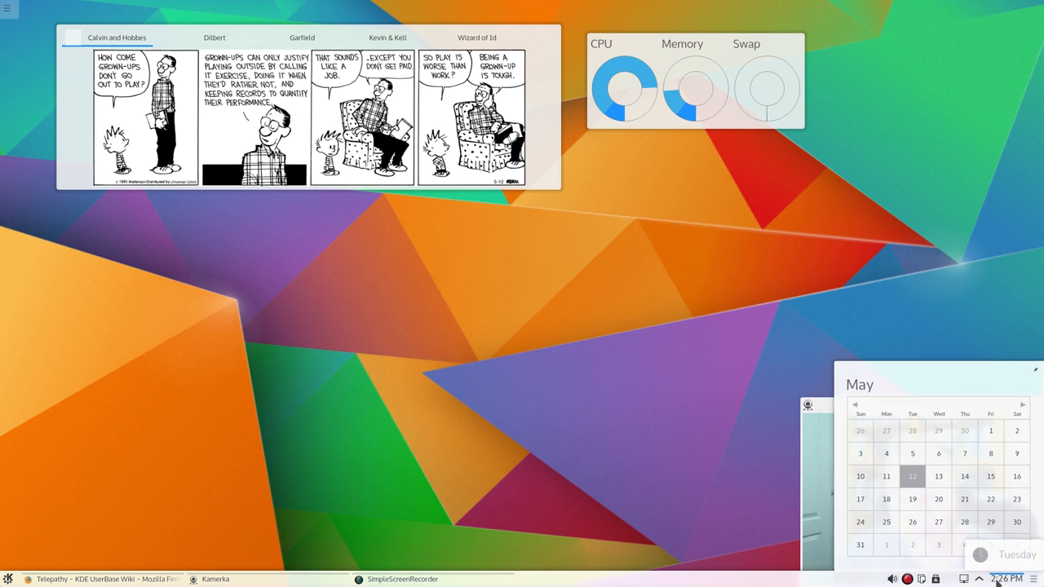